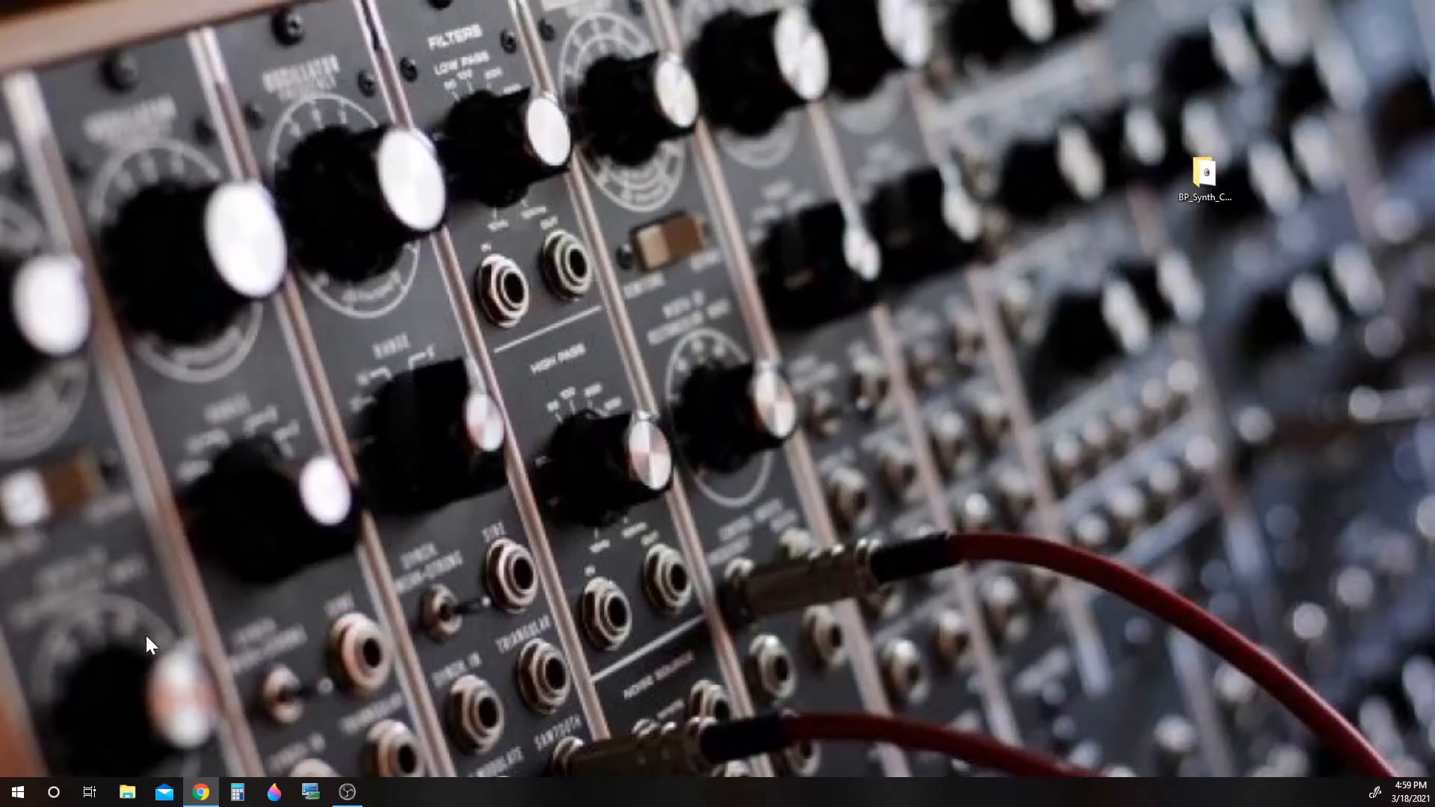
Launch Computer Management from This PC via the Manage command in File Explorer
left_click(127, 793)
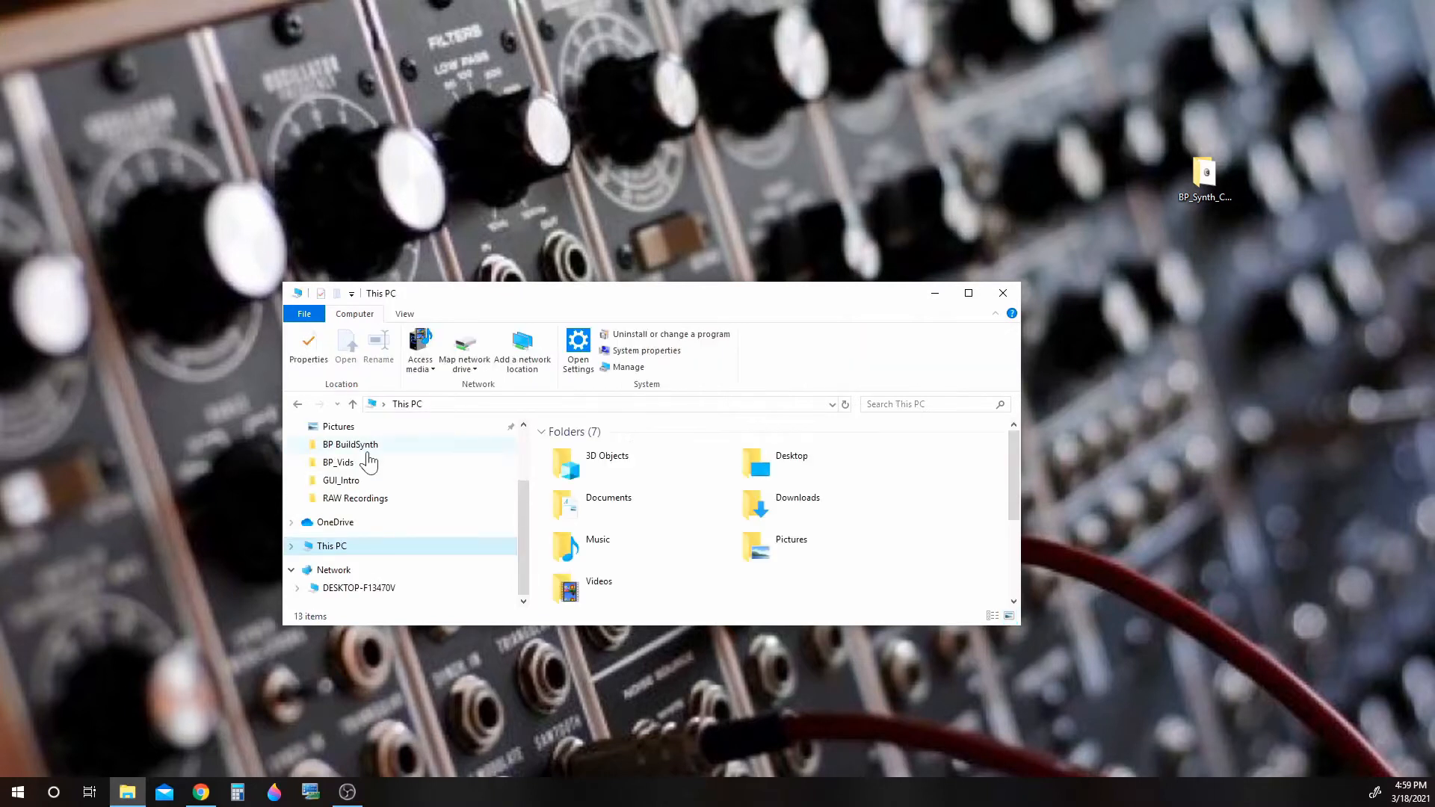
mouse_move(626, 366)
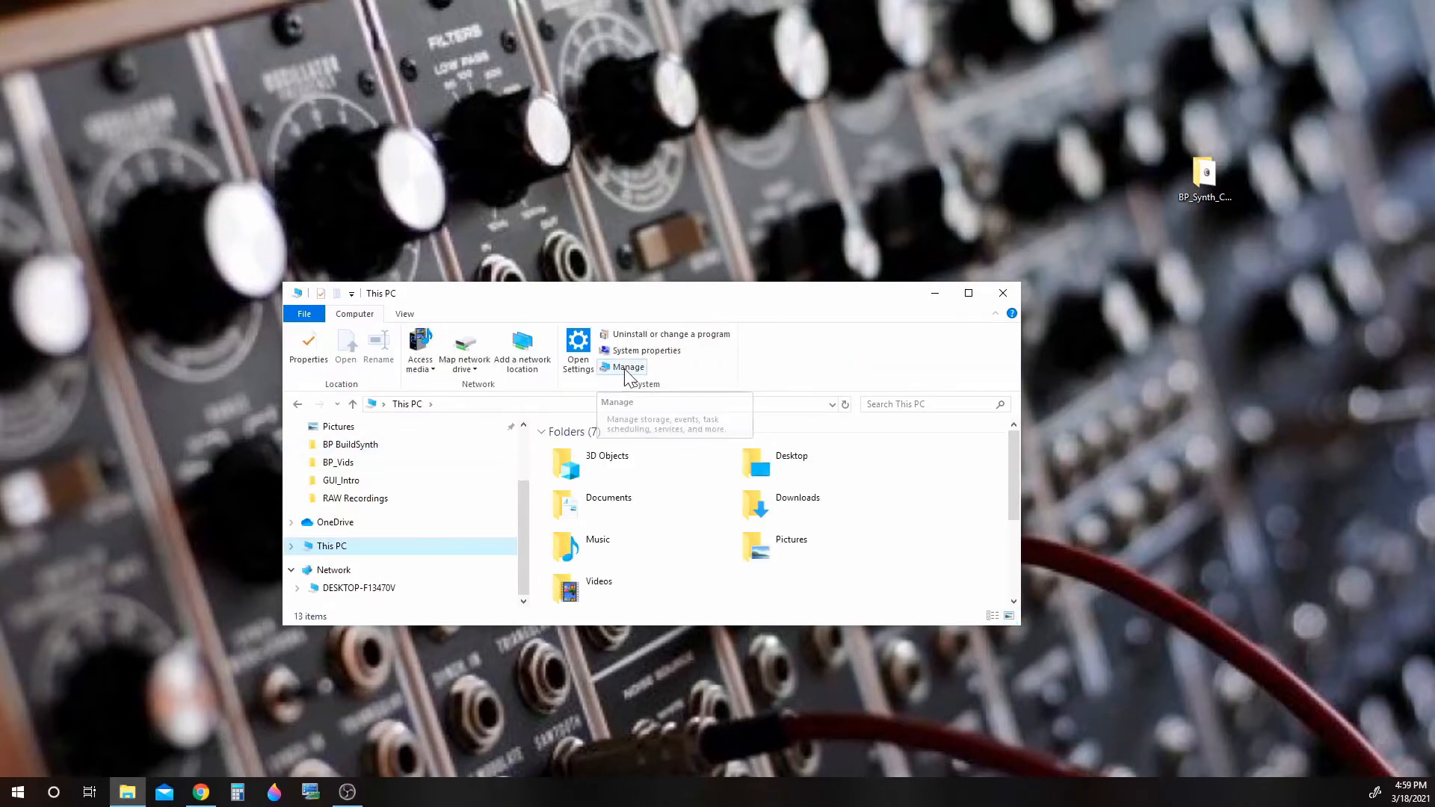
left_click(626, 367)
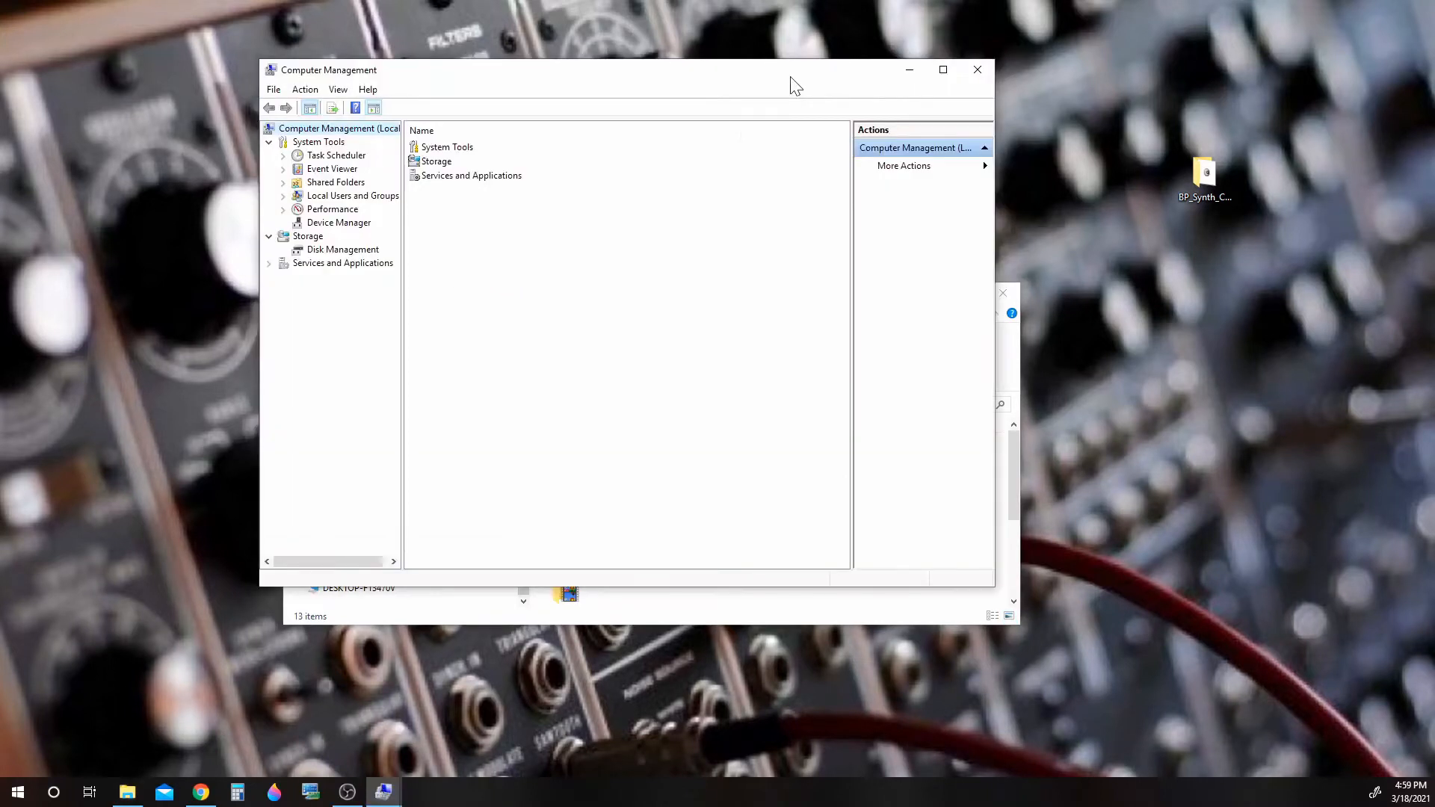
Show Device Manager's sound, video and game controllers and check the Axiom 25 and TASCAM US-122 MKII entries
left_click(339, 223)
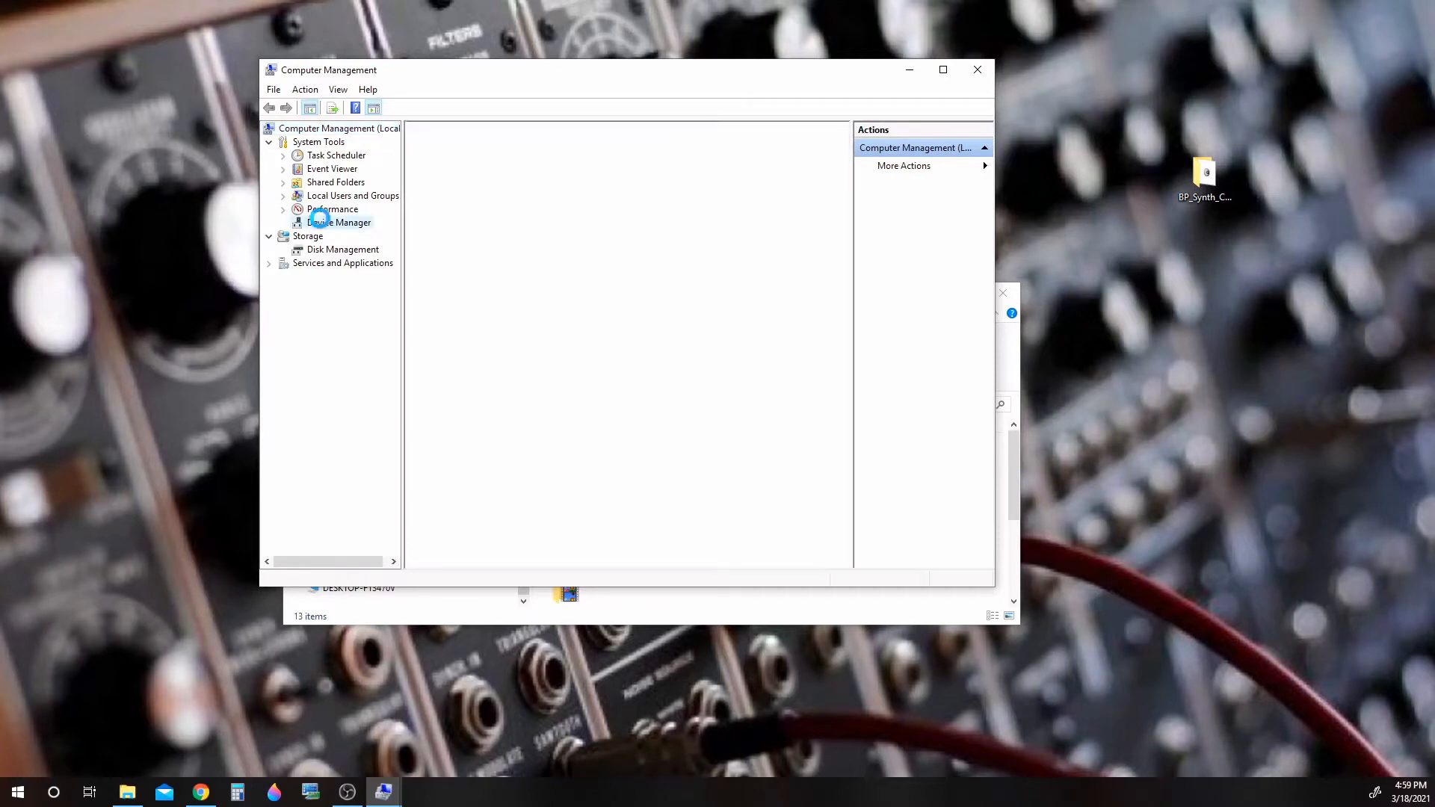
left_click(339, 222)
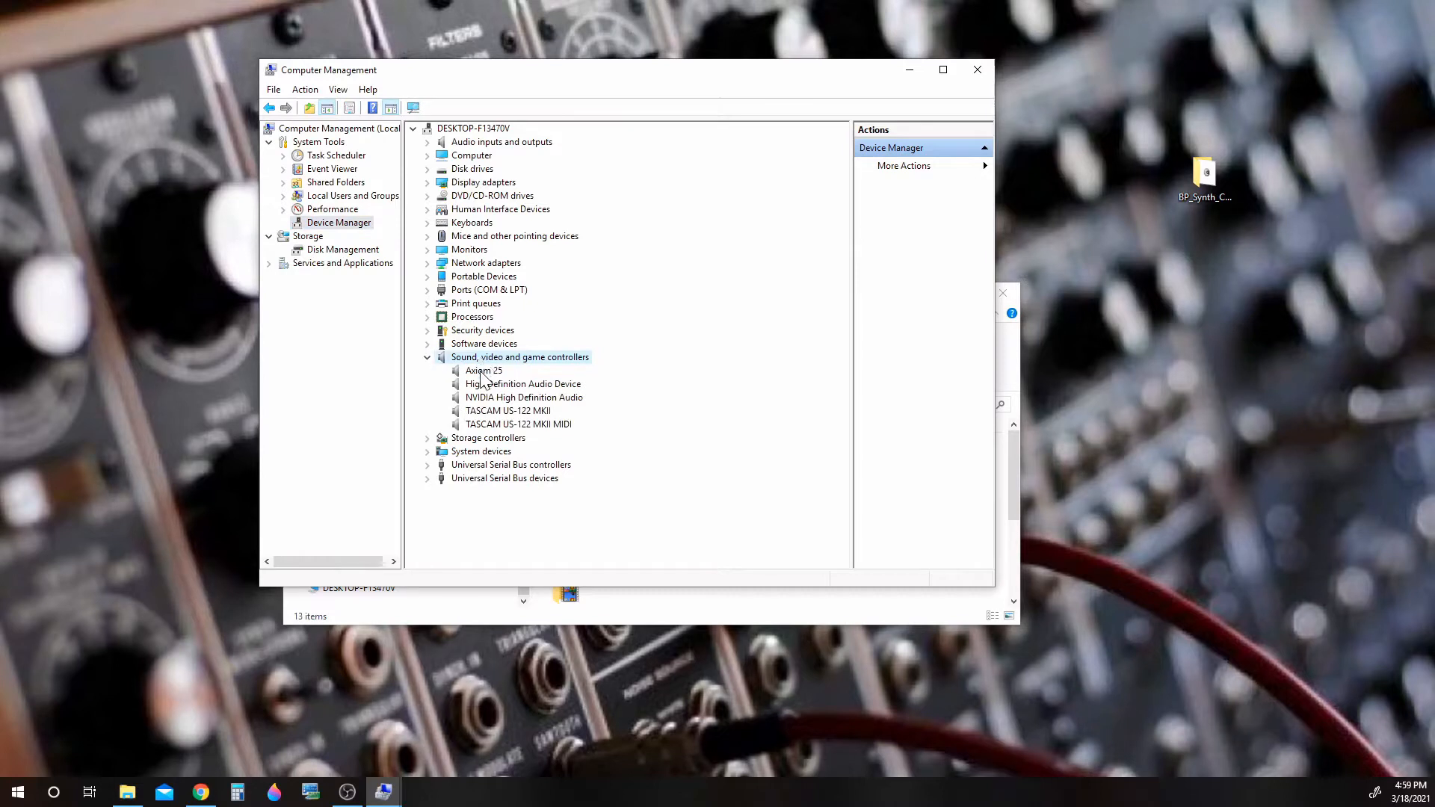
left_click(483, 369)
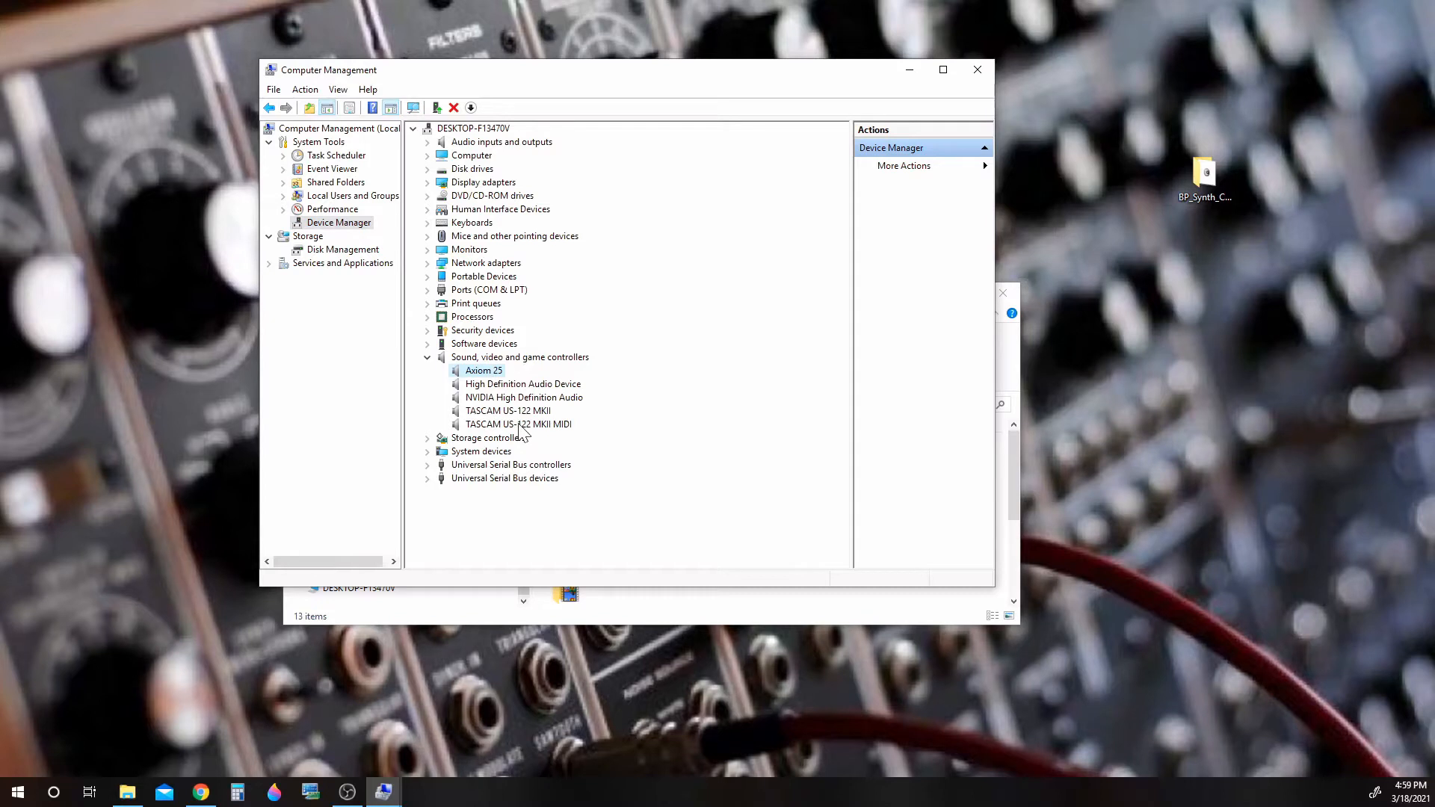
left_click(518, 423)
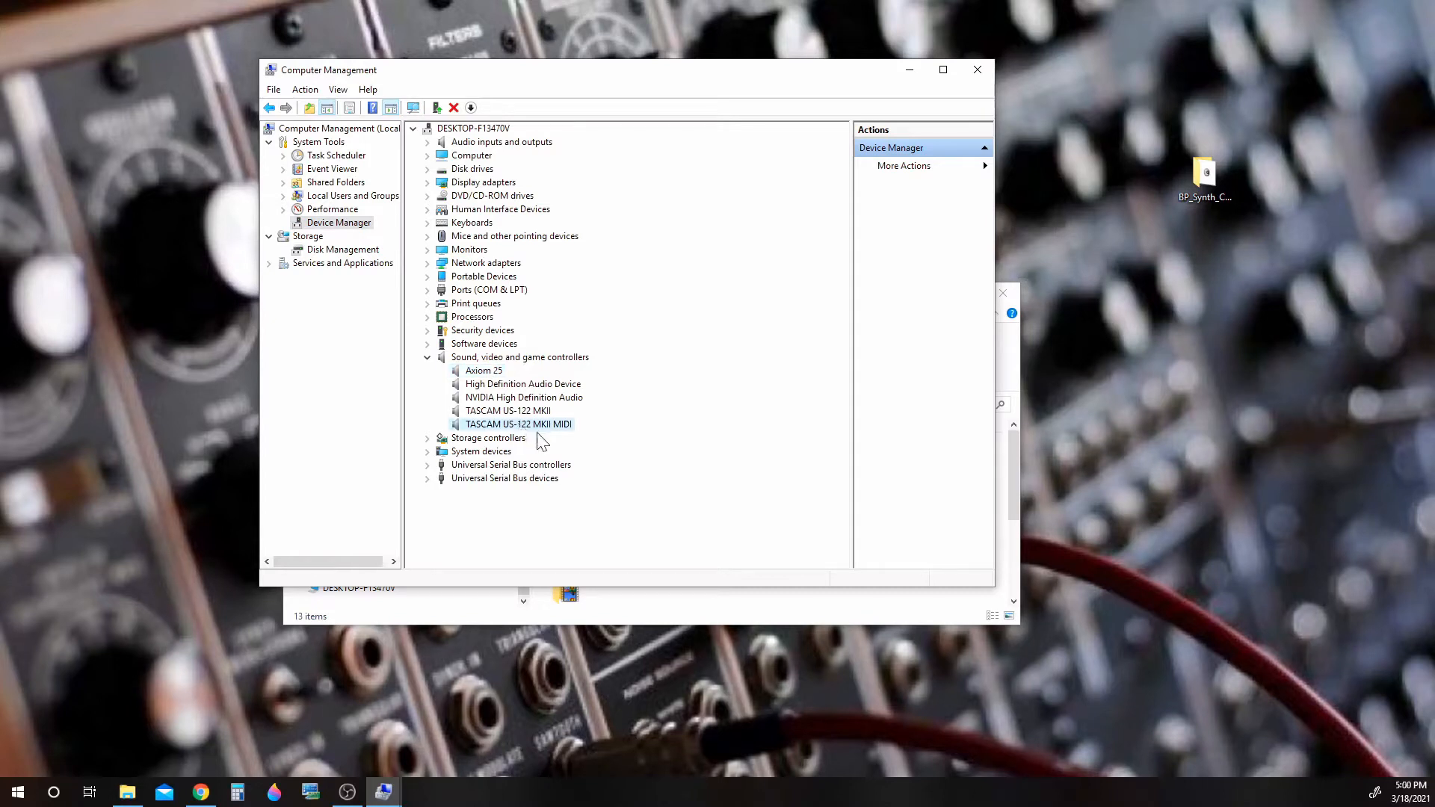
mouse_move(574, 435)
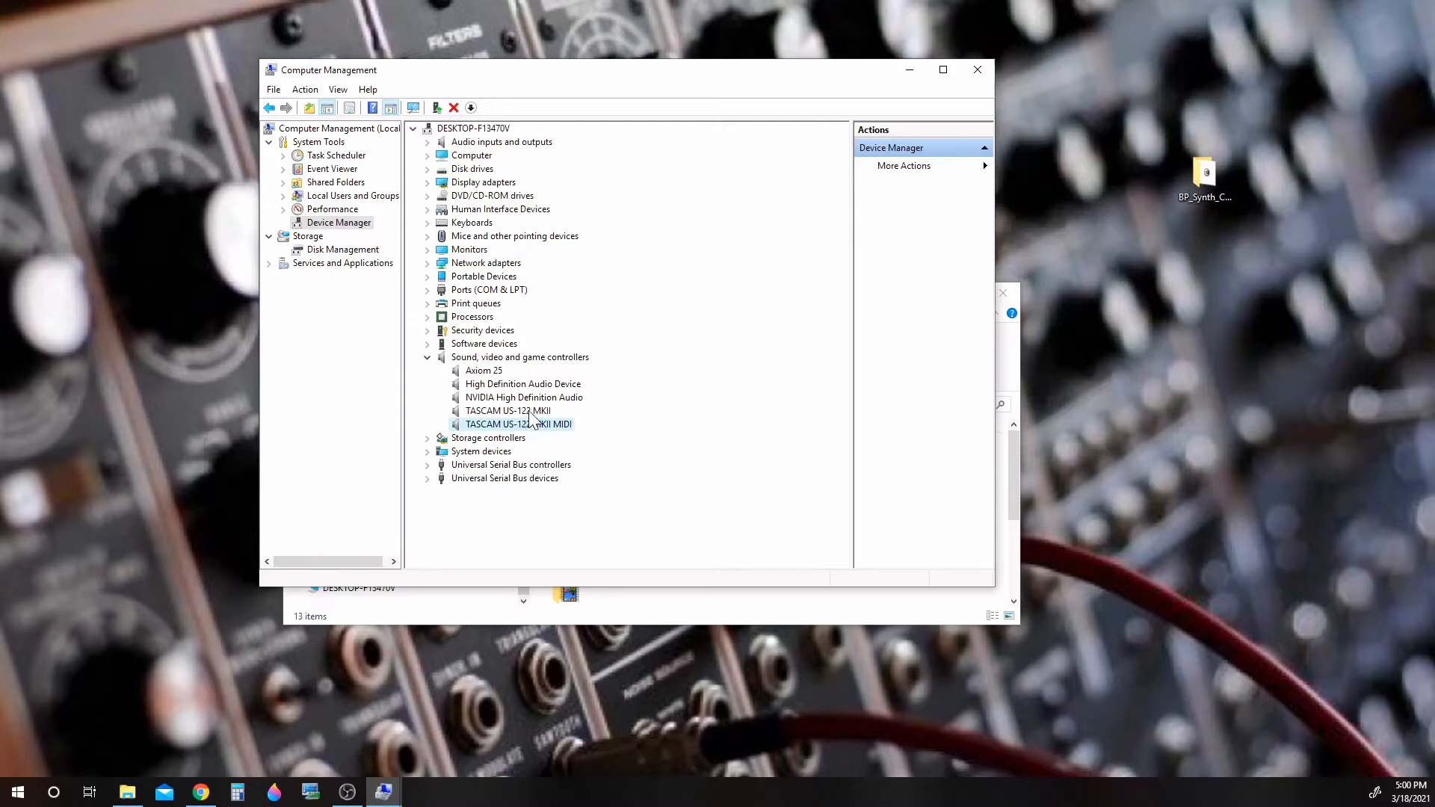
left_click(482, 369)
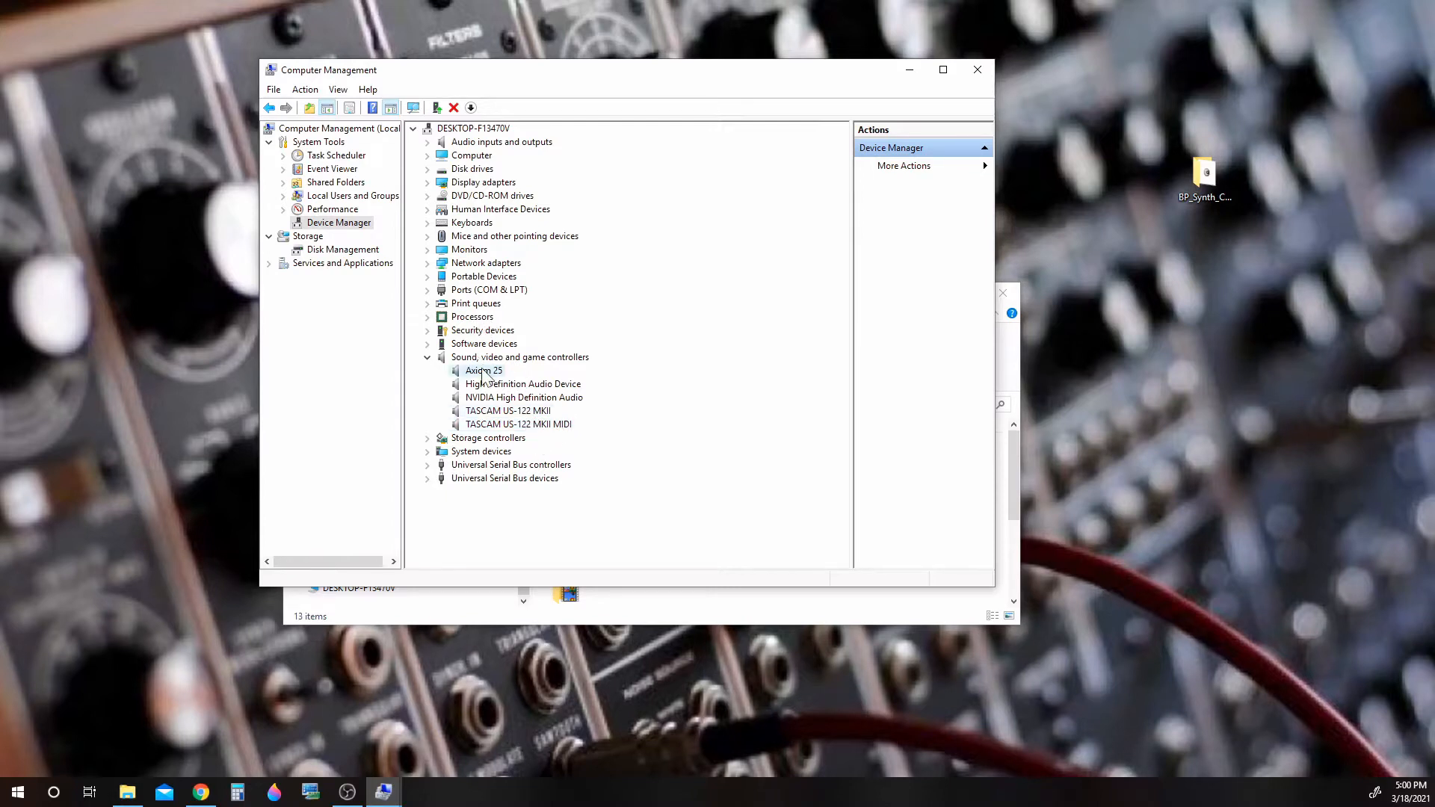
left_click(484, 370)
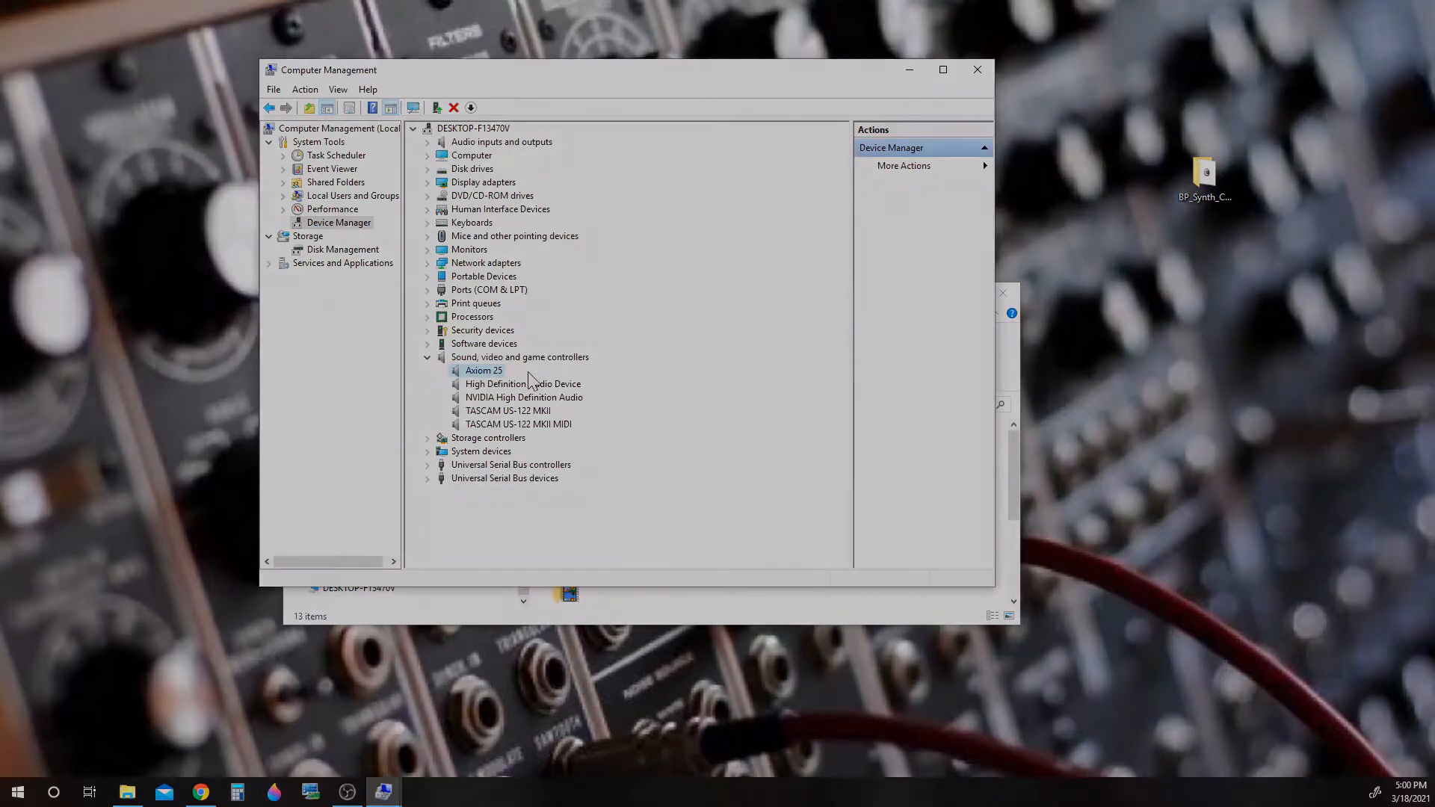
left_click(977, 69)
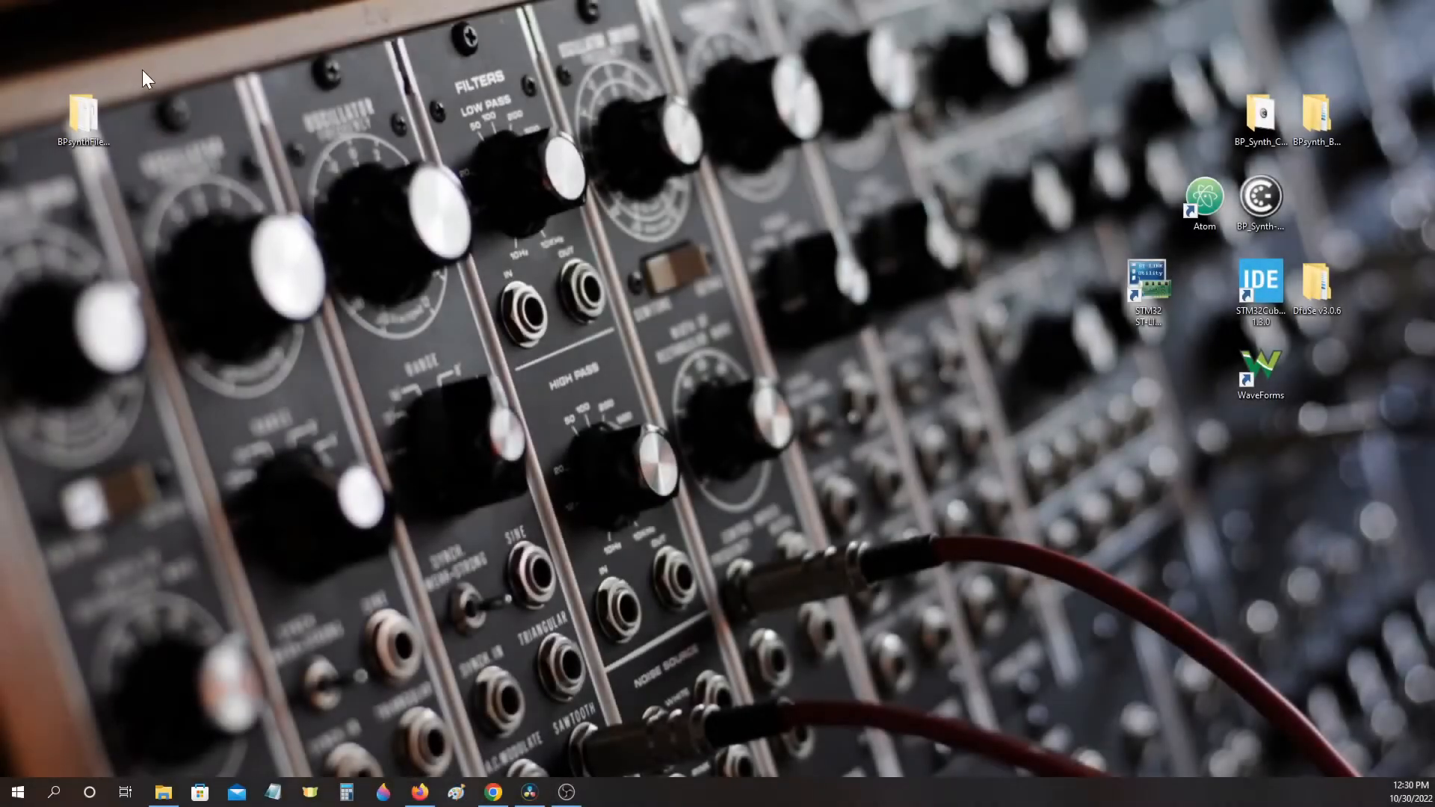
Run BP_Synth-GUI from the BPsynthFiles_All desktop folder
double_click(84, 115)
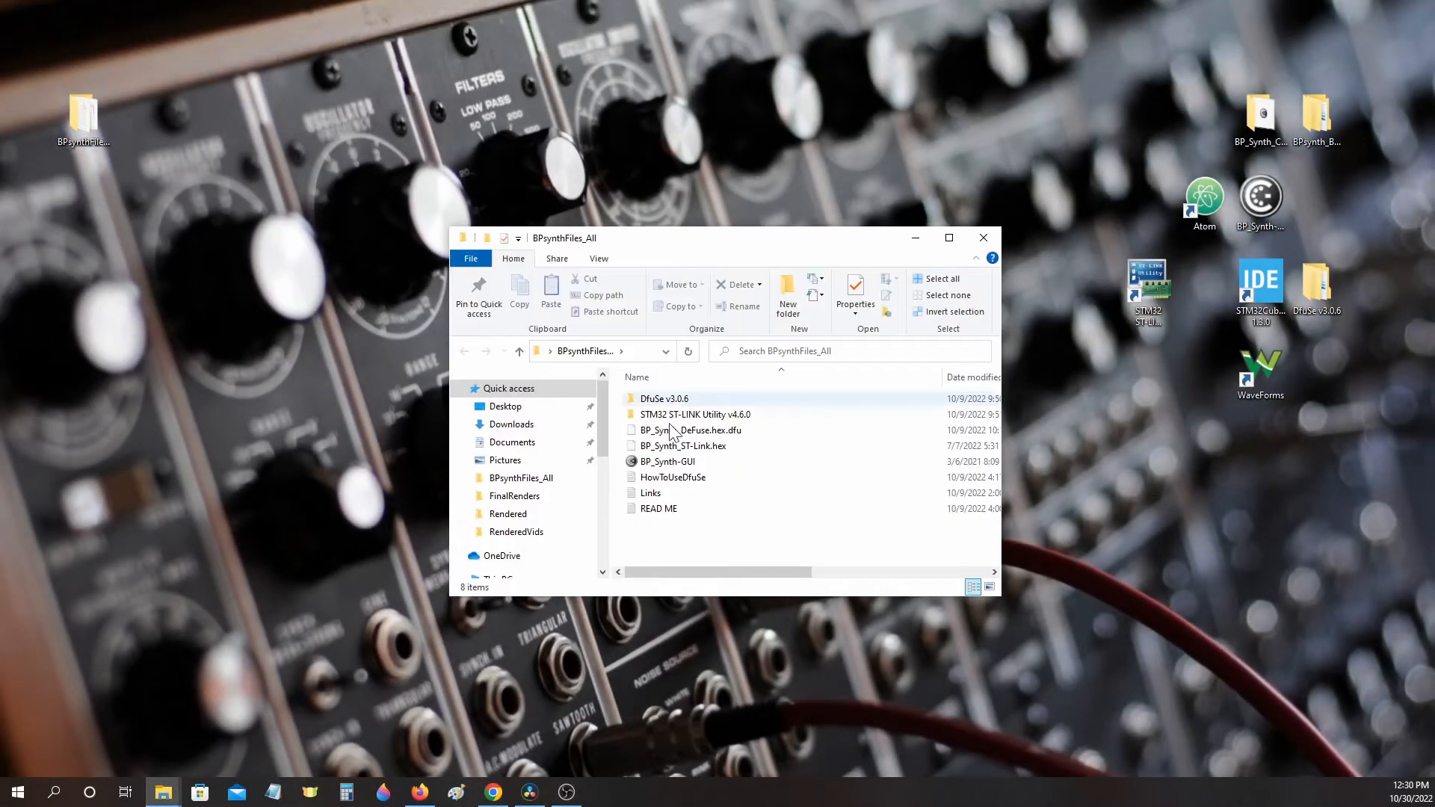
left_click(667, 462)
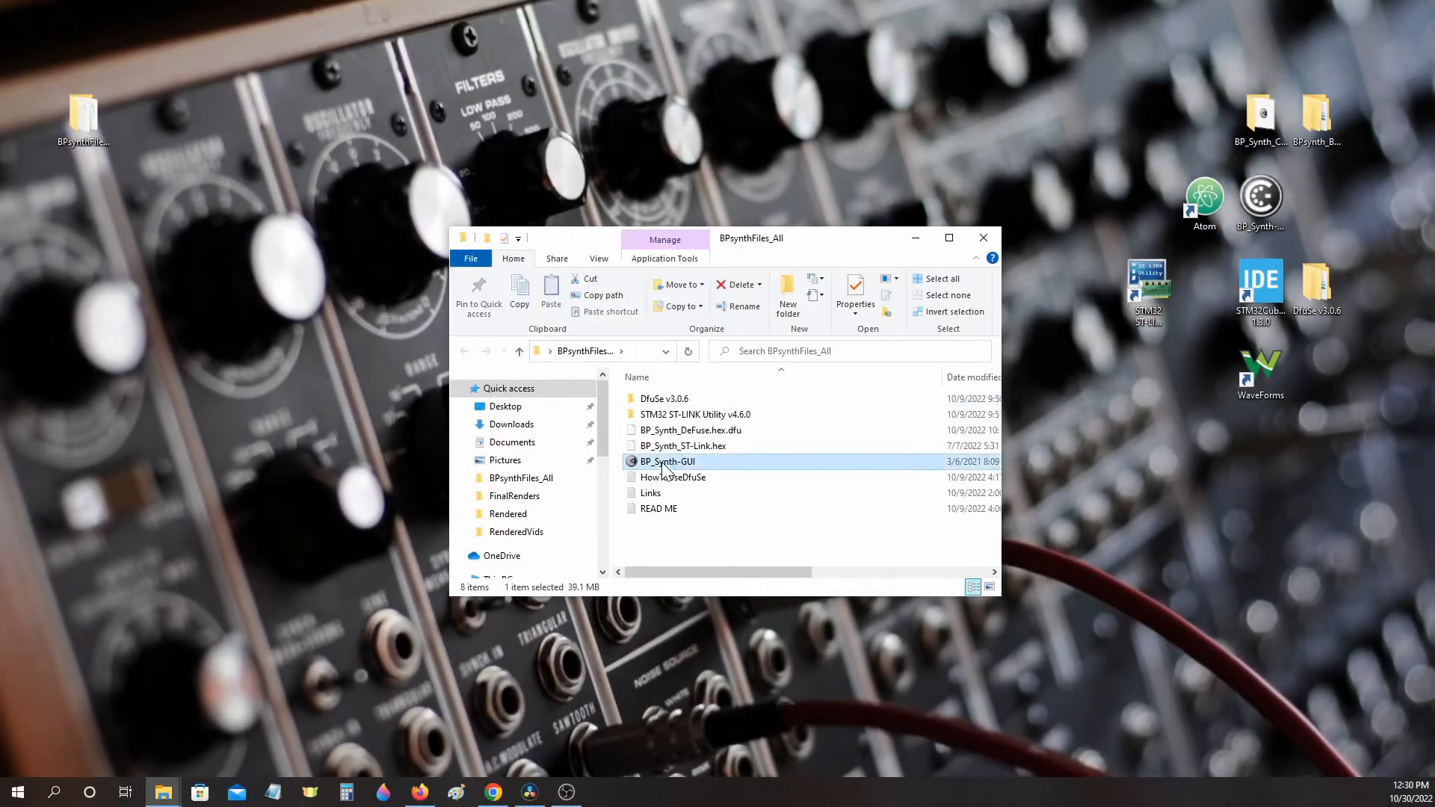
double_click(666, 462)
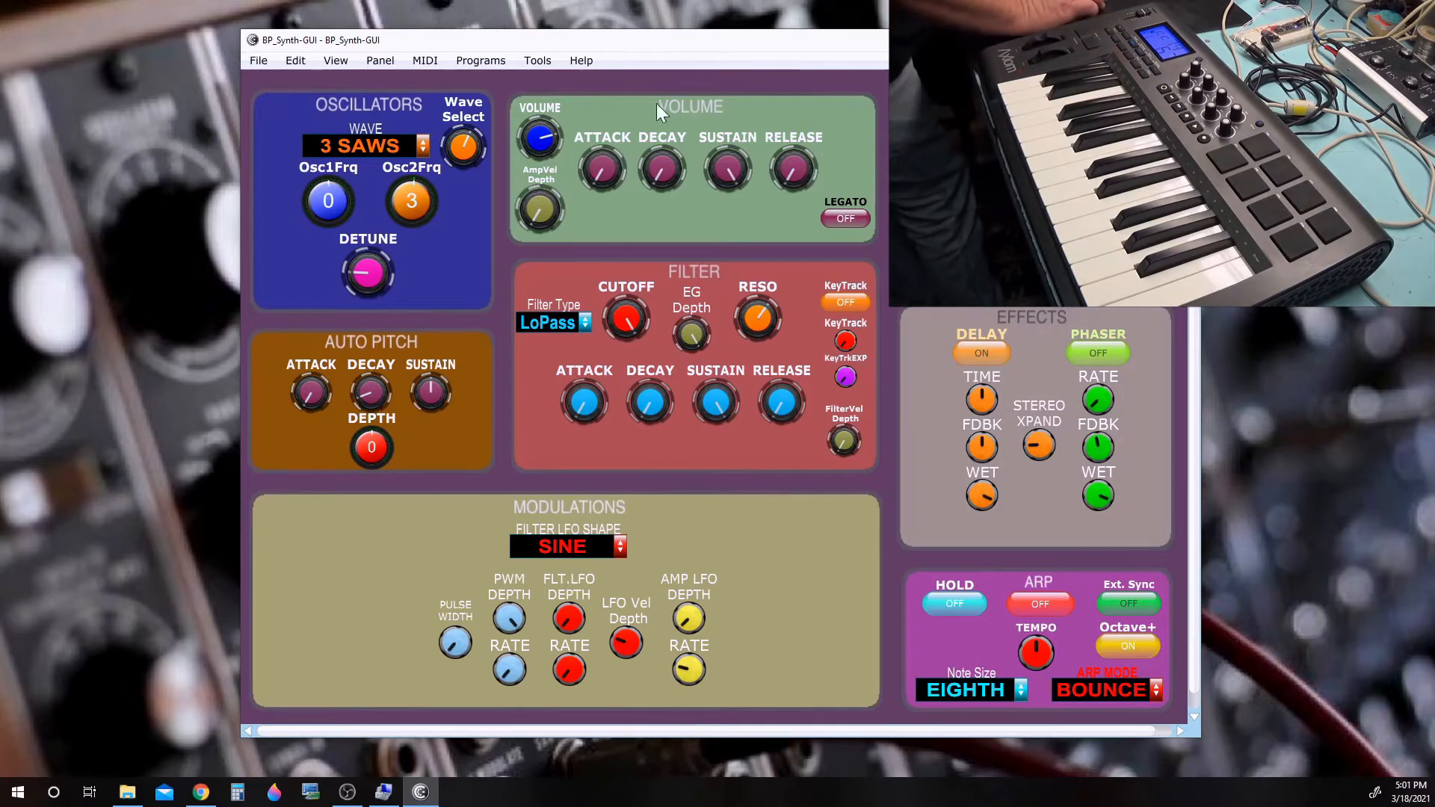
In MIDI device settings, make Axiom 25 the controller device
left_click(423, 59)
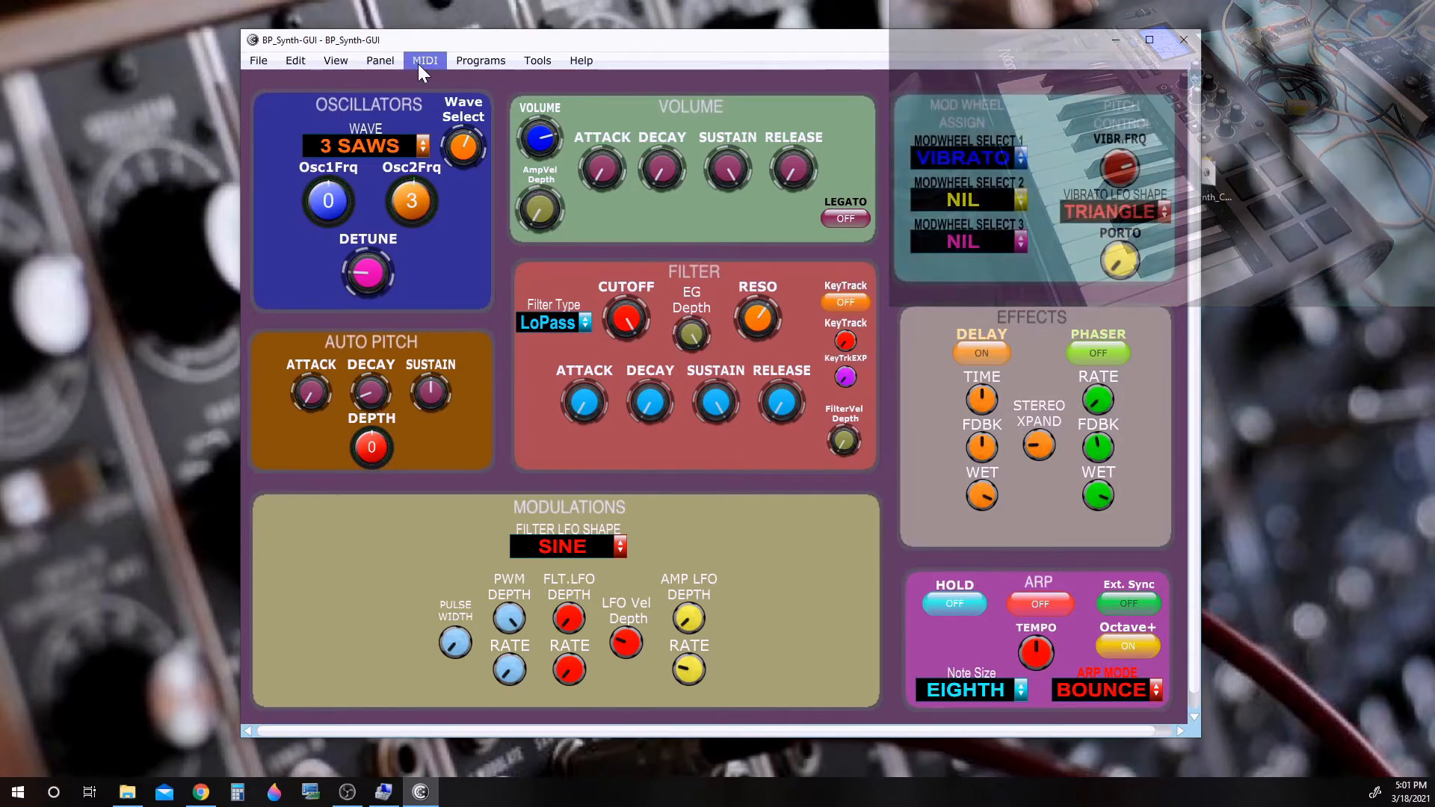
left_click(423, 60)
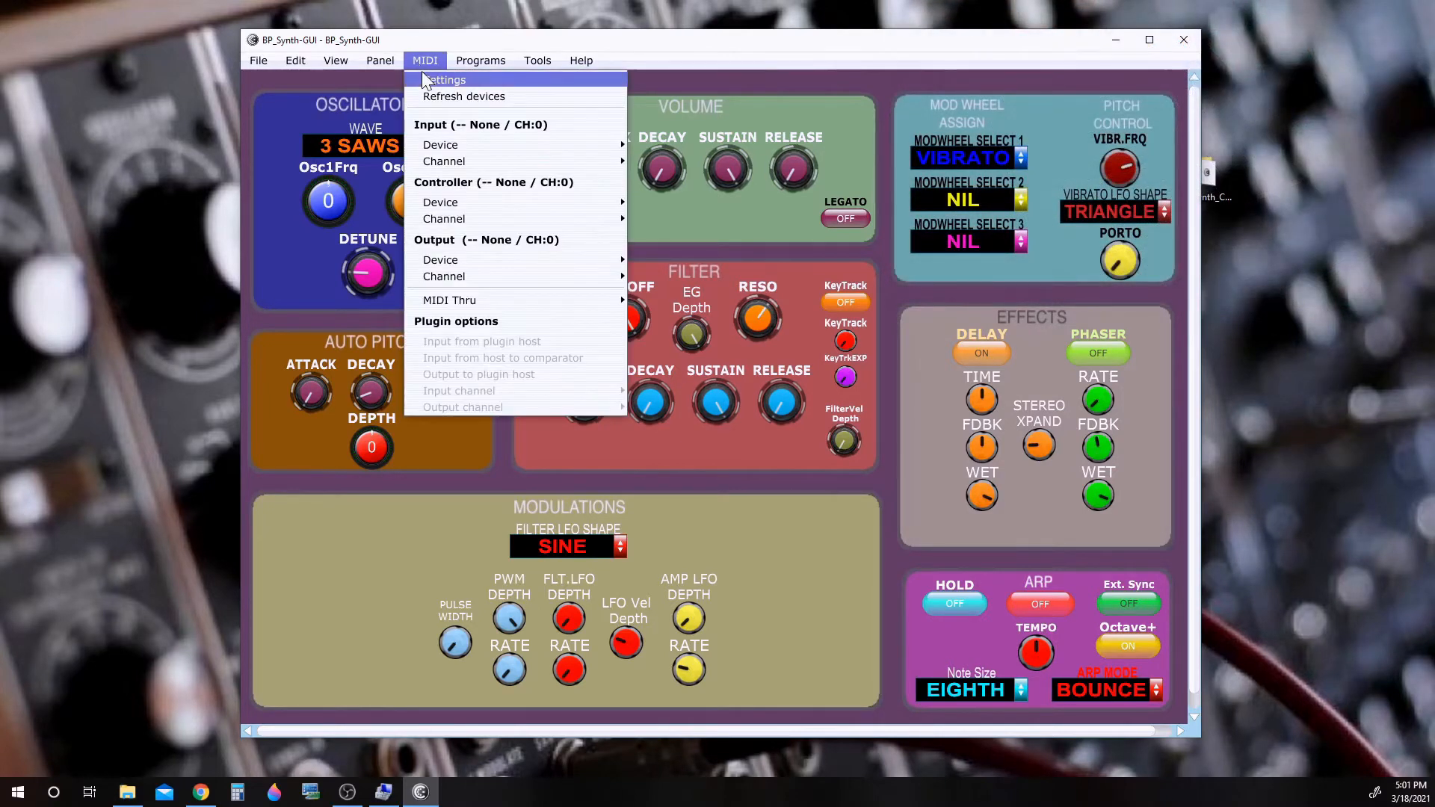
left_click(447, 79)
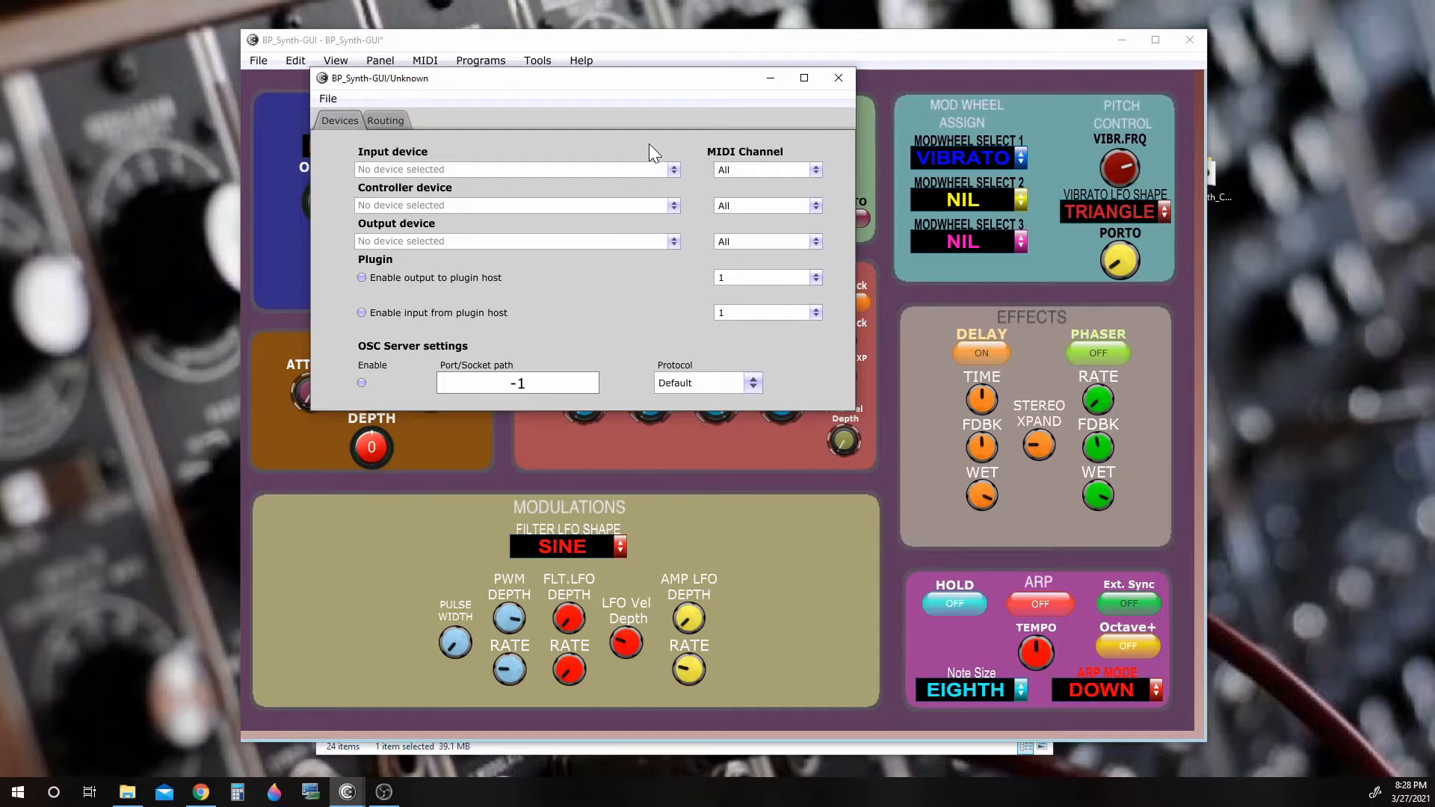
mouse_move(684, 172)
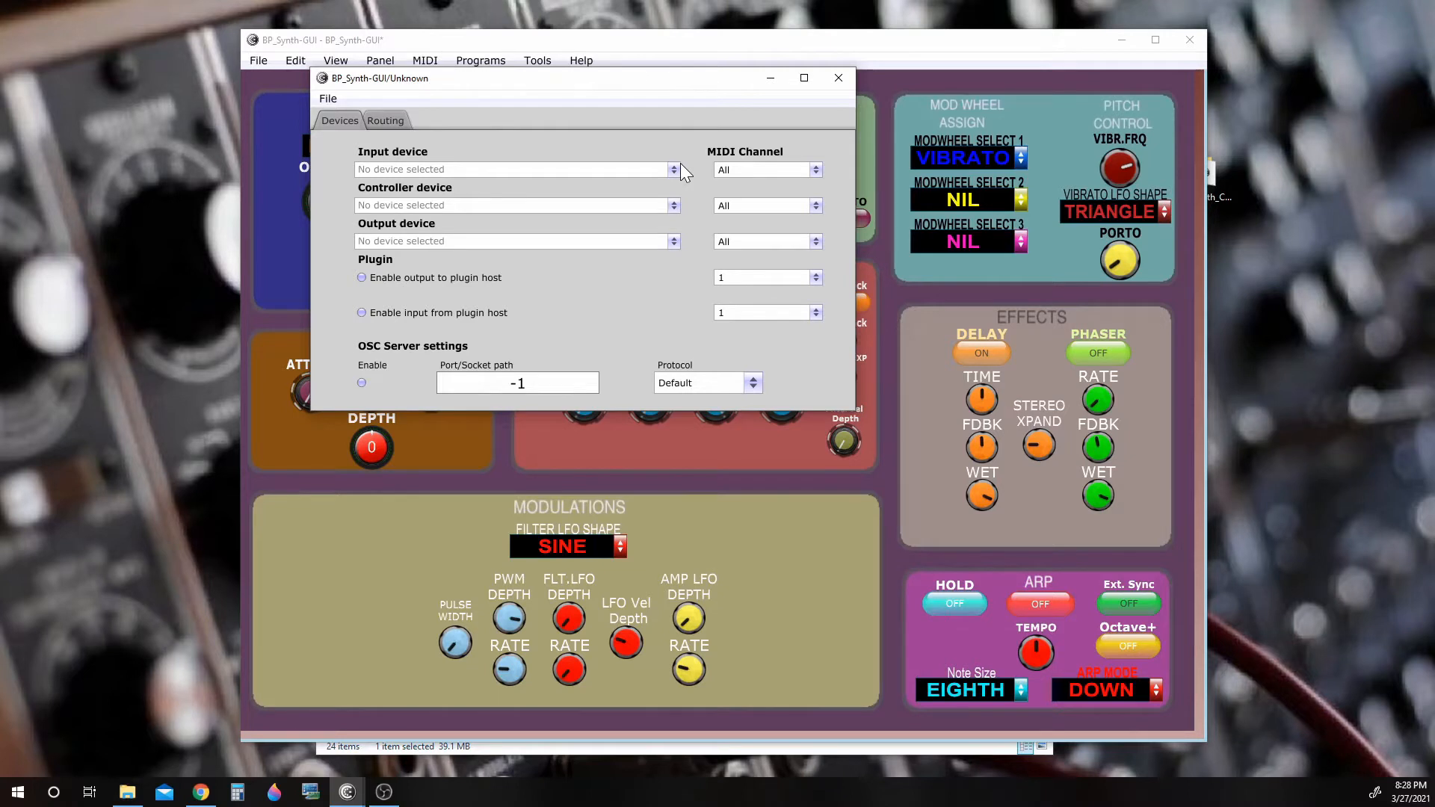
mouse_move(663, 176)
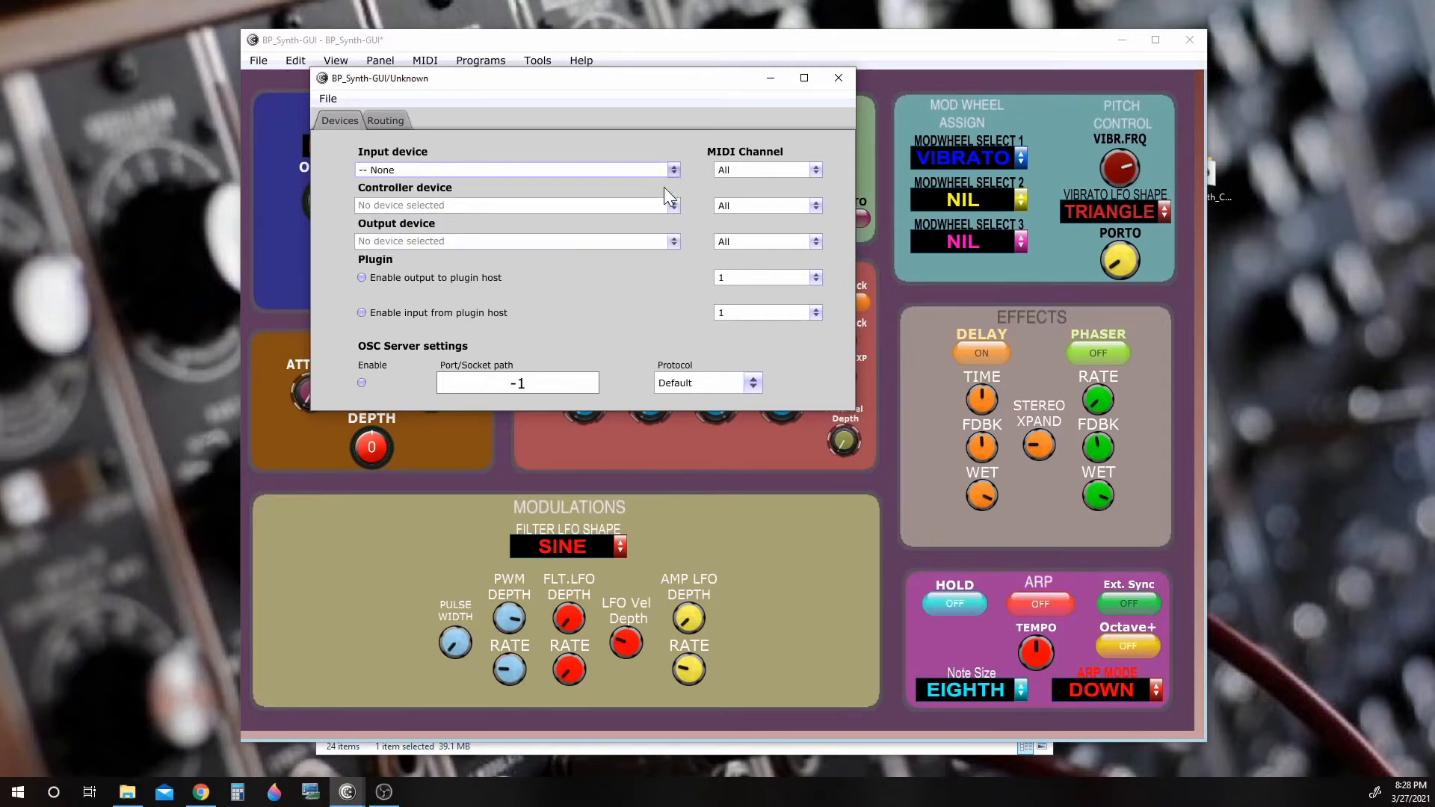
mouse_move(677, 215)
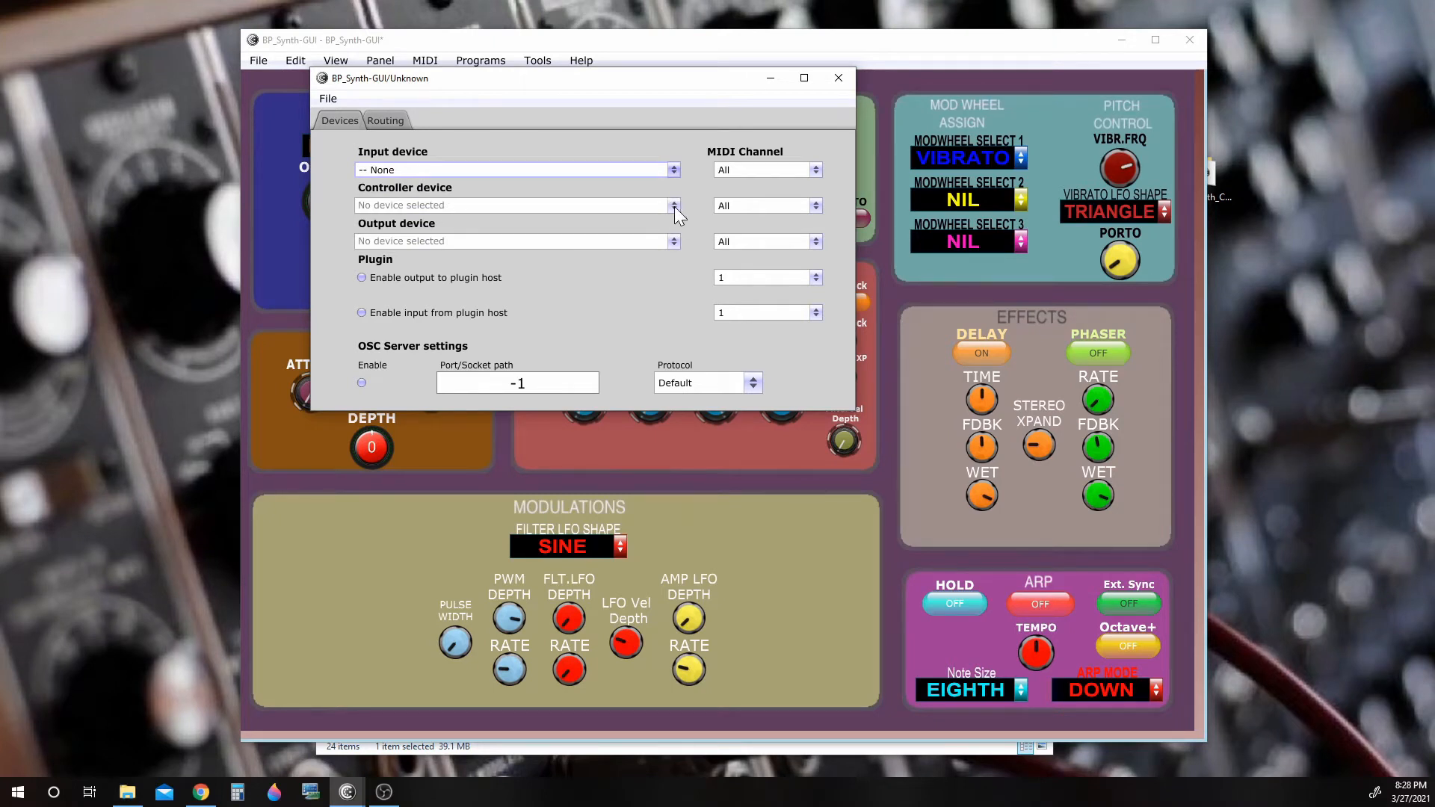
left_click(674, 205)
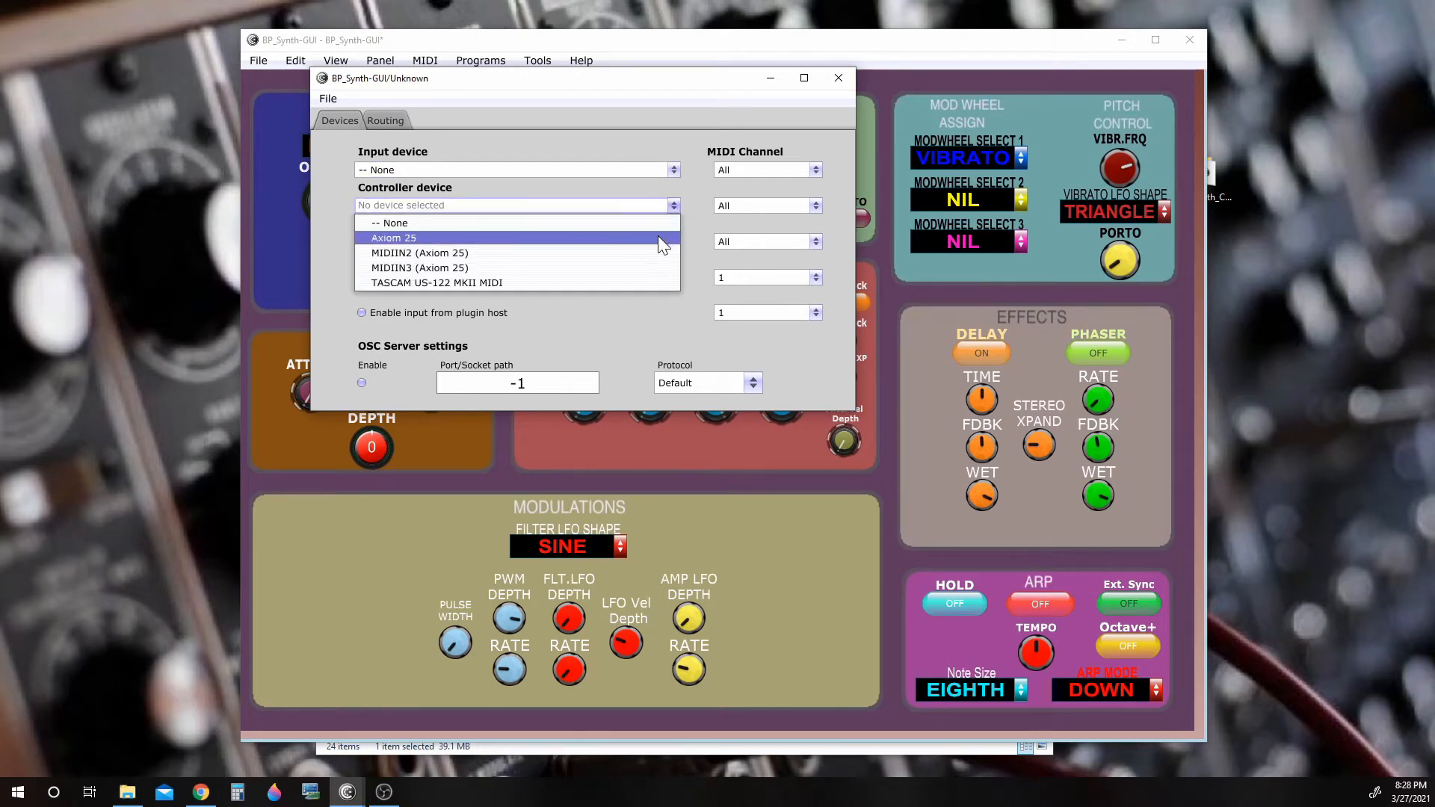
left_click(393, 238)
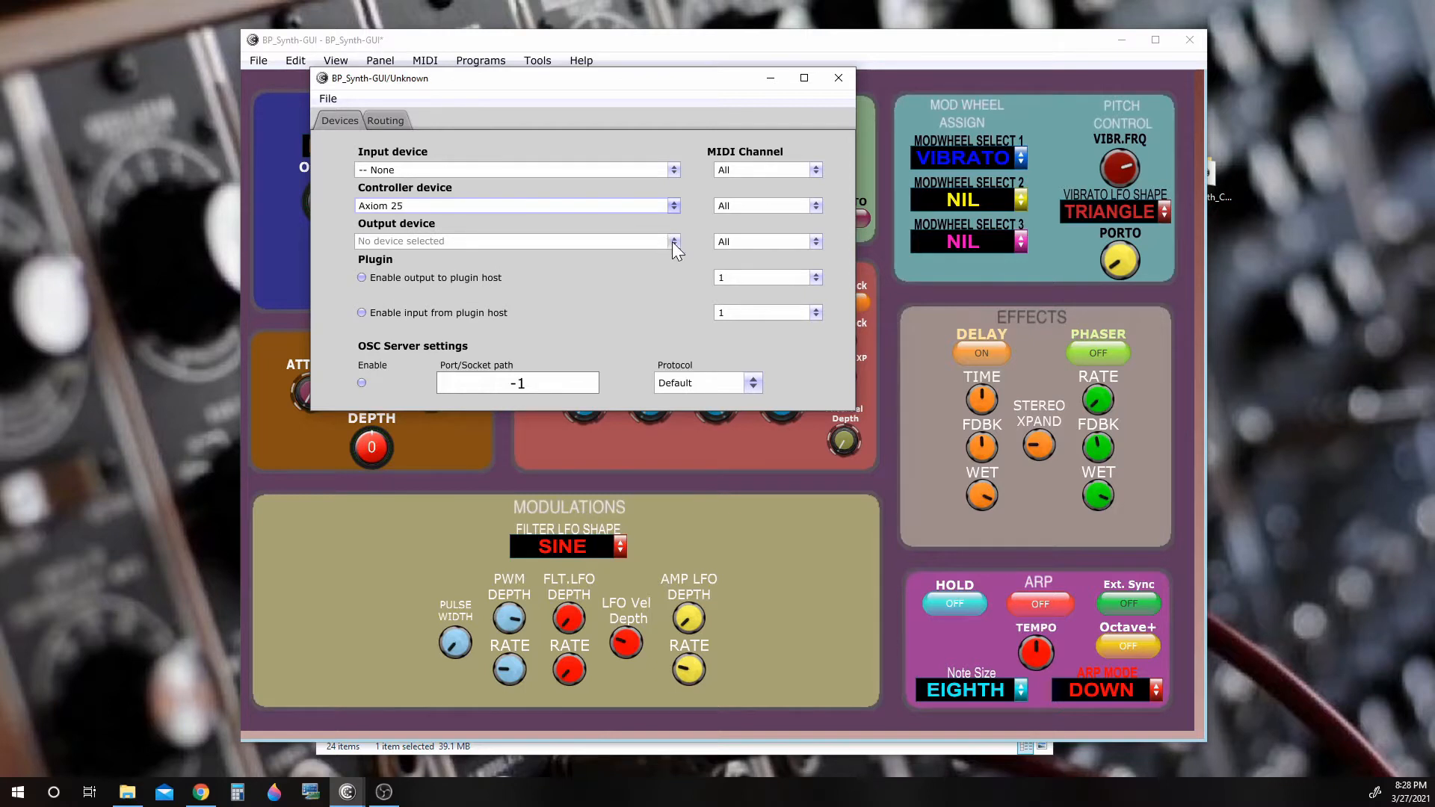
Make Axiom 25 the output device and show the MIDI thru routing options
left_click(675, 241)
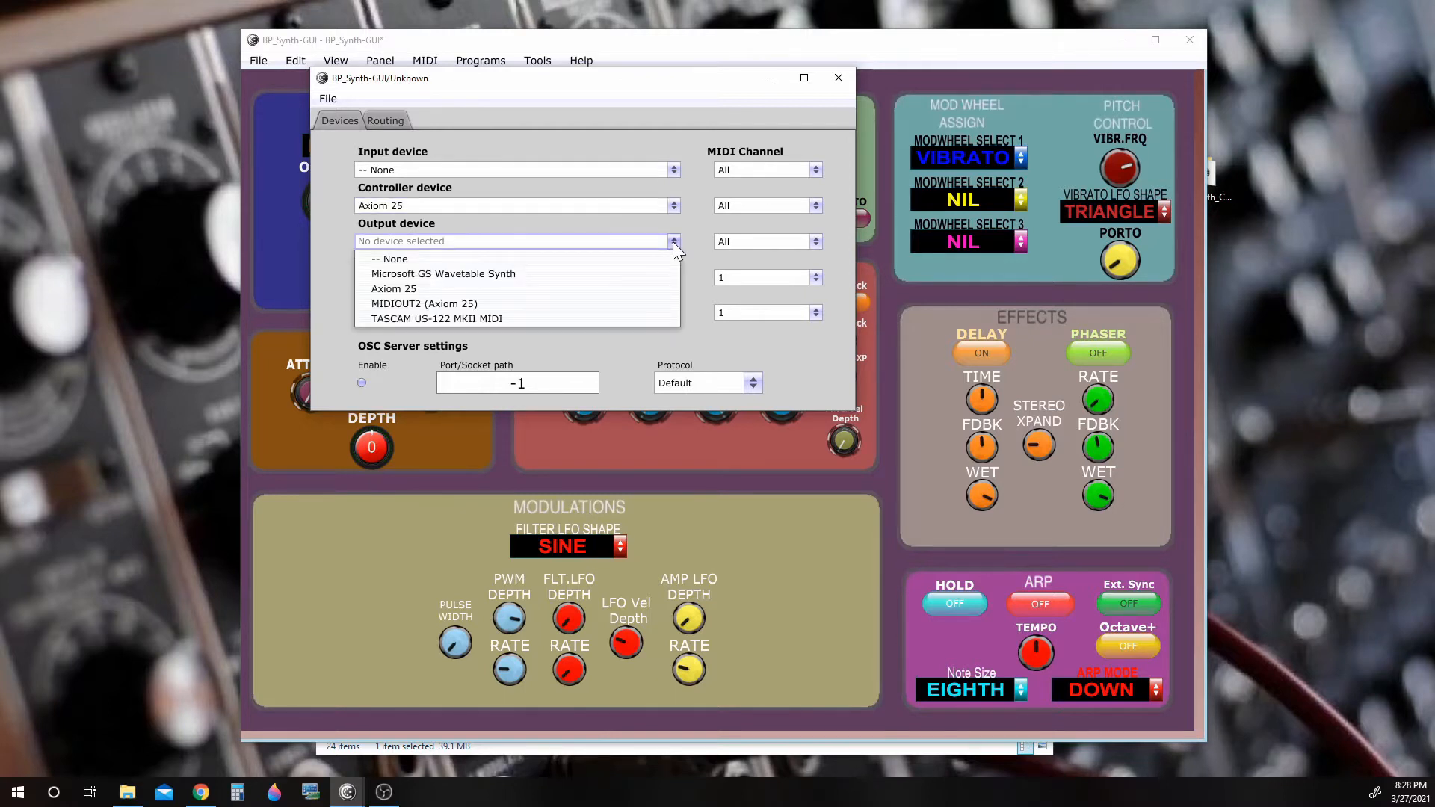
left_click(393, 288)
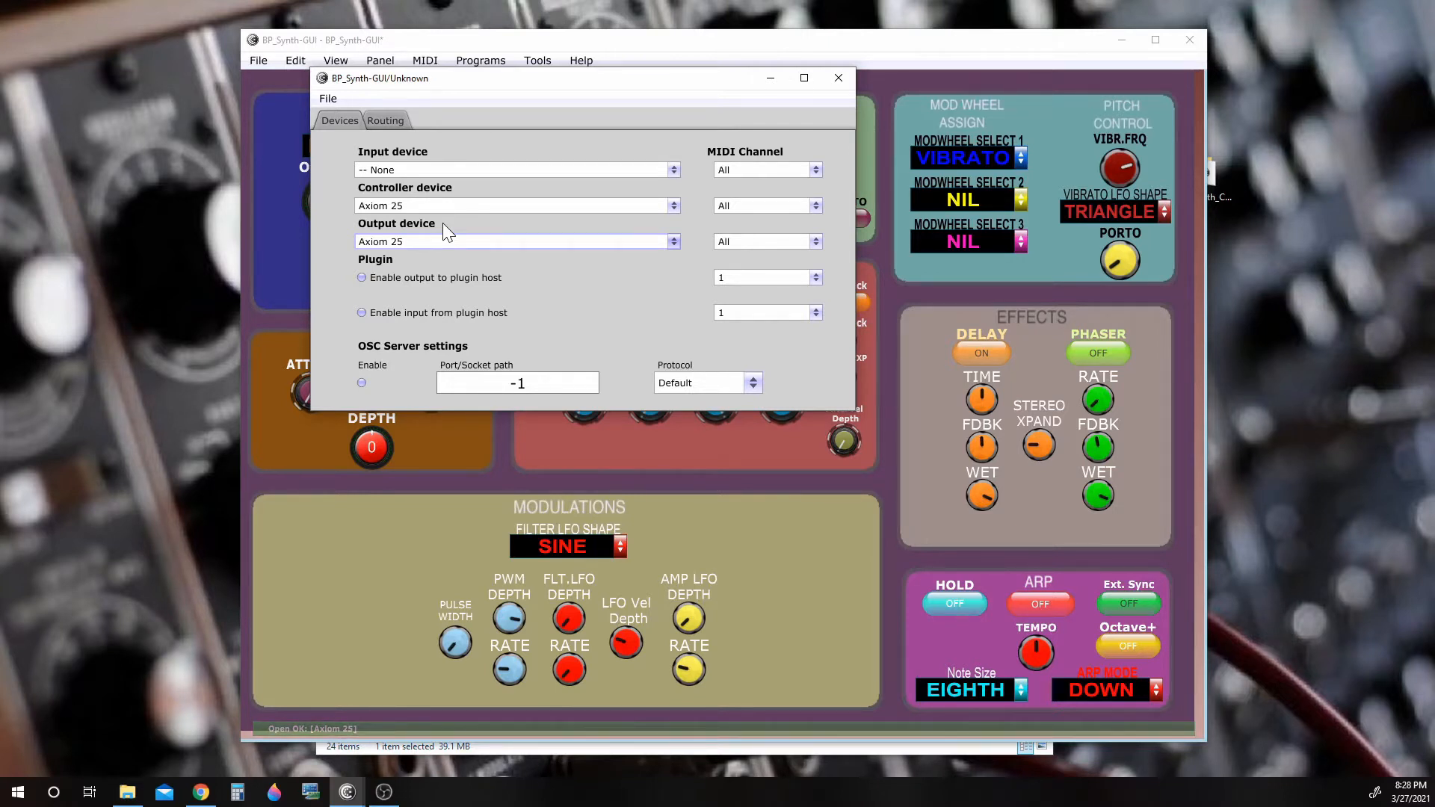
mouse_move(459, 193)
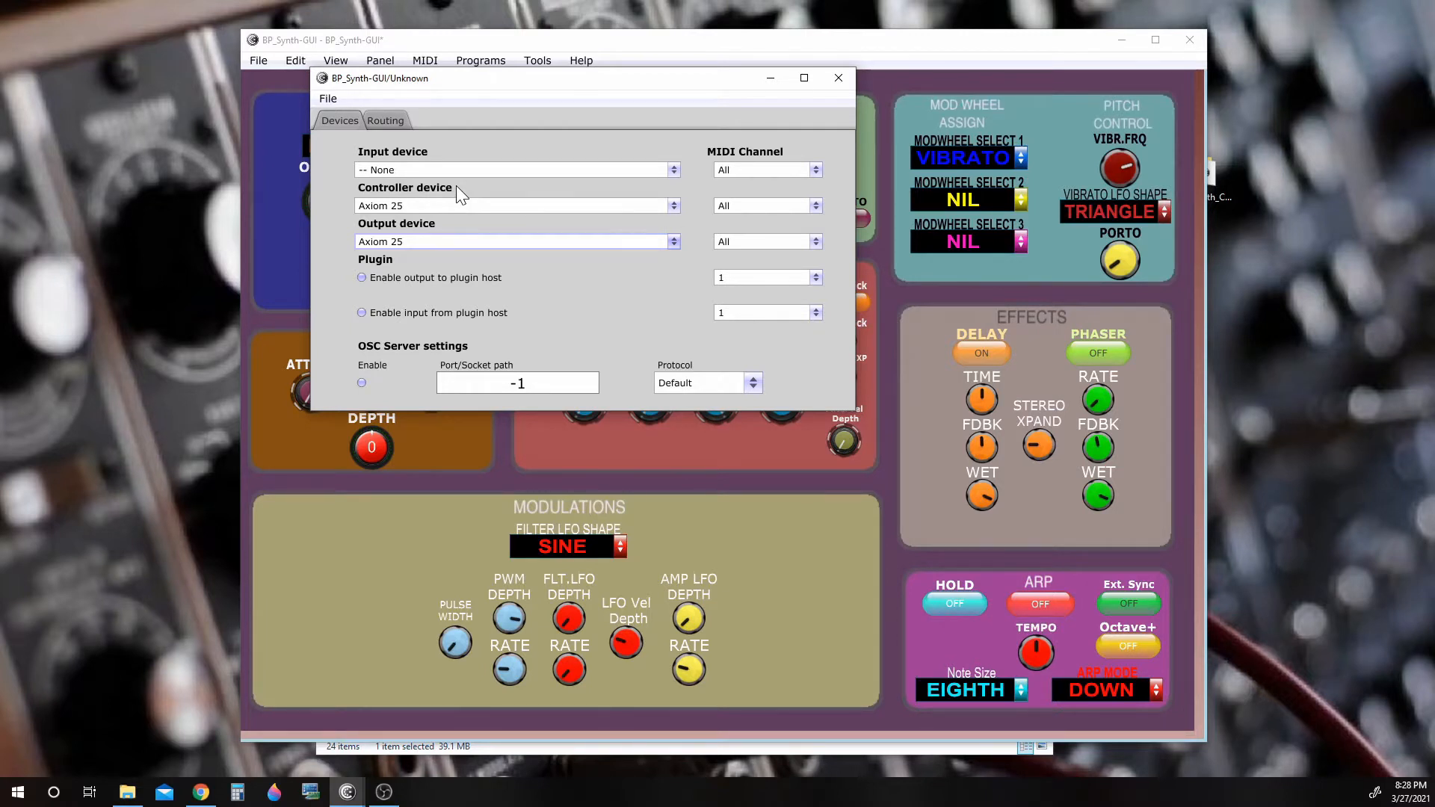
left_click(386, 120)
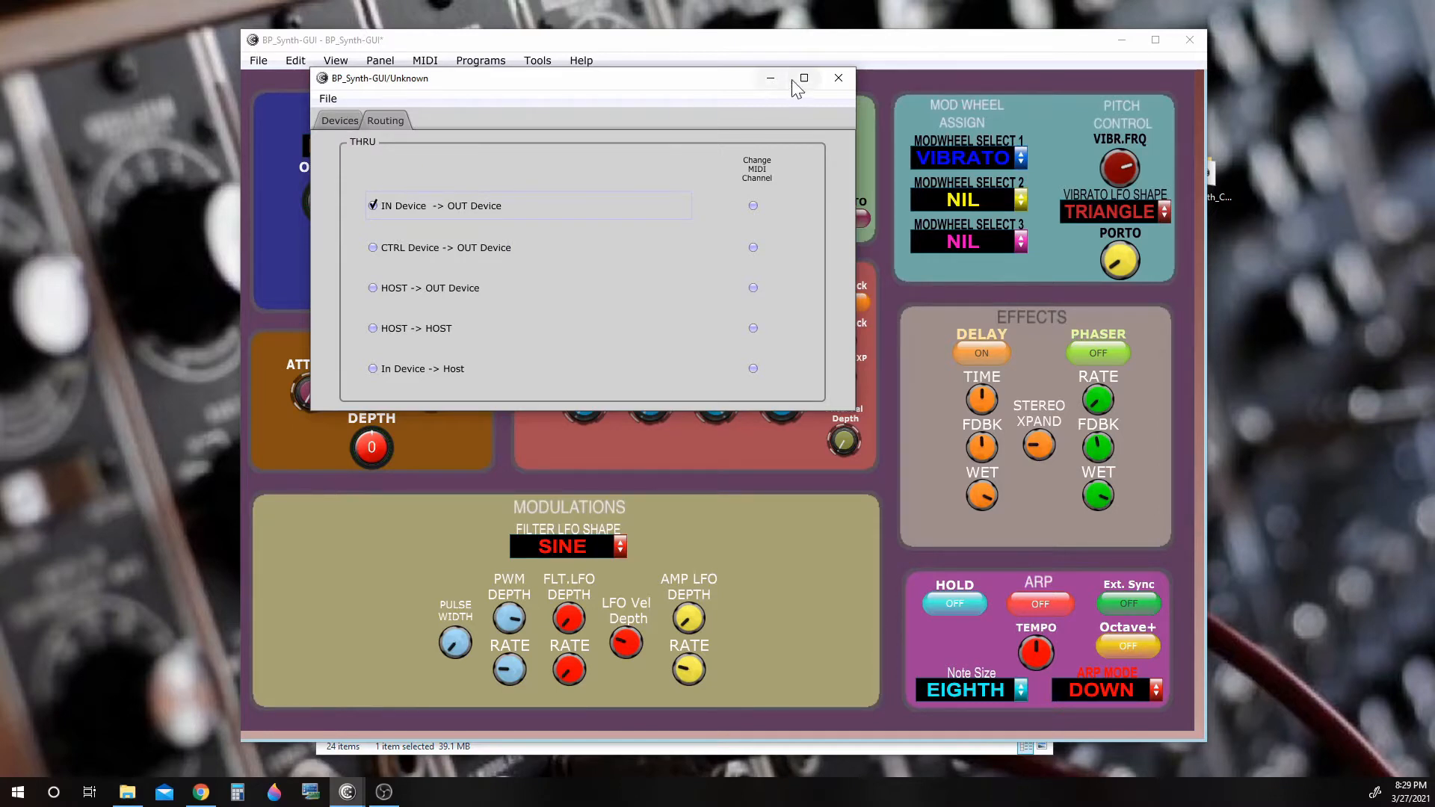
mouse_move(837, 77)
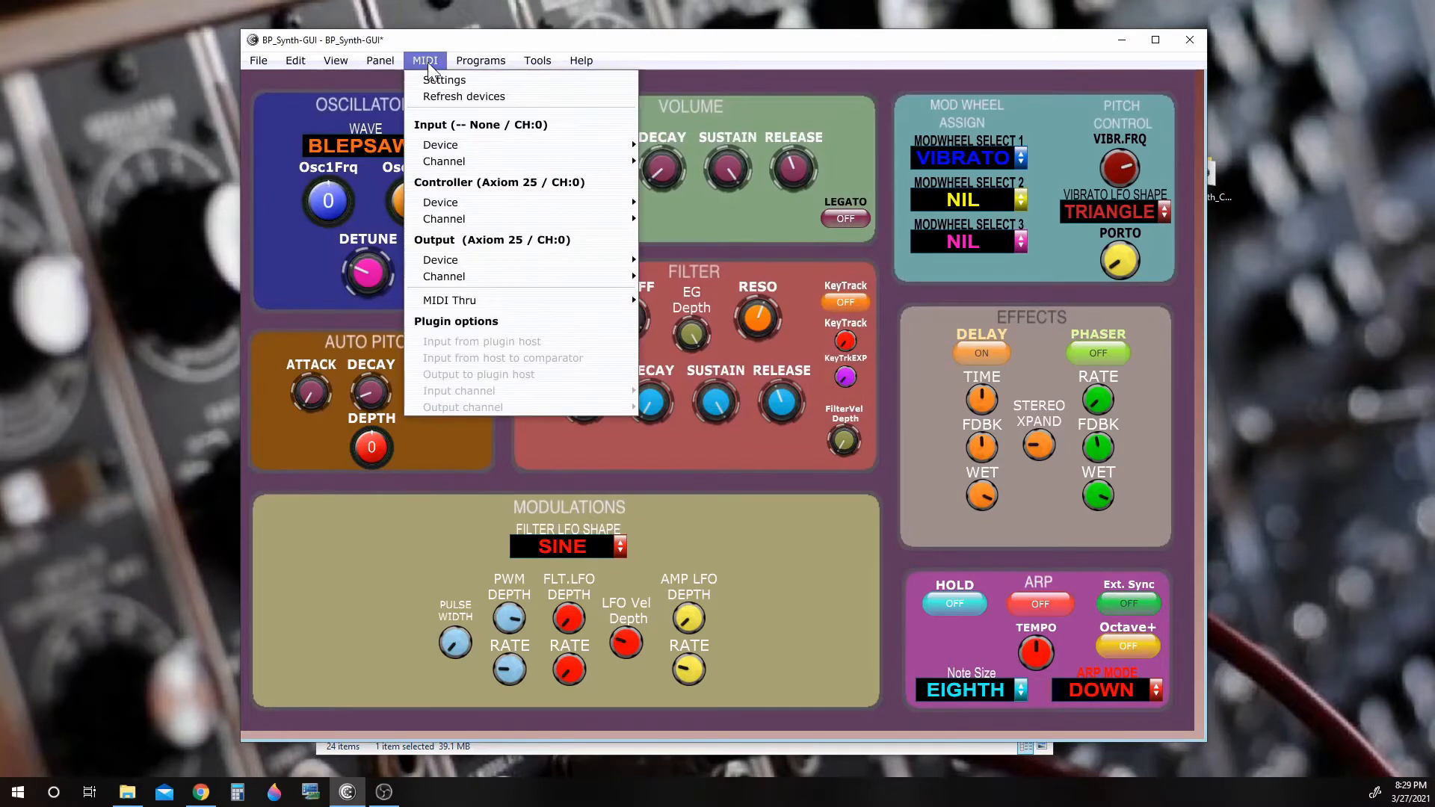
mouse_move(450, 298)
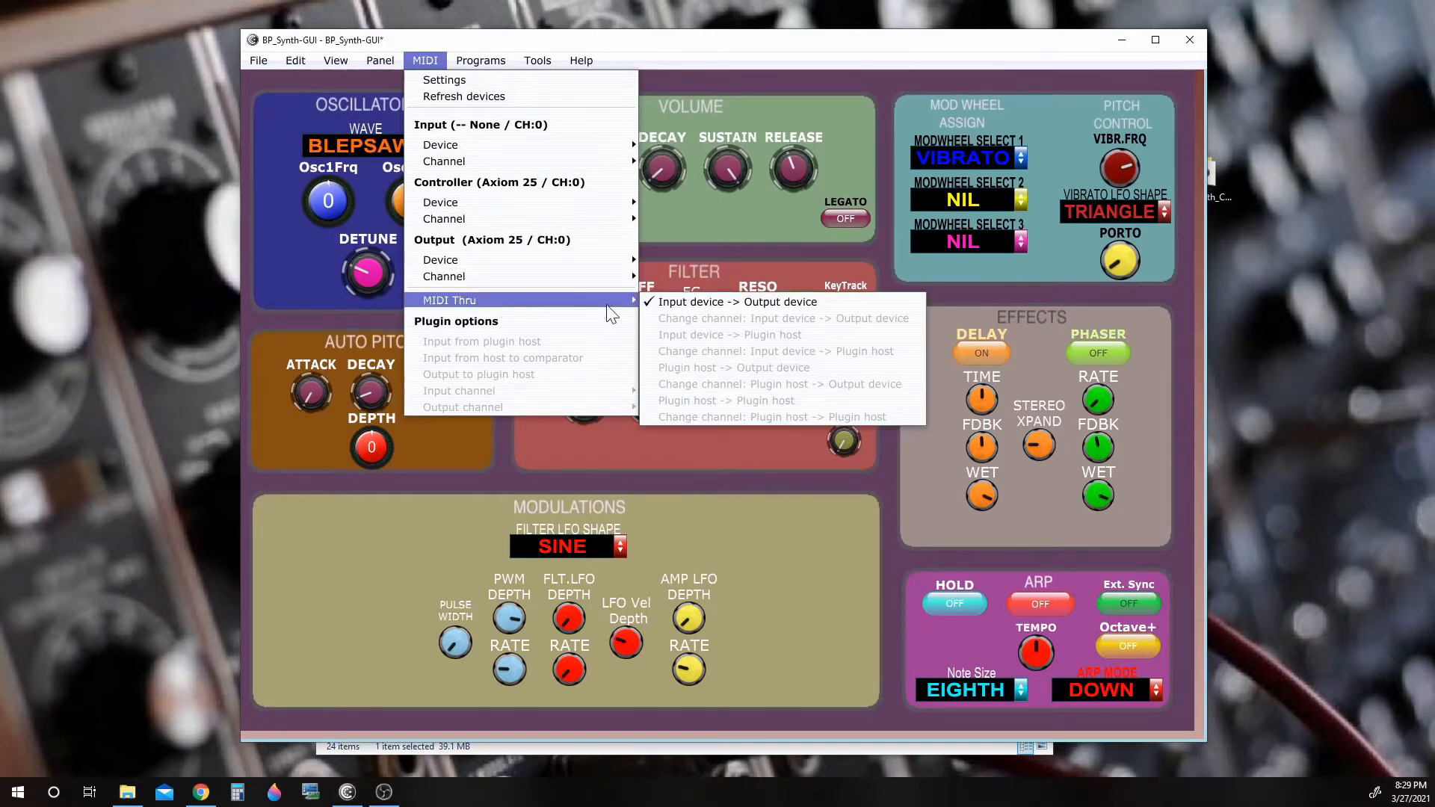
mouse_move(737, 300)
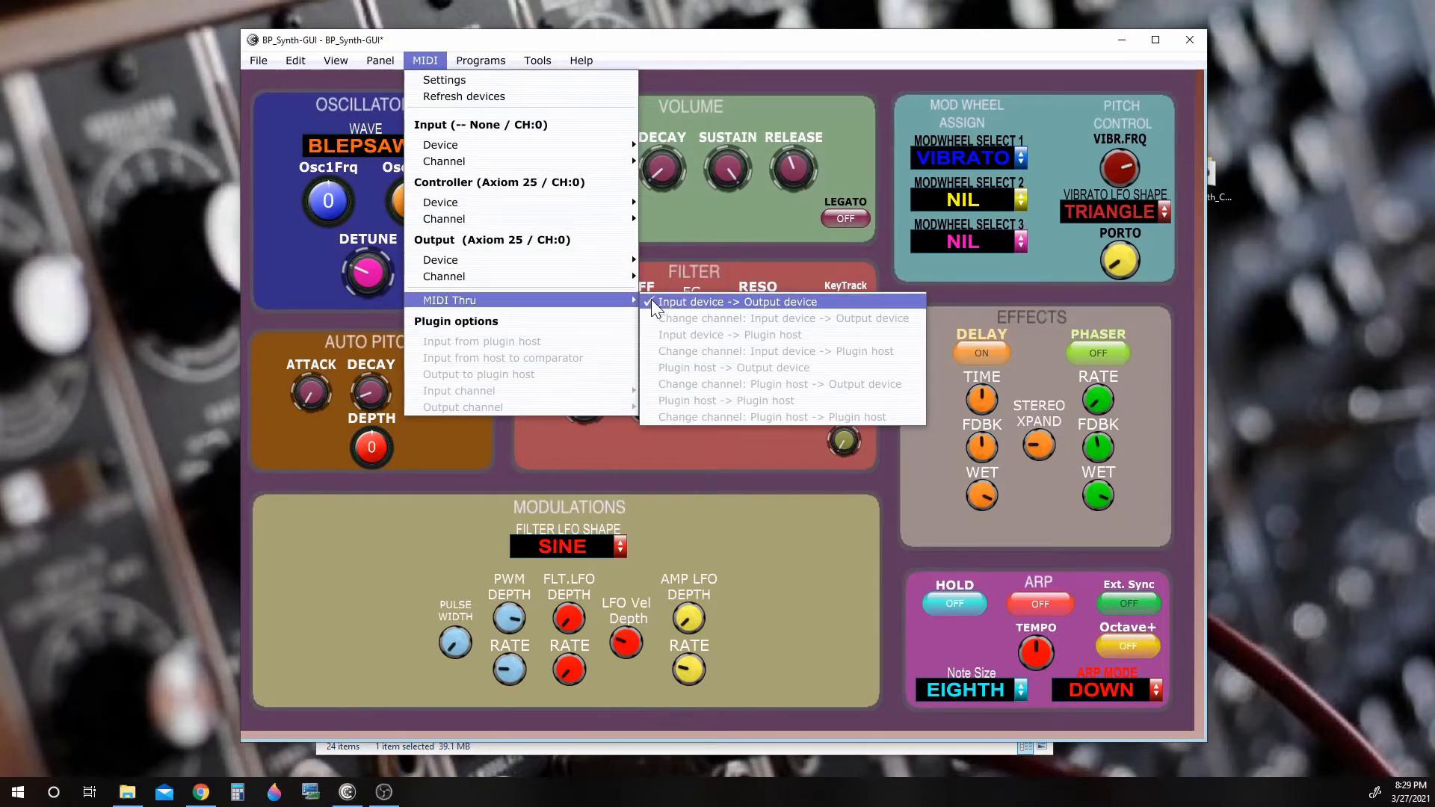
mouse_move(548, 305)
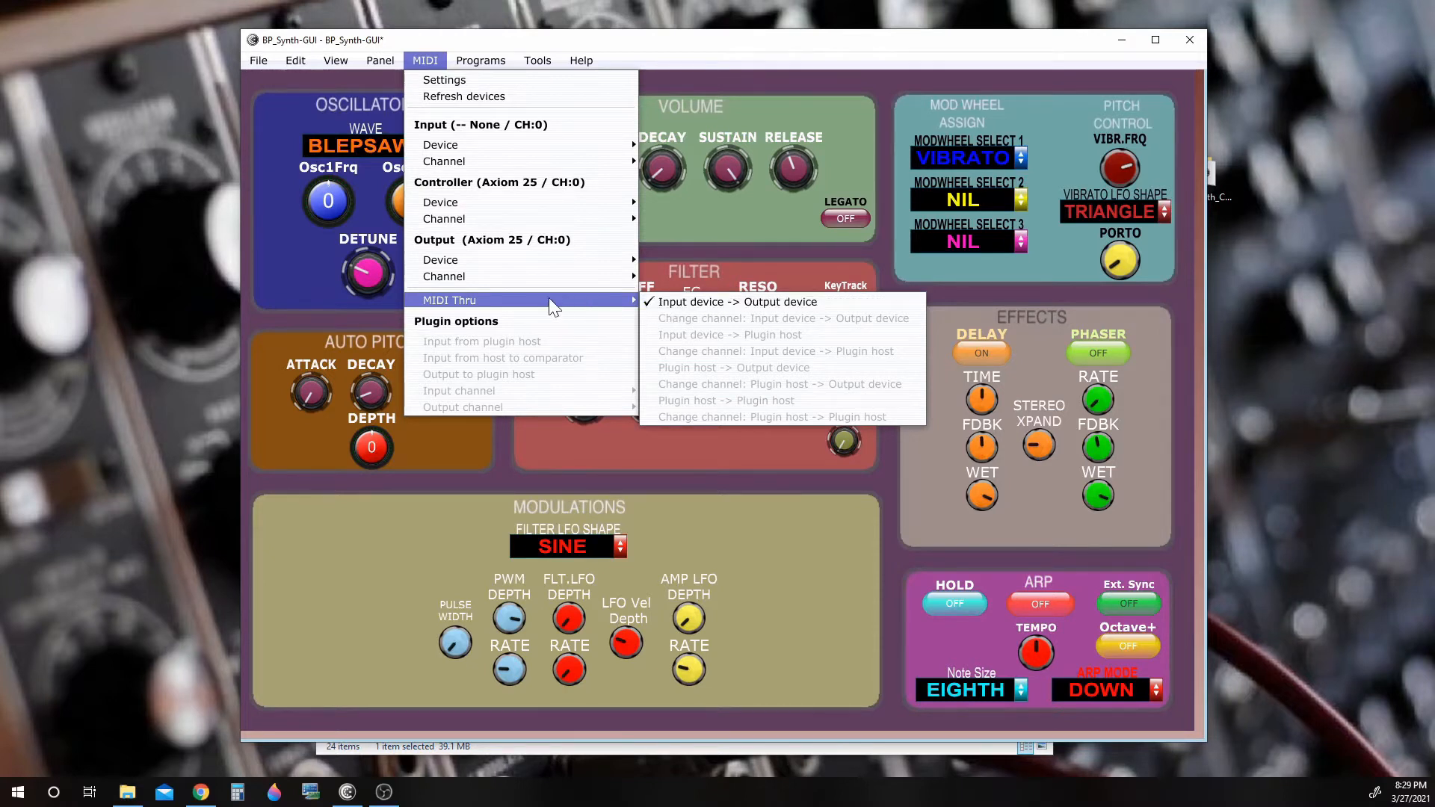
mouse_move(440, 145)
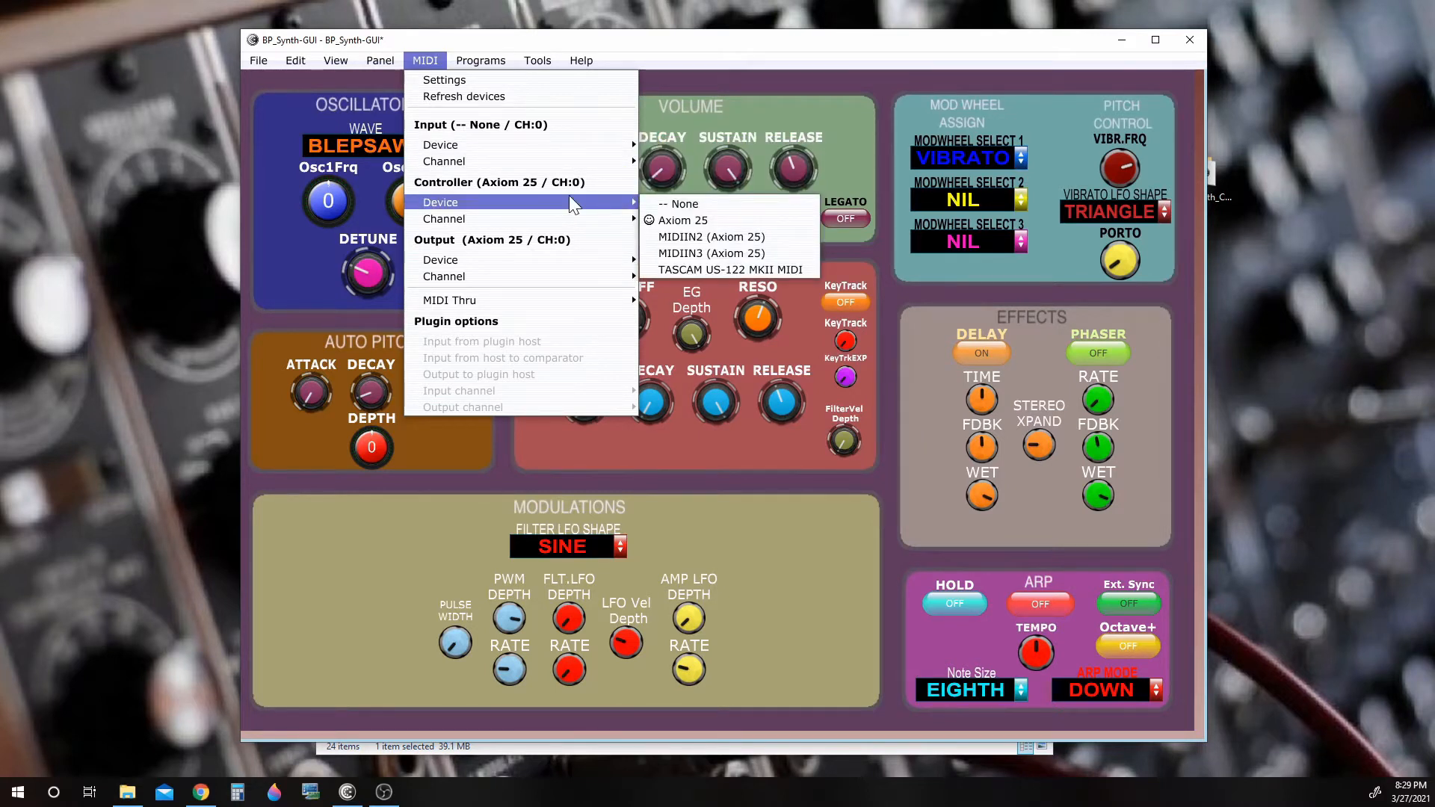
mouse_move(678, 203)
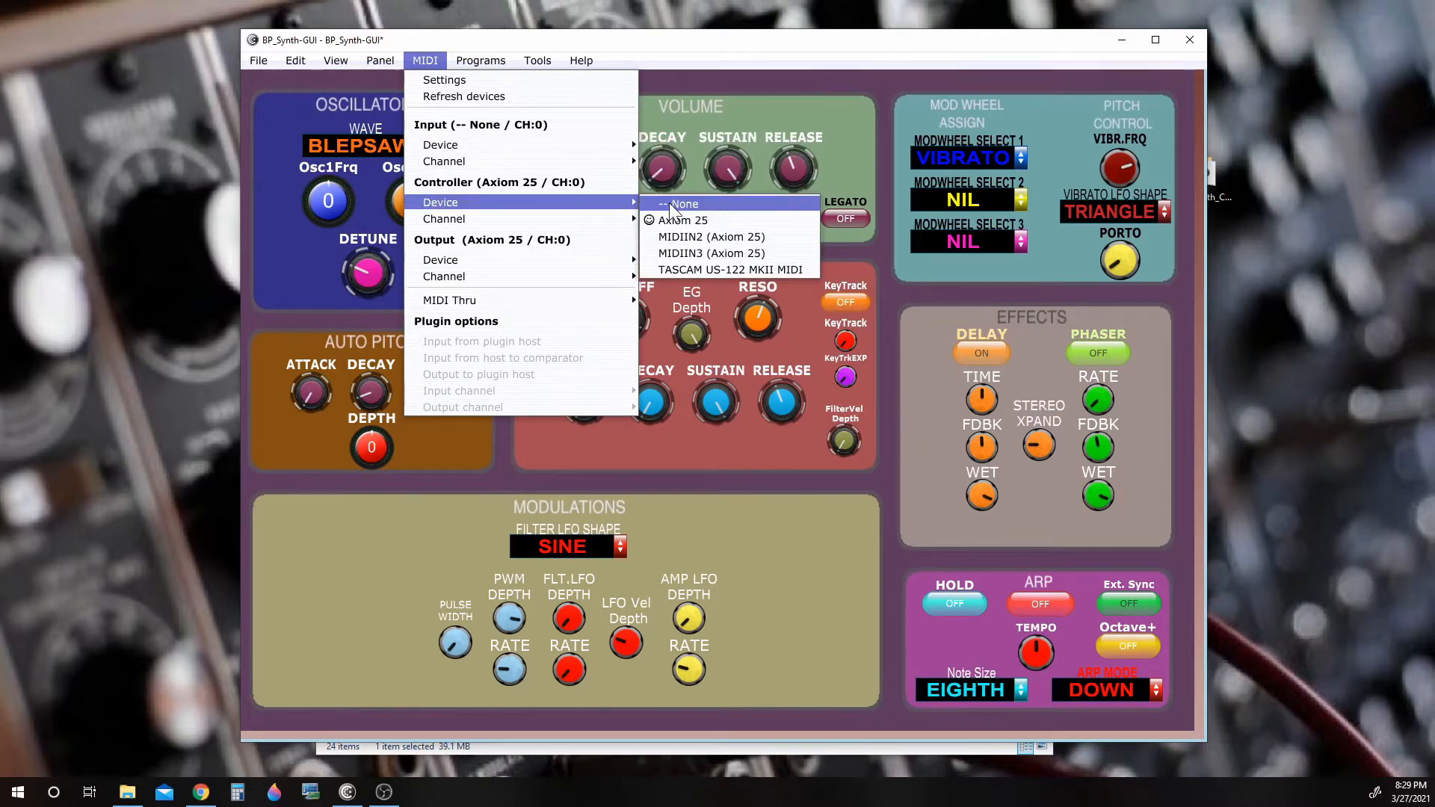
Set the MIDI controller device to None, then back to Axiom 25
left_click(679, 204)
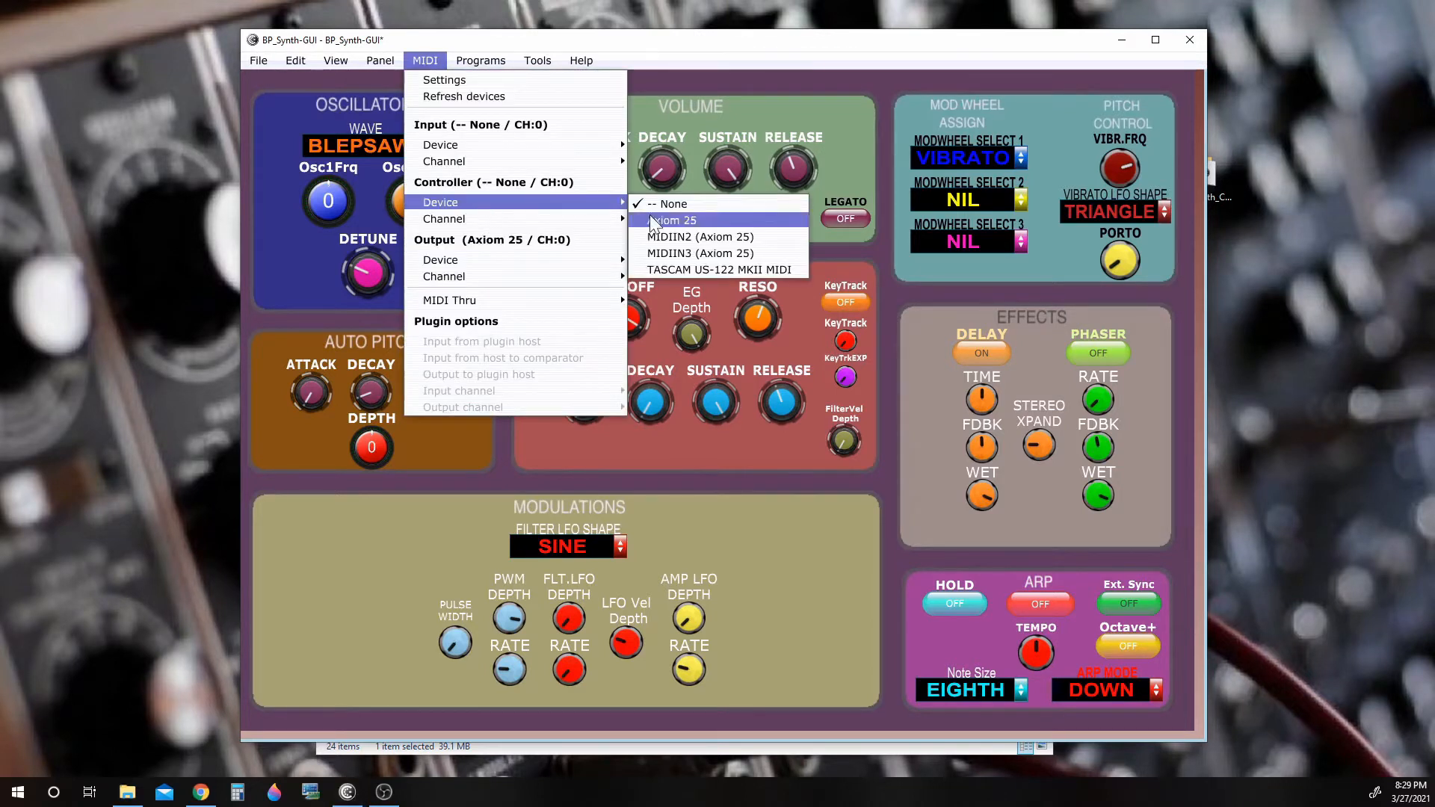
left_click(673, 220)
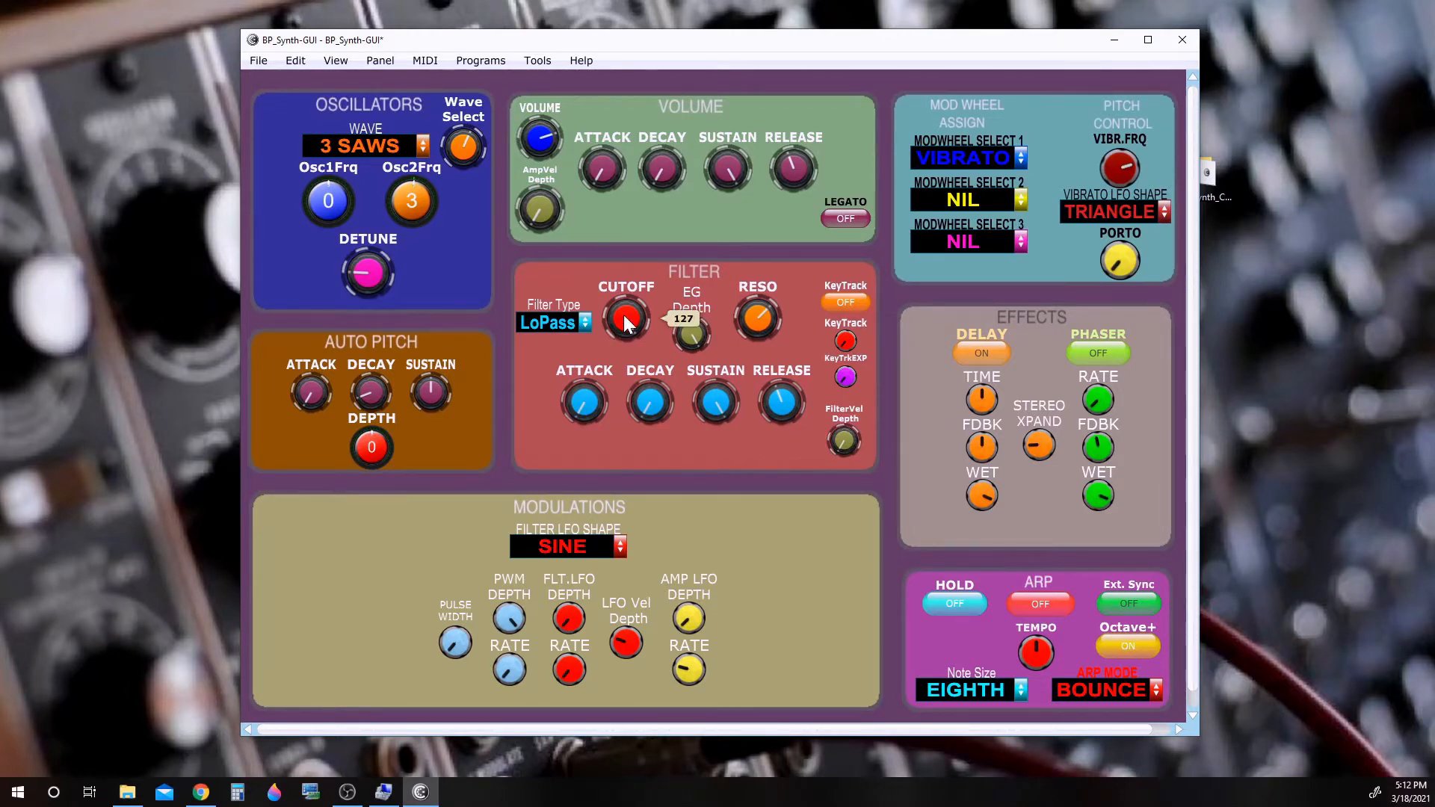
Turn the low-pass filter CUTOFF knob down from 127 to about 83
left_click_drag(627, 319, 627, 344)
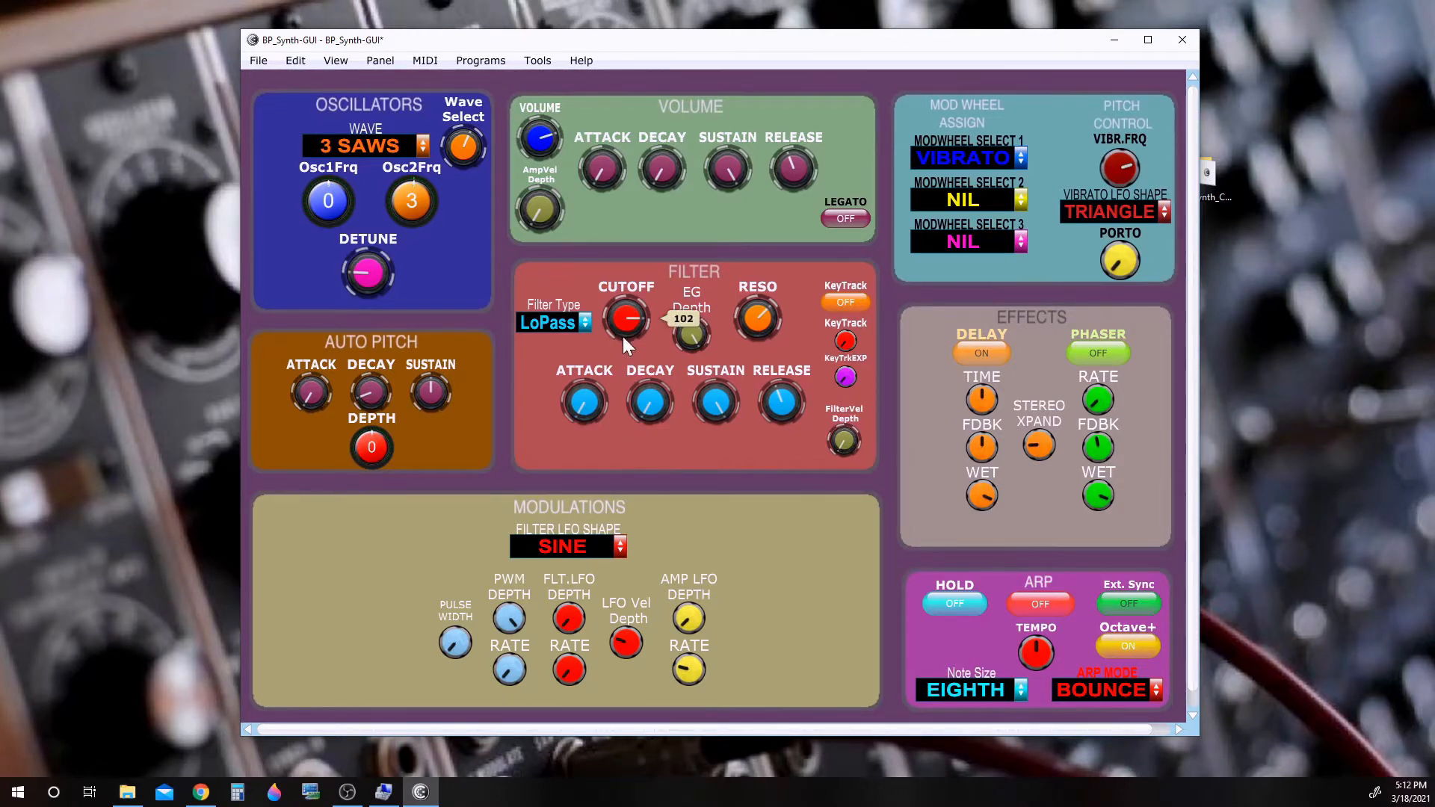
left_click_drag(627, 318, 626, 293)
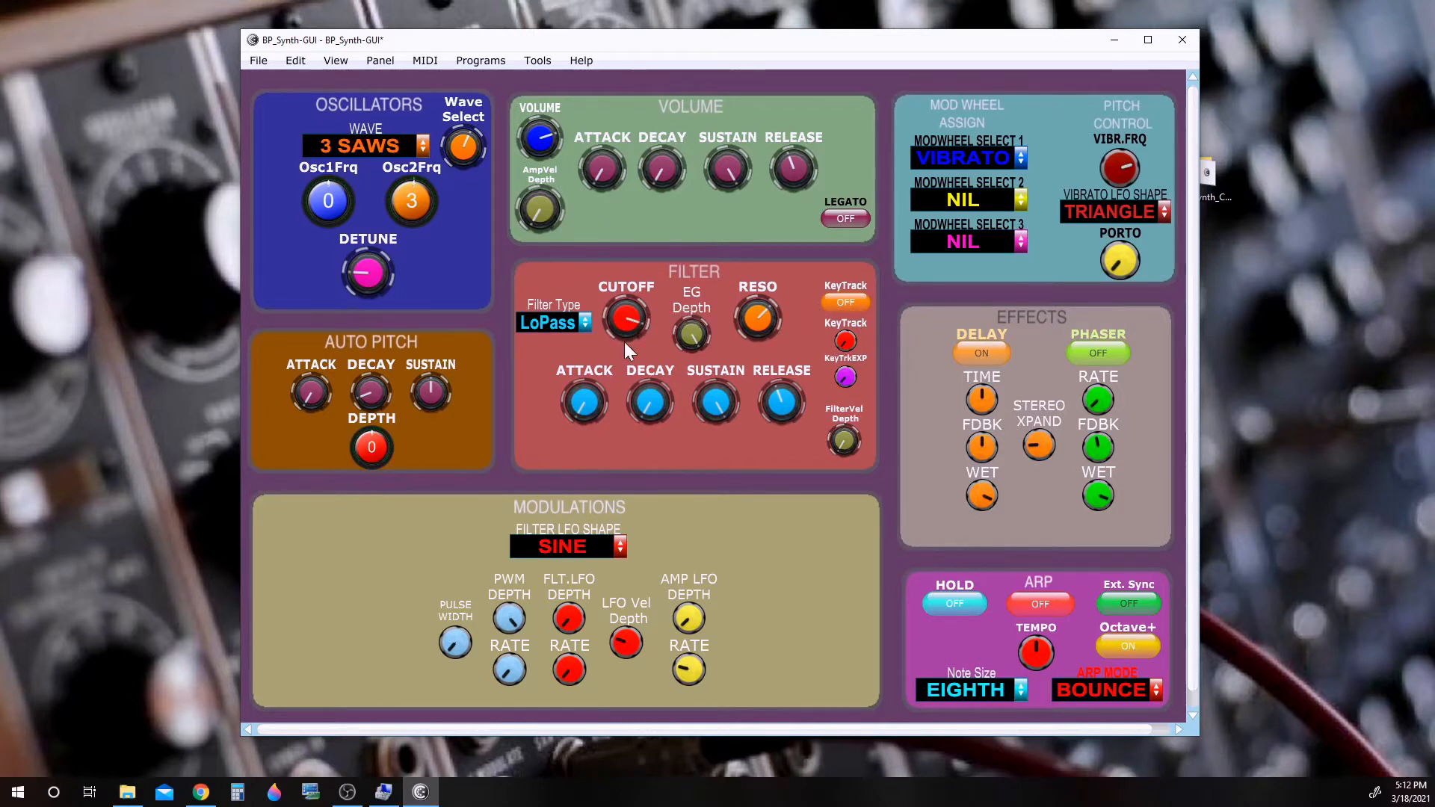
mouse_move(626, 320)
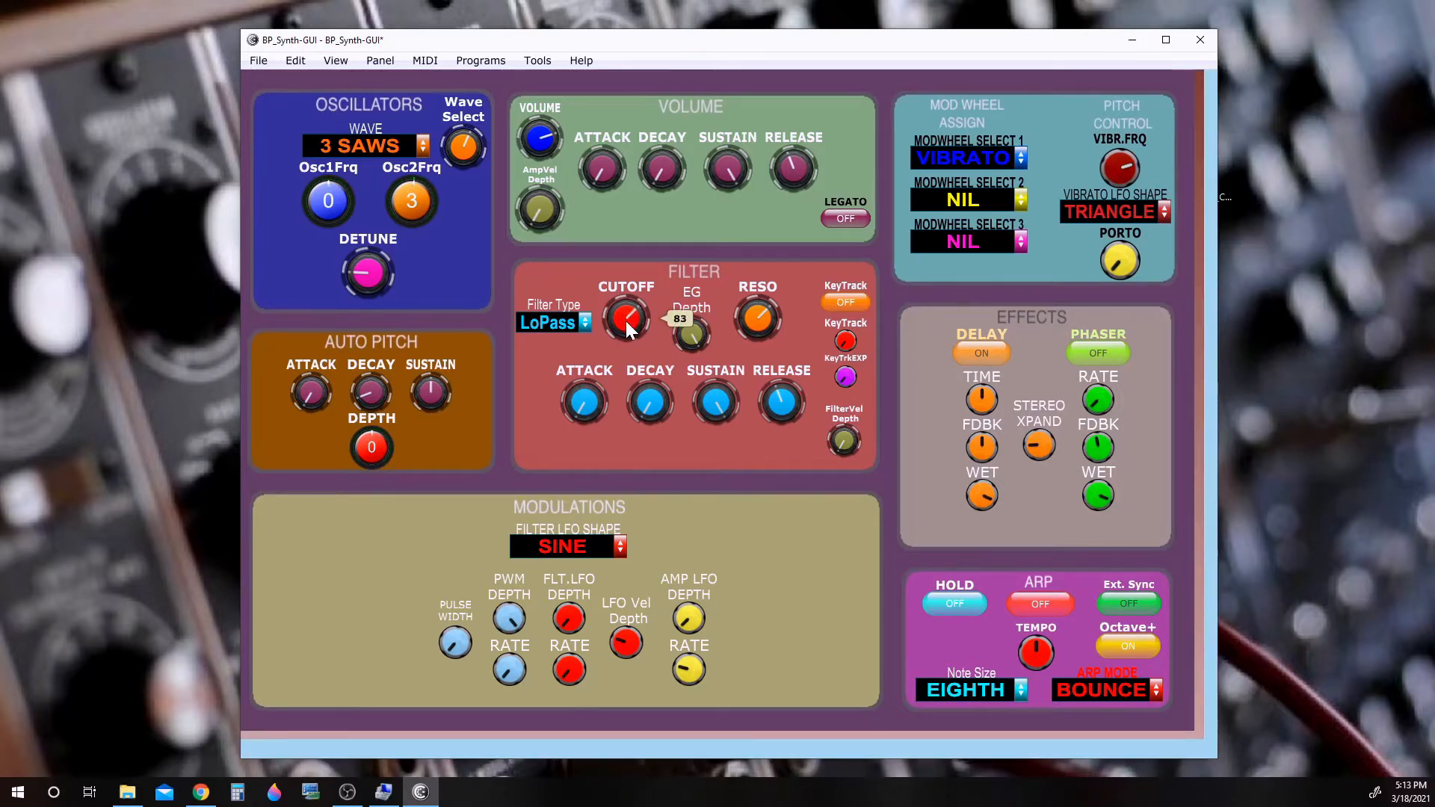
left_click_drag(627, 320, 629, 312)
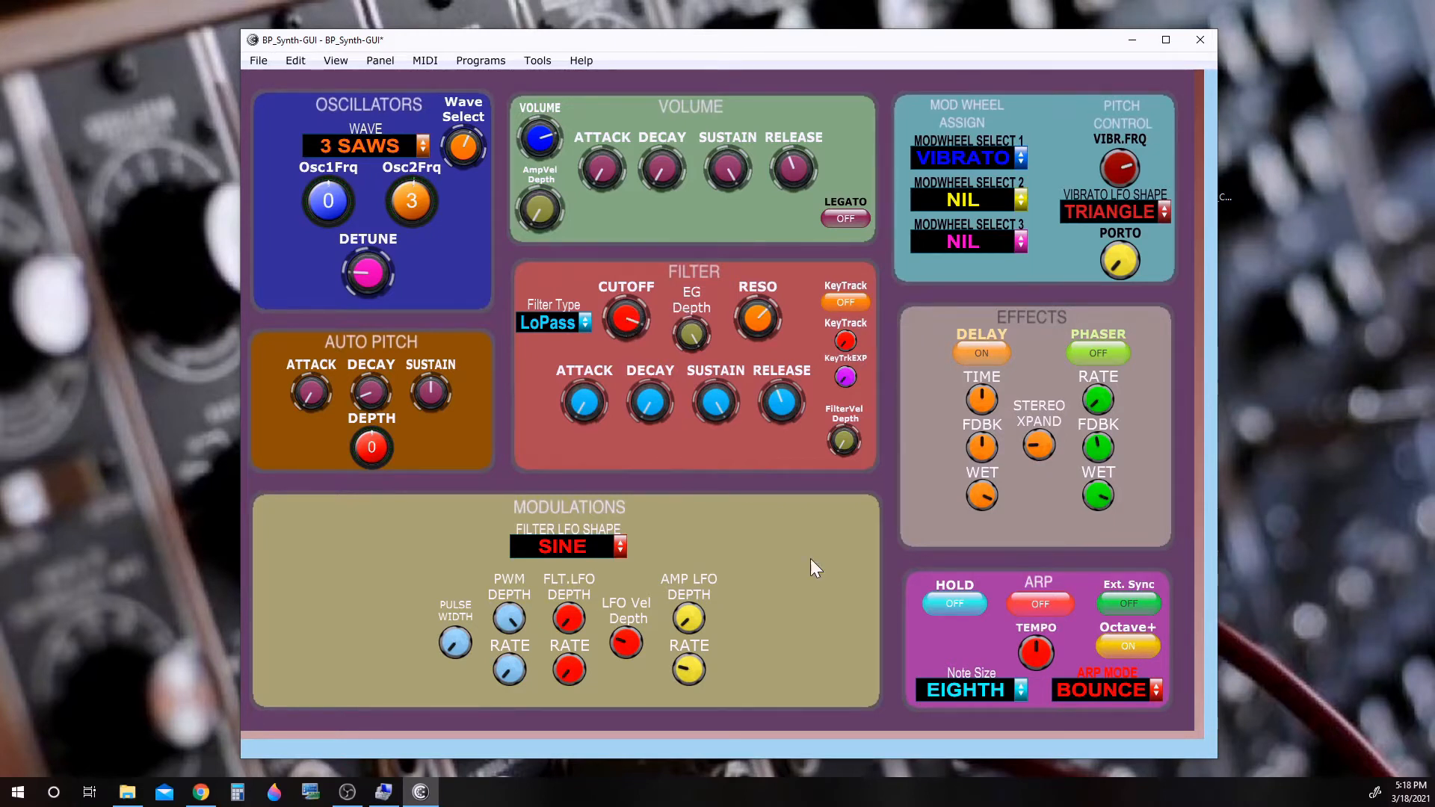
mouse_move(840, 577)
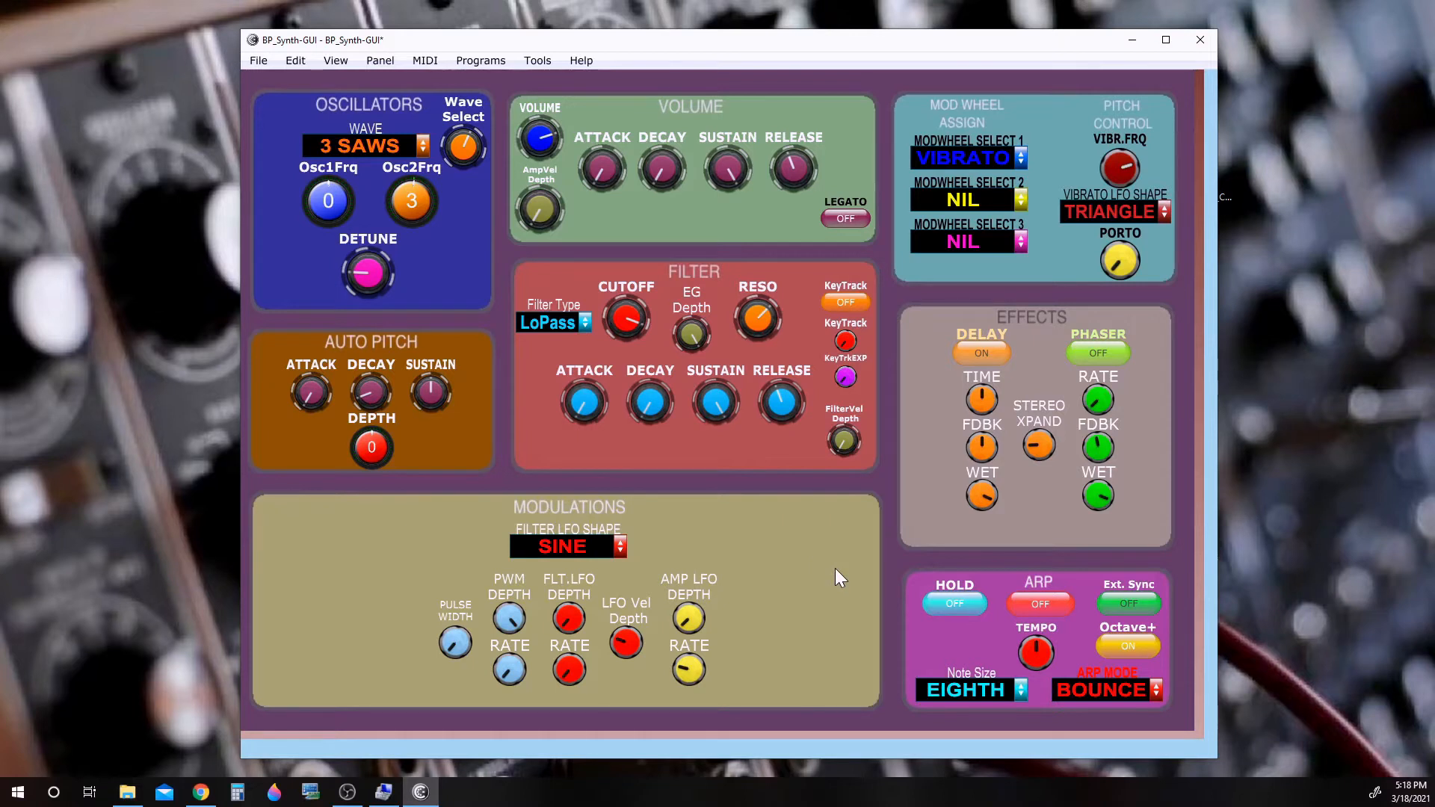
mouse_move(1023, 572)
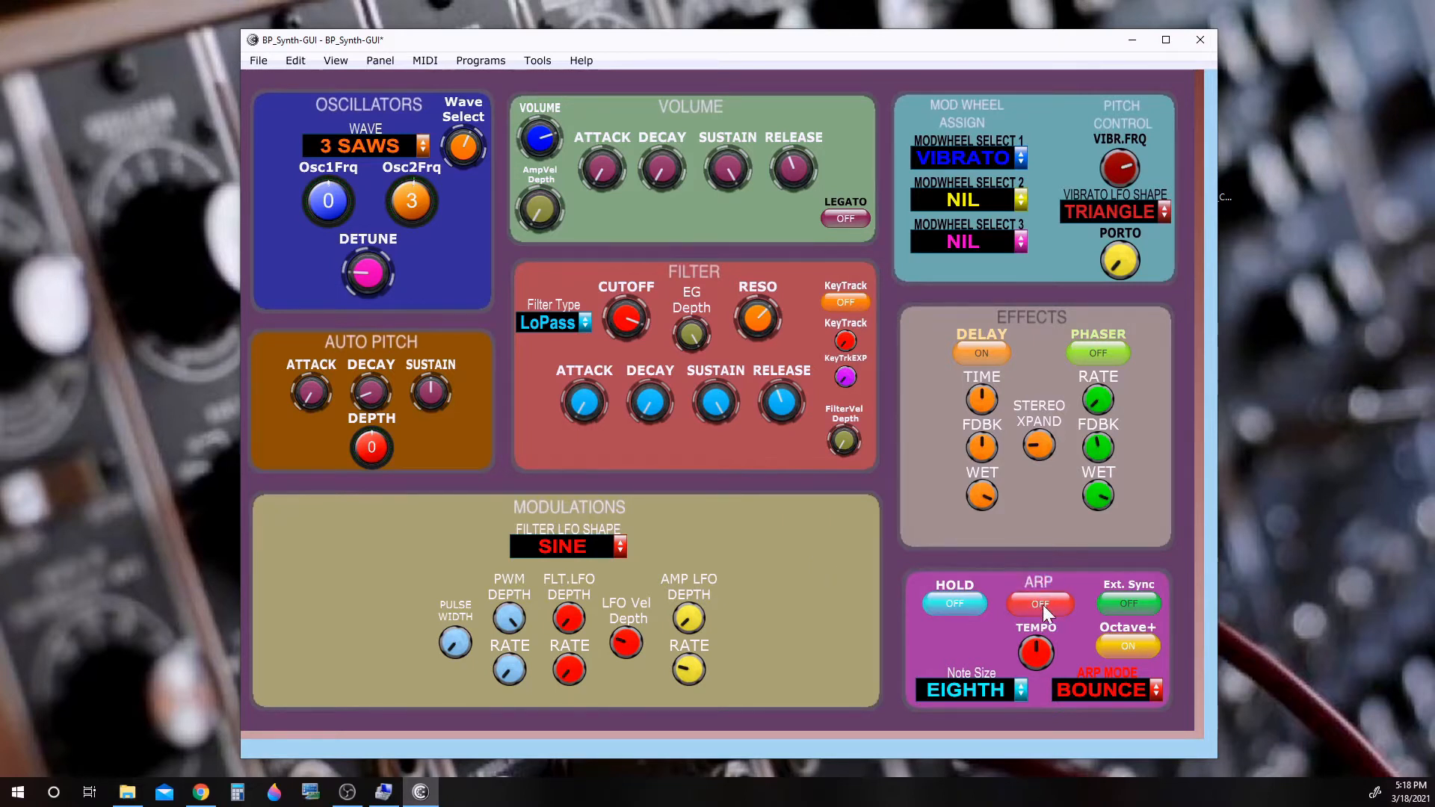
Turn the arpeggiator on and toggle HOLD on and off twice, leaving hold off
left_click(1038, 602)
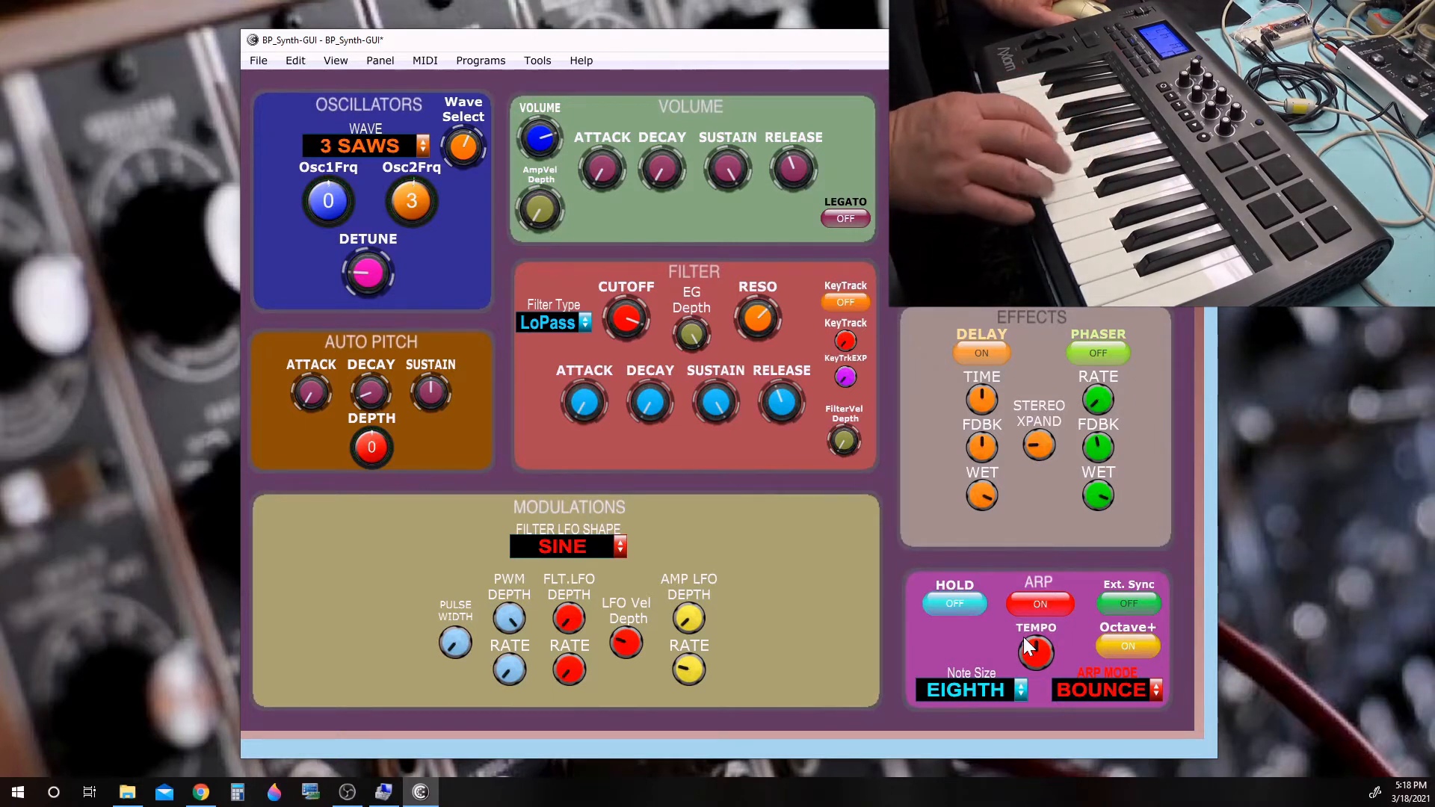
left_click(954, 602)
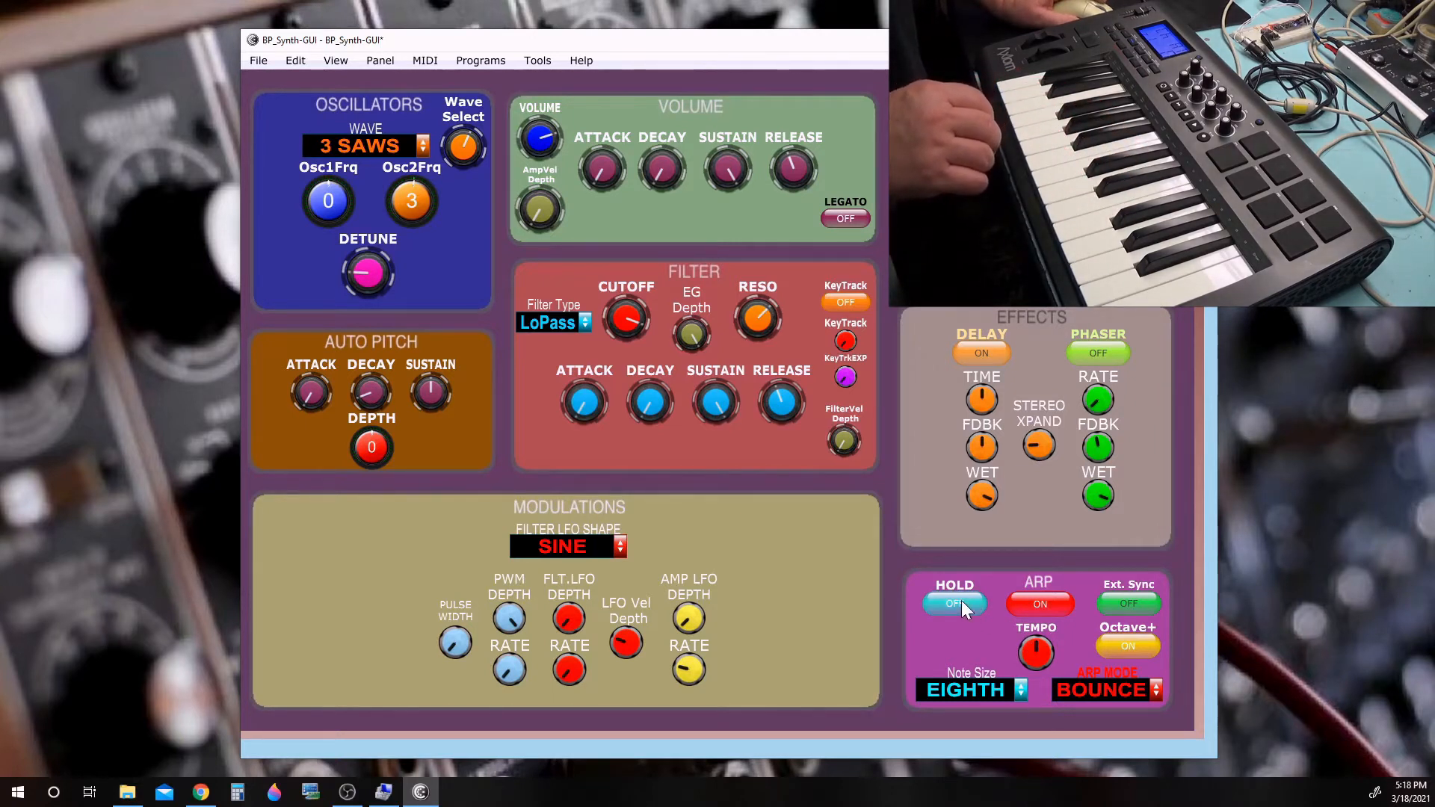
left_click(953, 603)
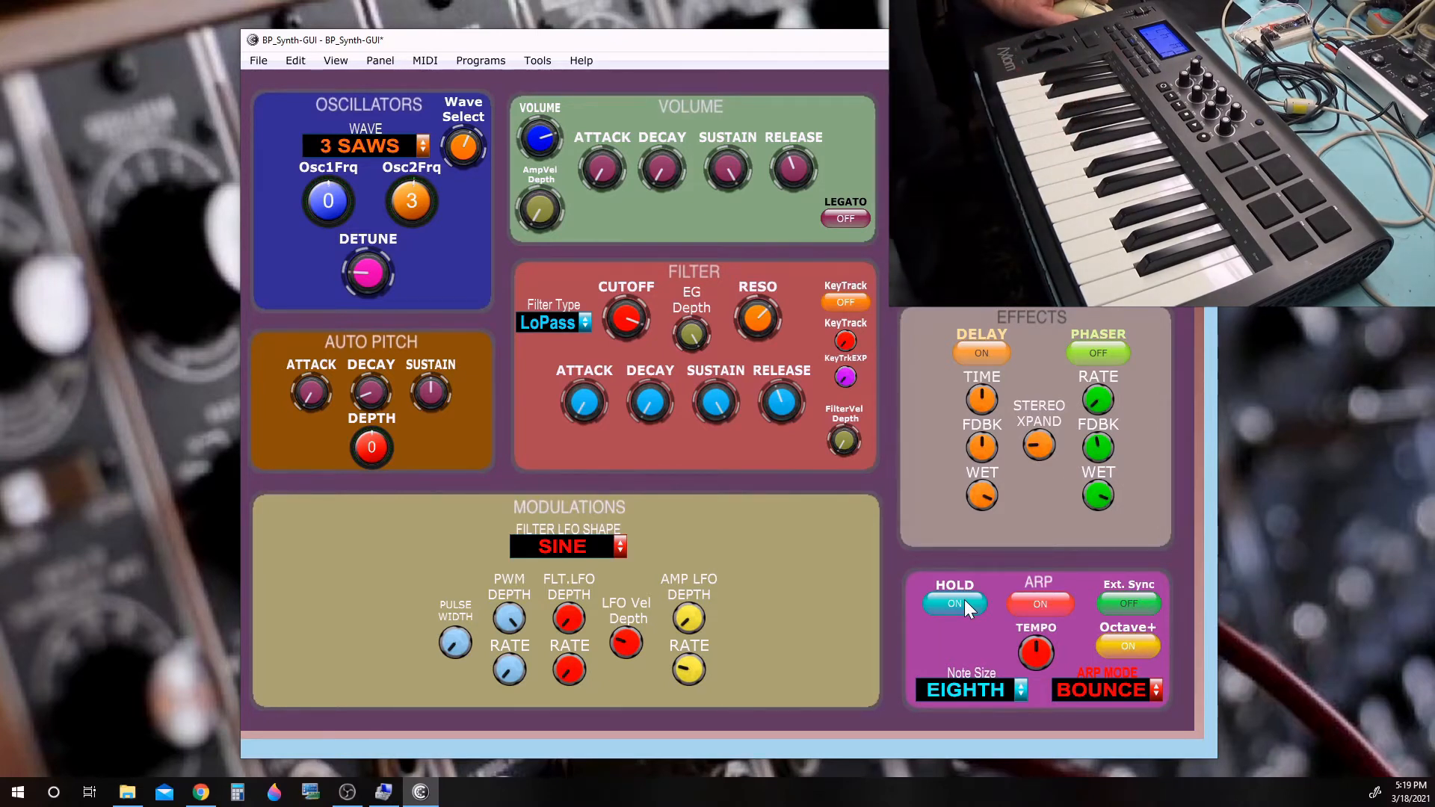
left_click(954, 603)
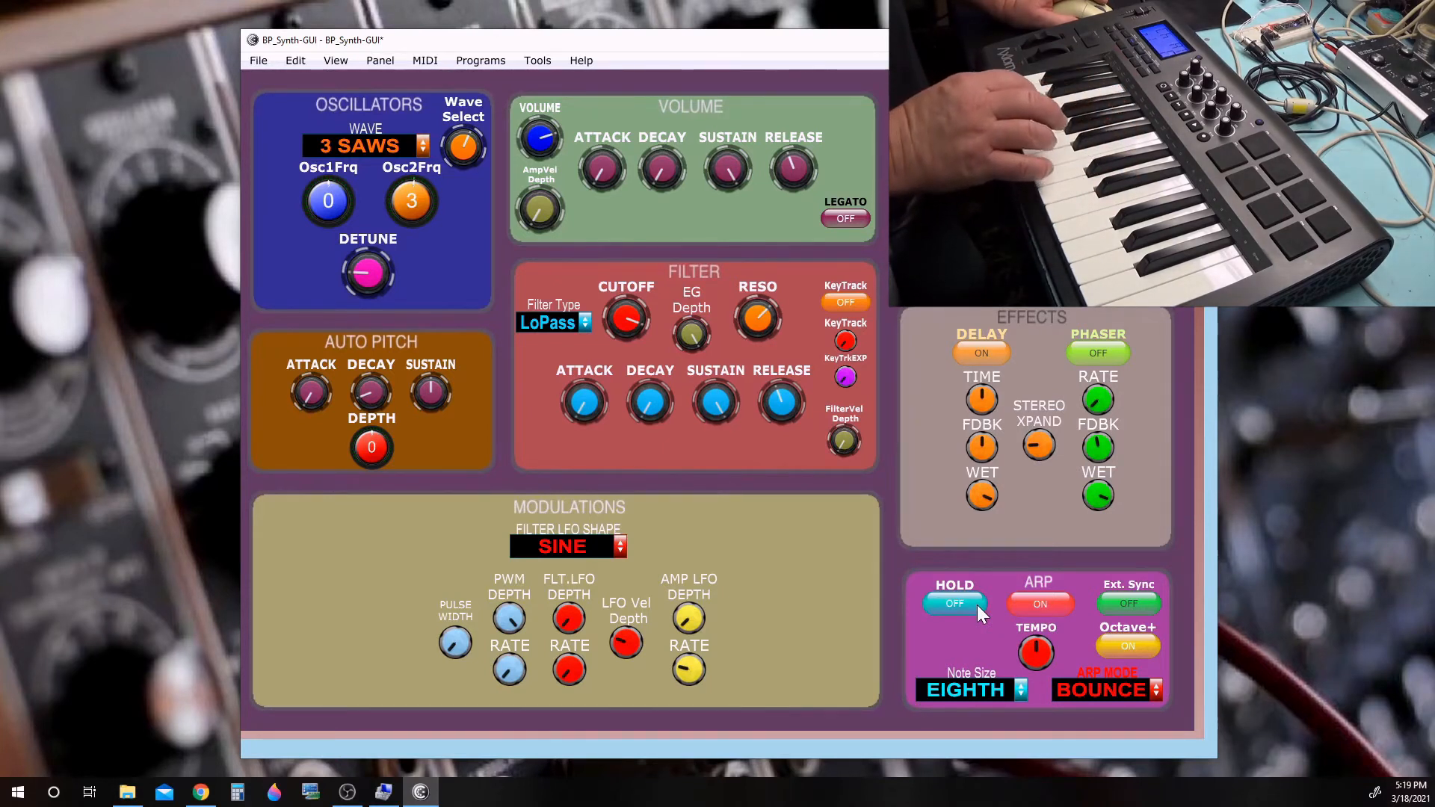
left_click(953, 603)
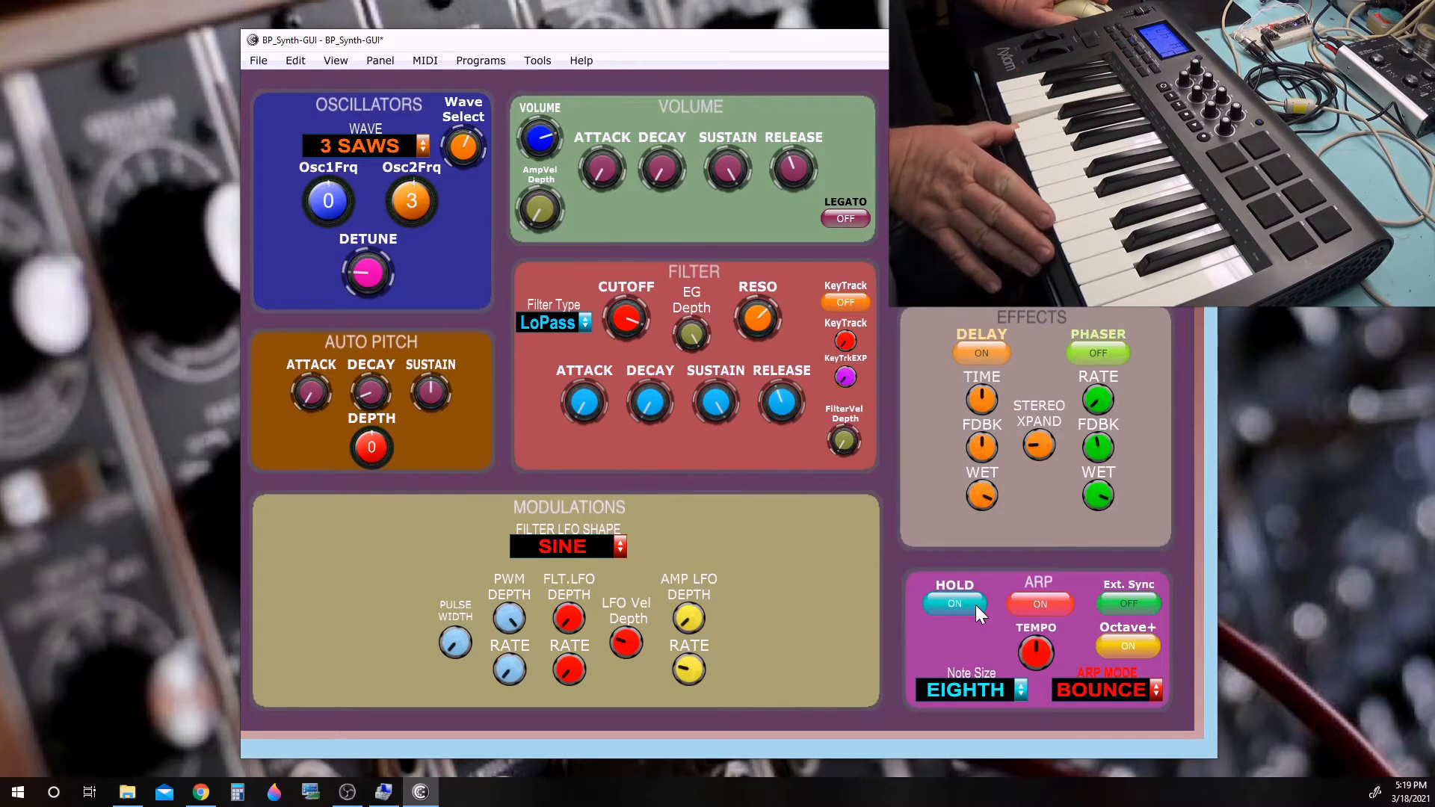
left_click(955, 603)
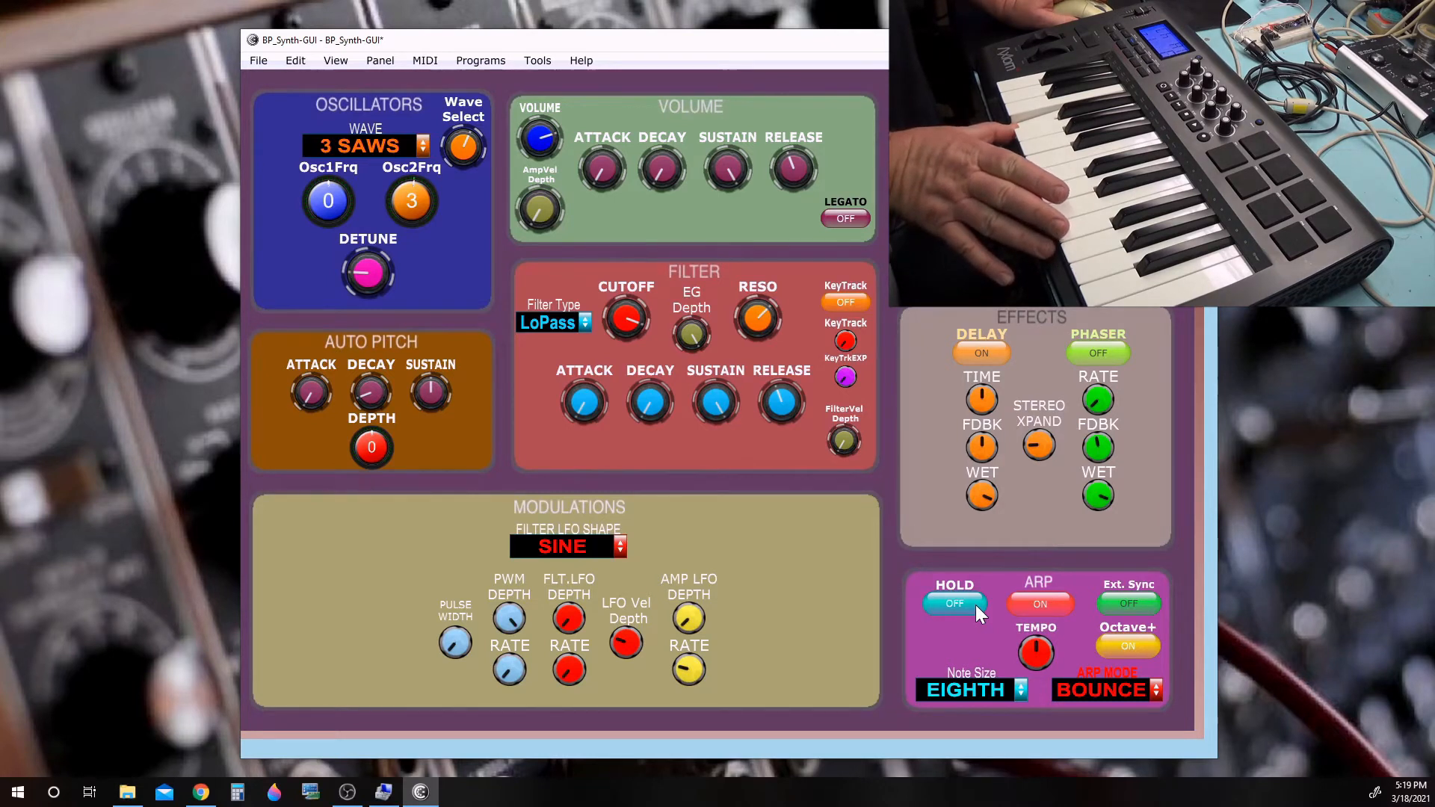
Toggle ARP and HOLD a few more times, ending with arpeggiator on and hold off
left_click(1039, 603)
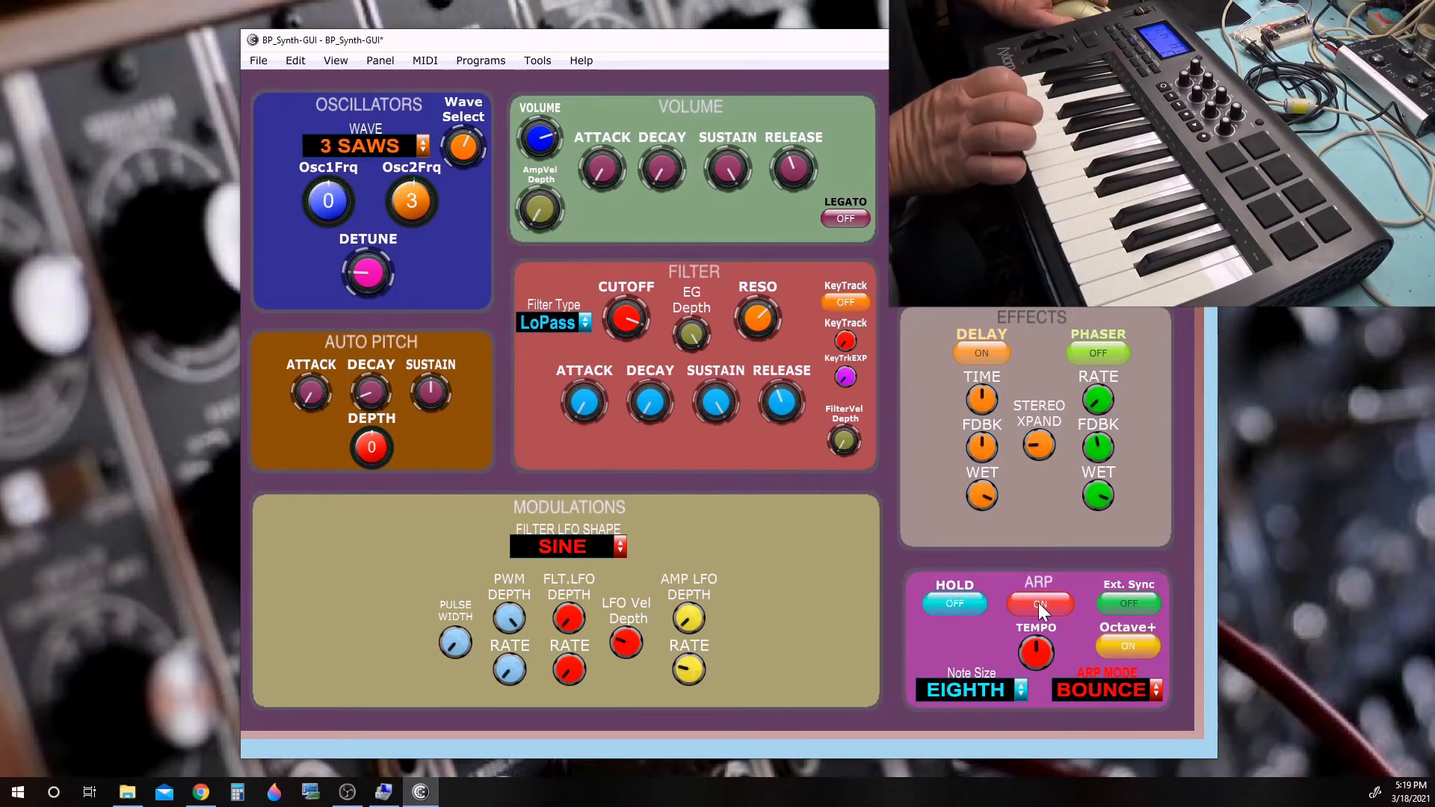
left_click(954, 603)
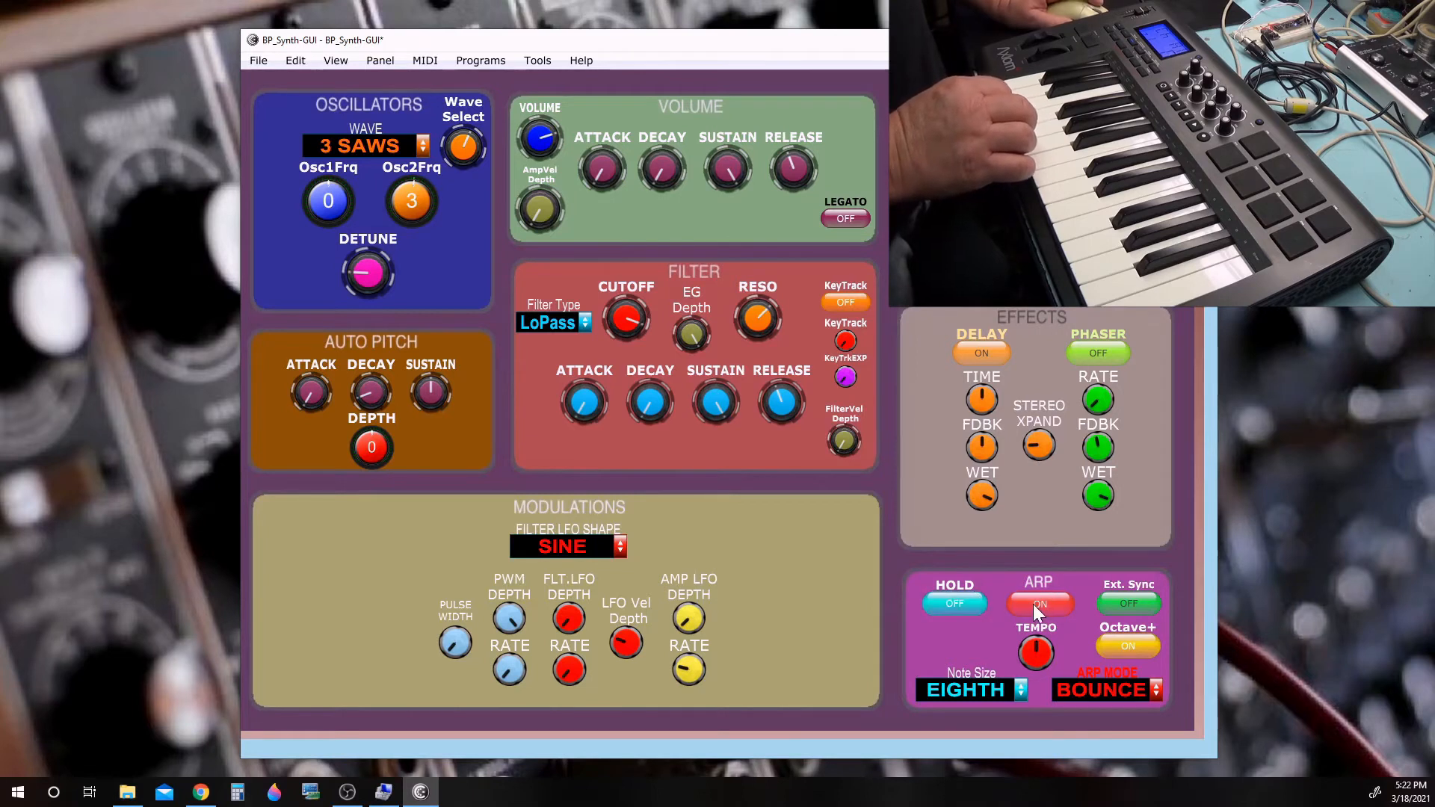
left_click(1039, 603)
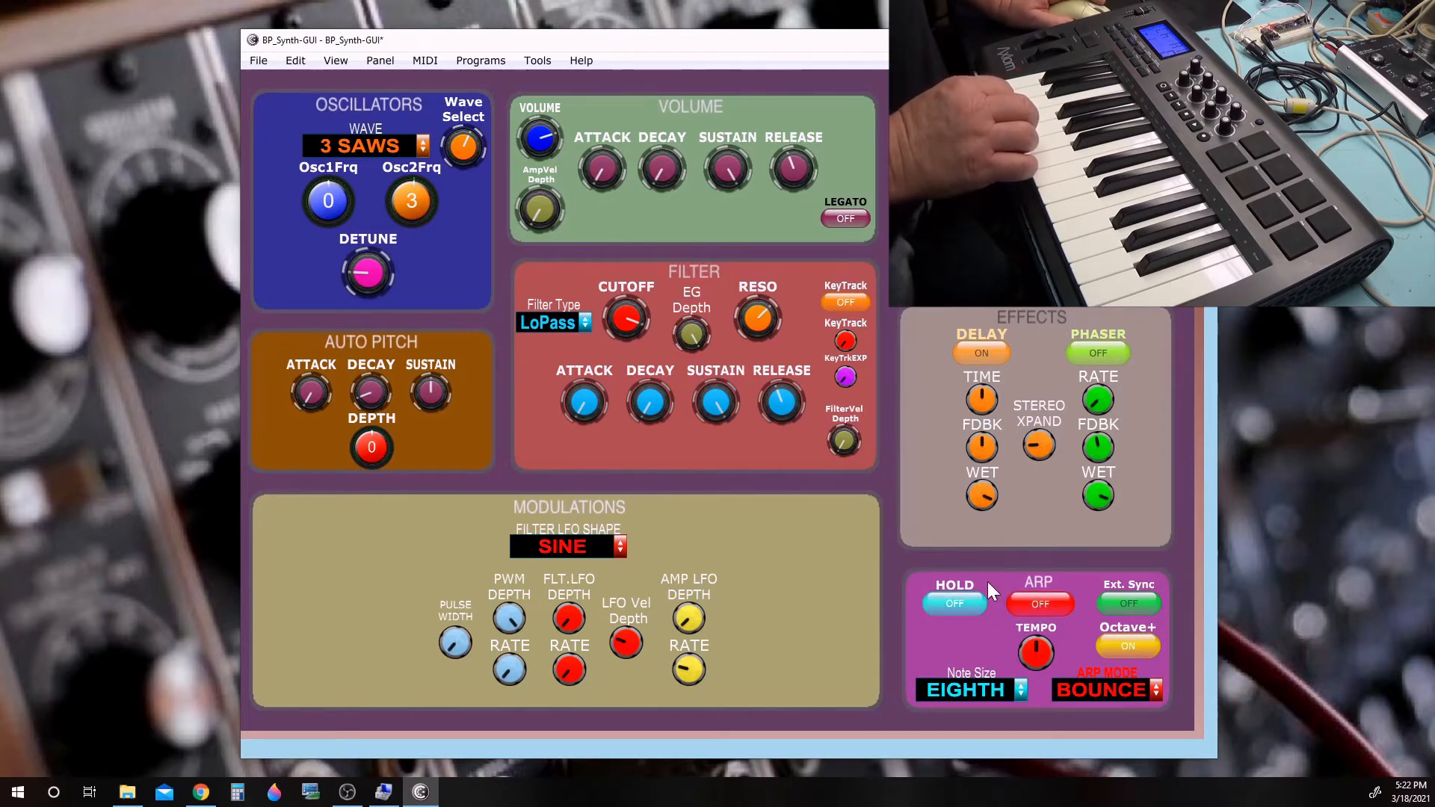
left_click(1039, 603)
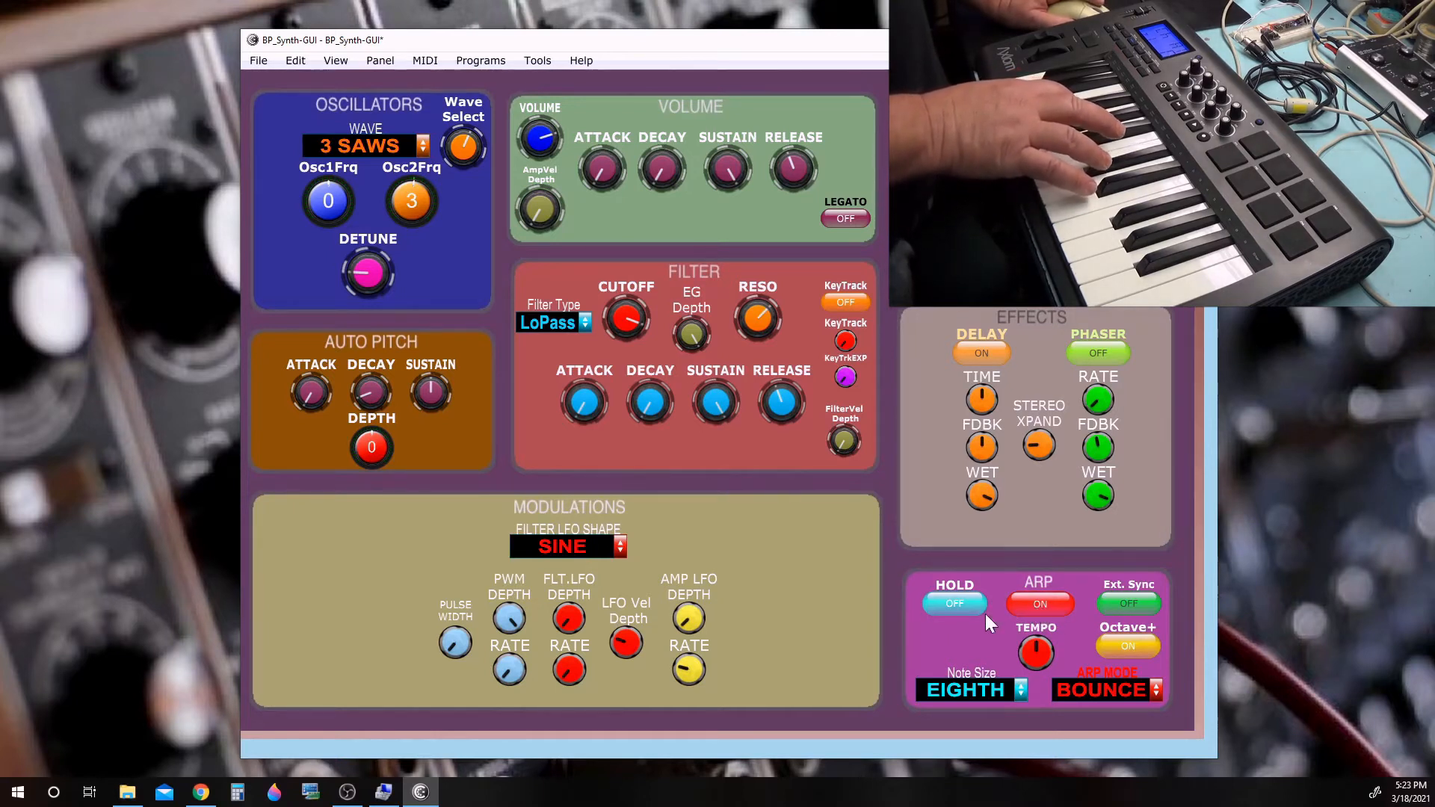
left_click(953, 603)
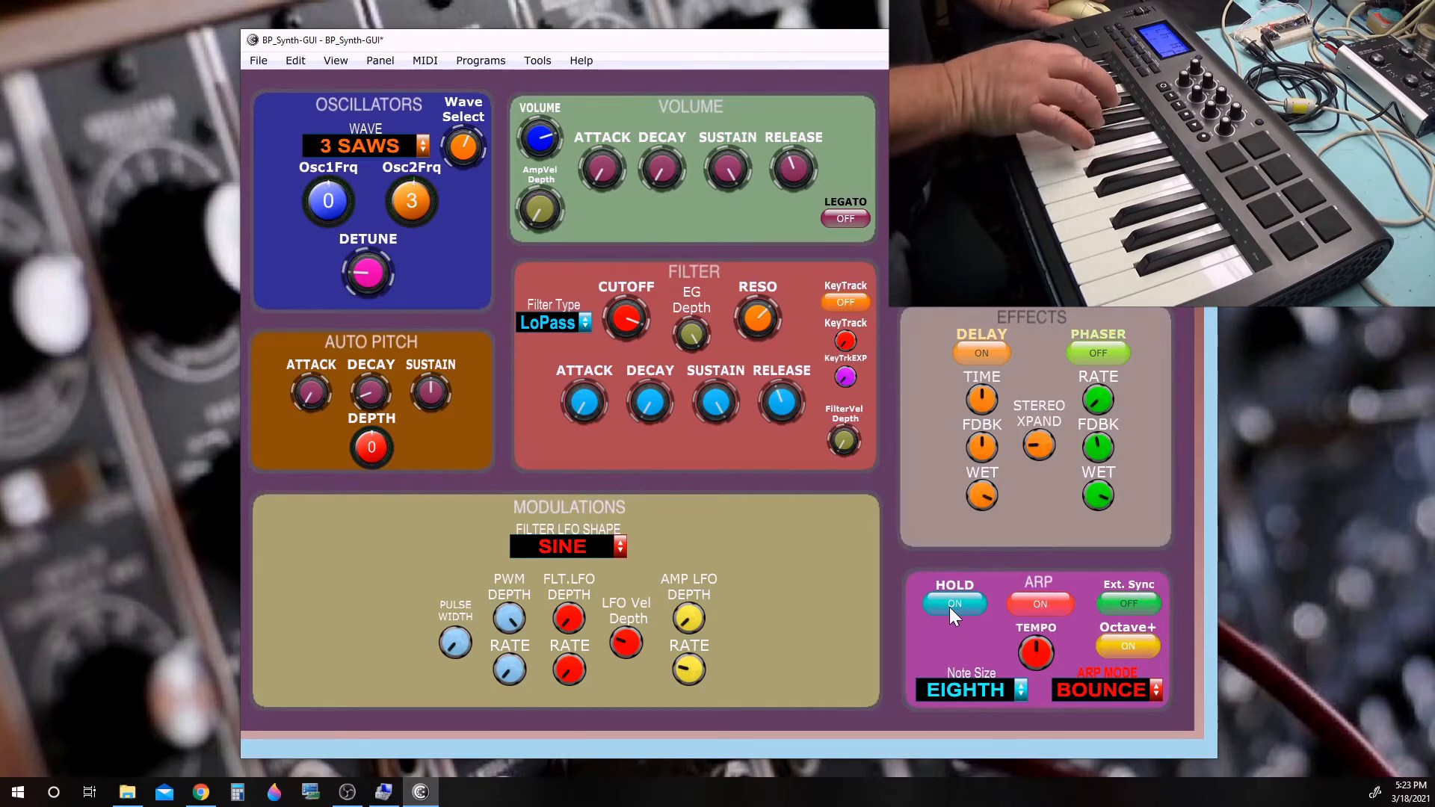
left_click(956, 602)
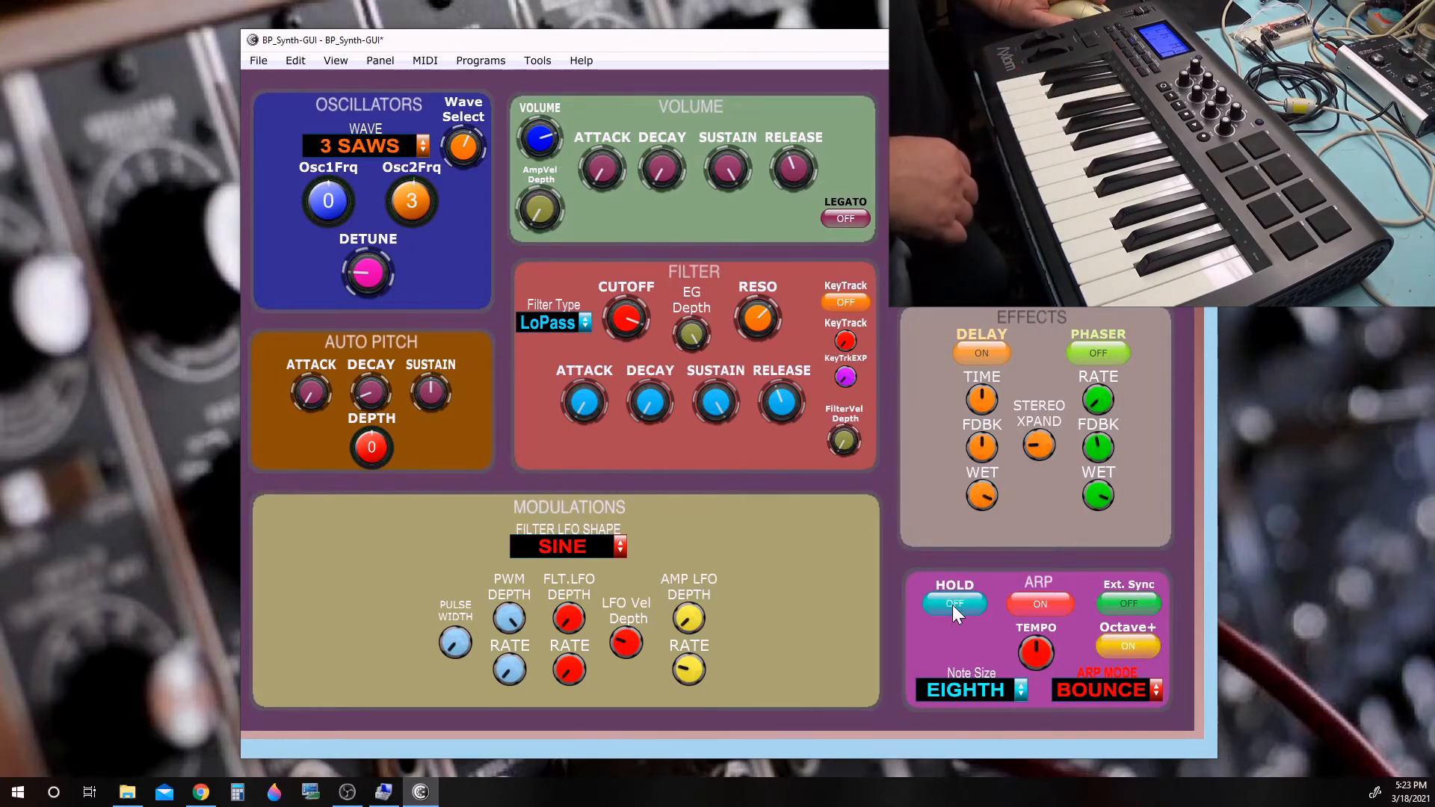
left_click(1039, 603)
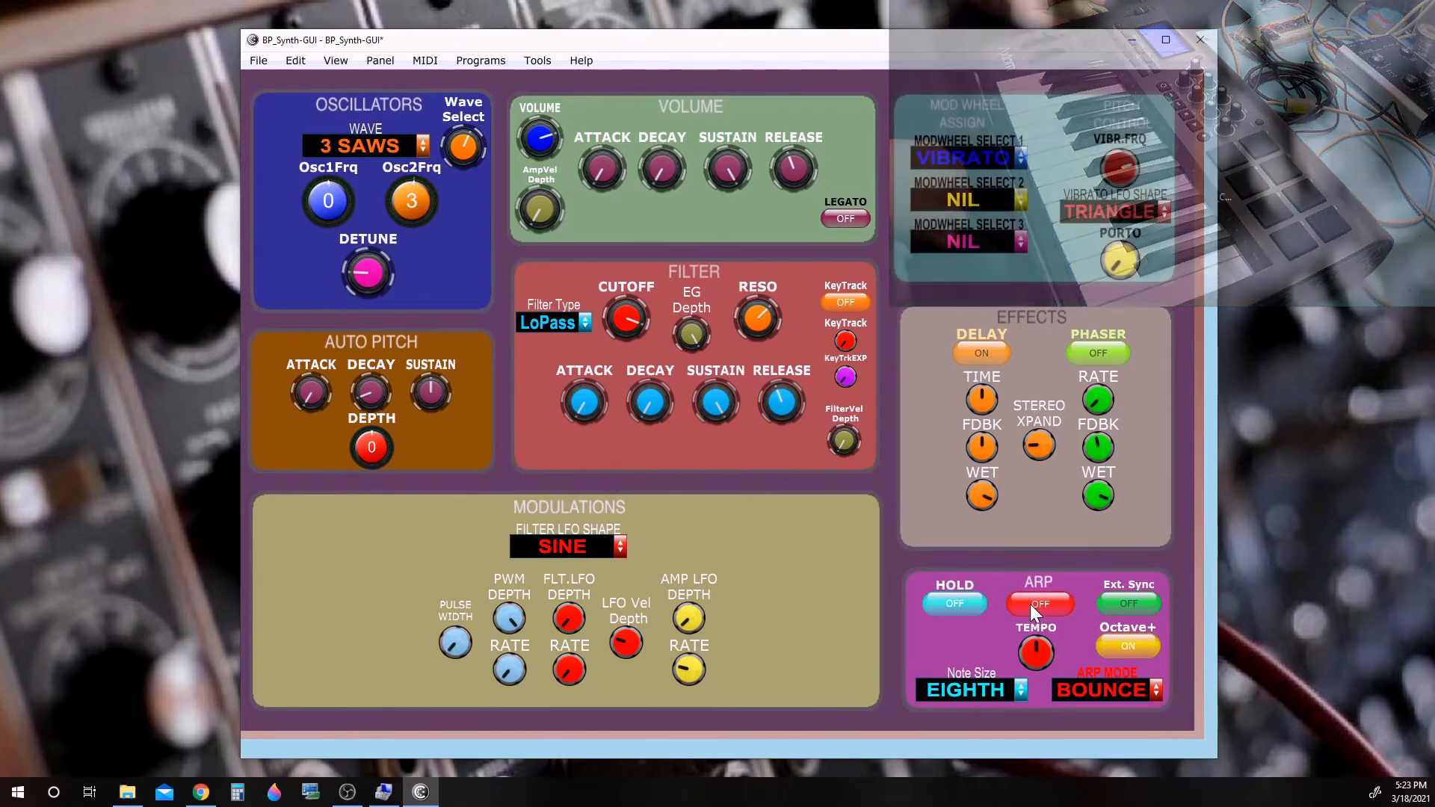
left_click(1039, 602)
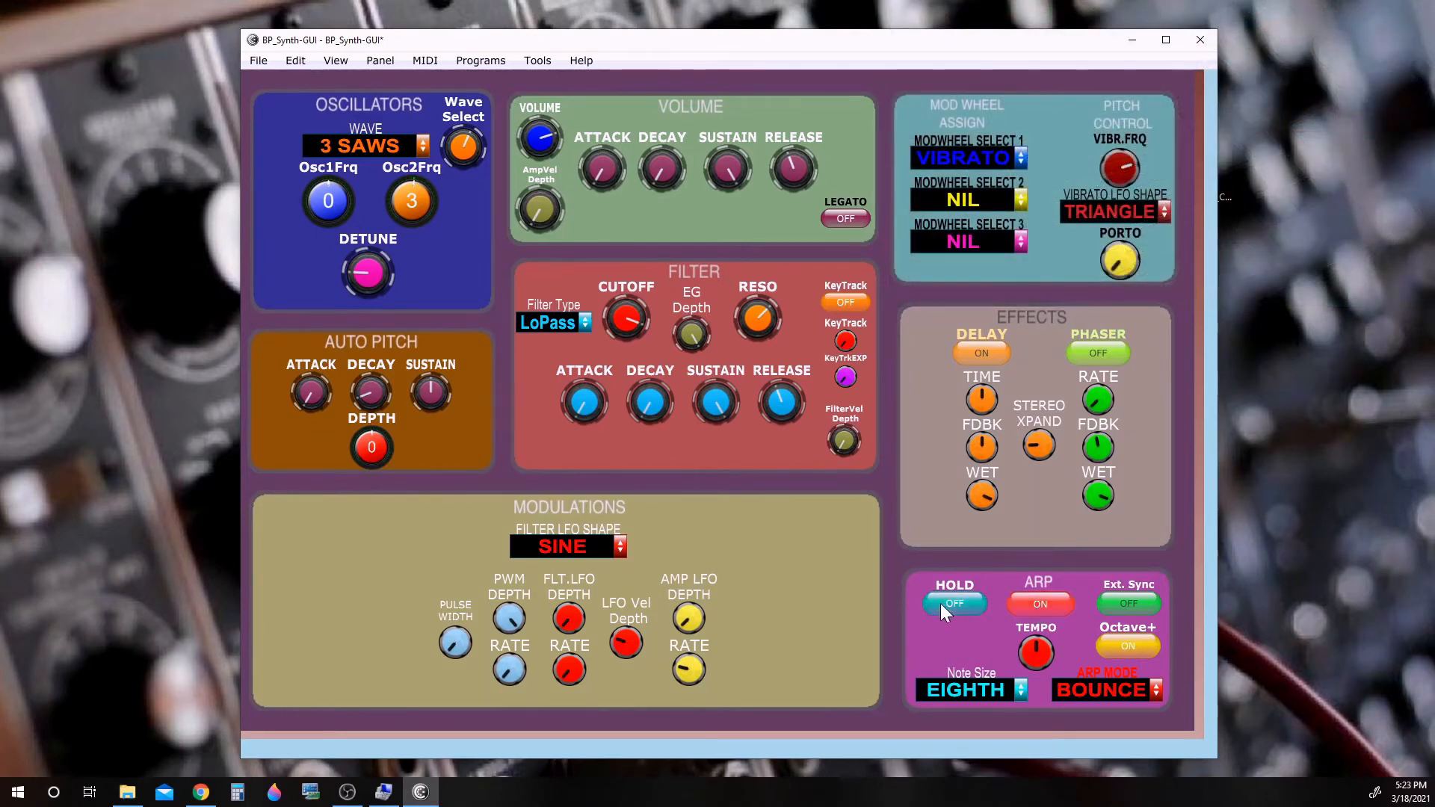
left_click(954, 603)
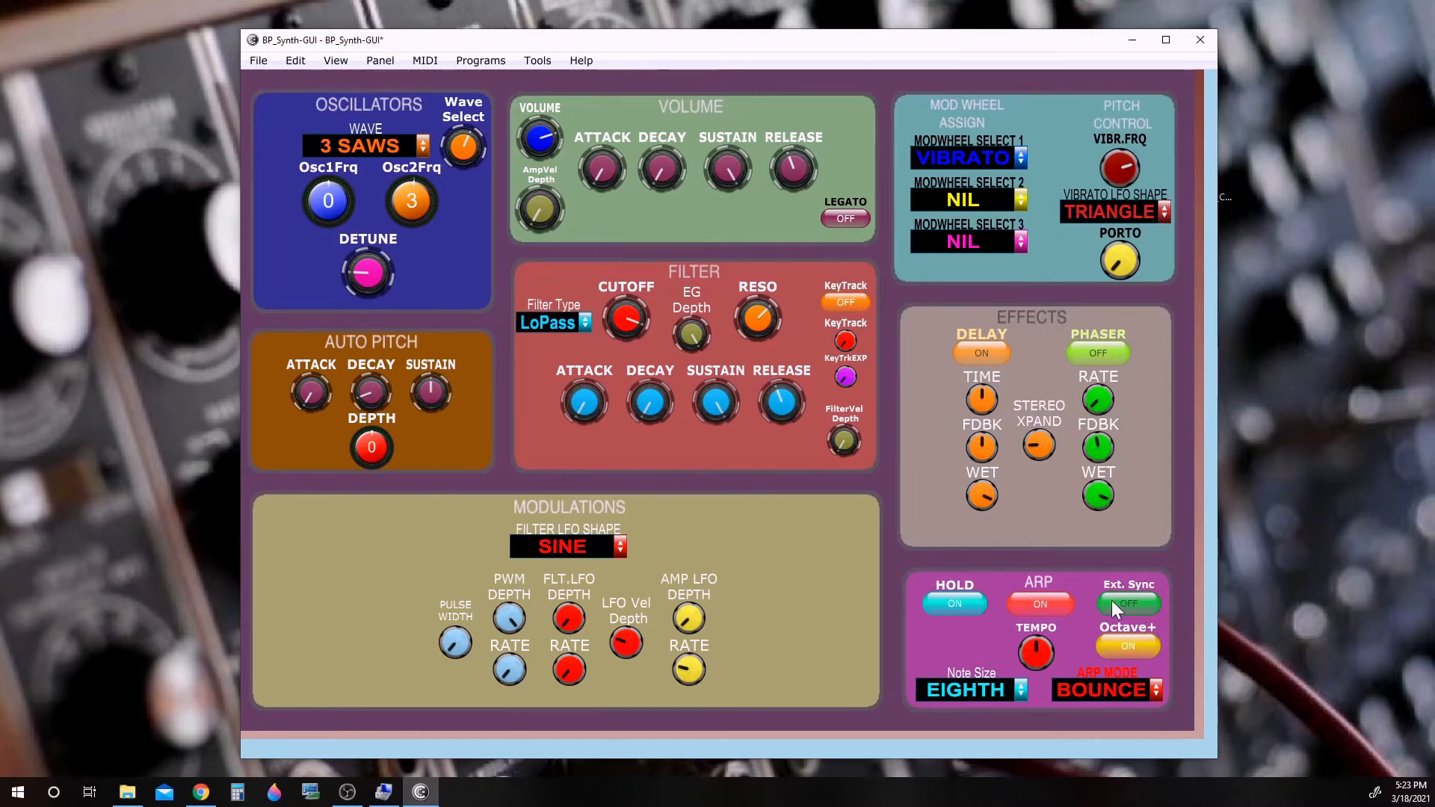
left_click(1127, 603)
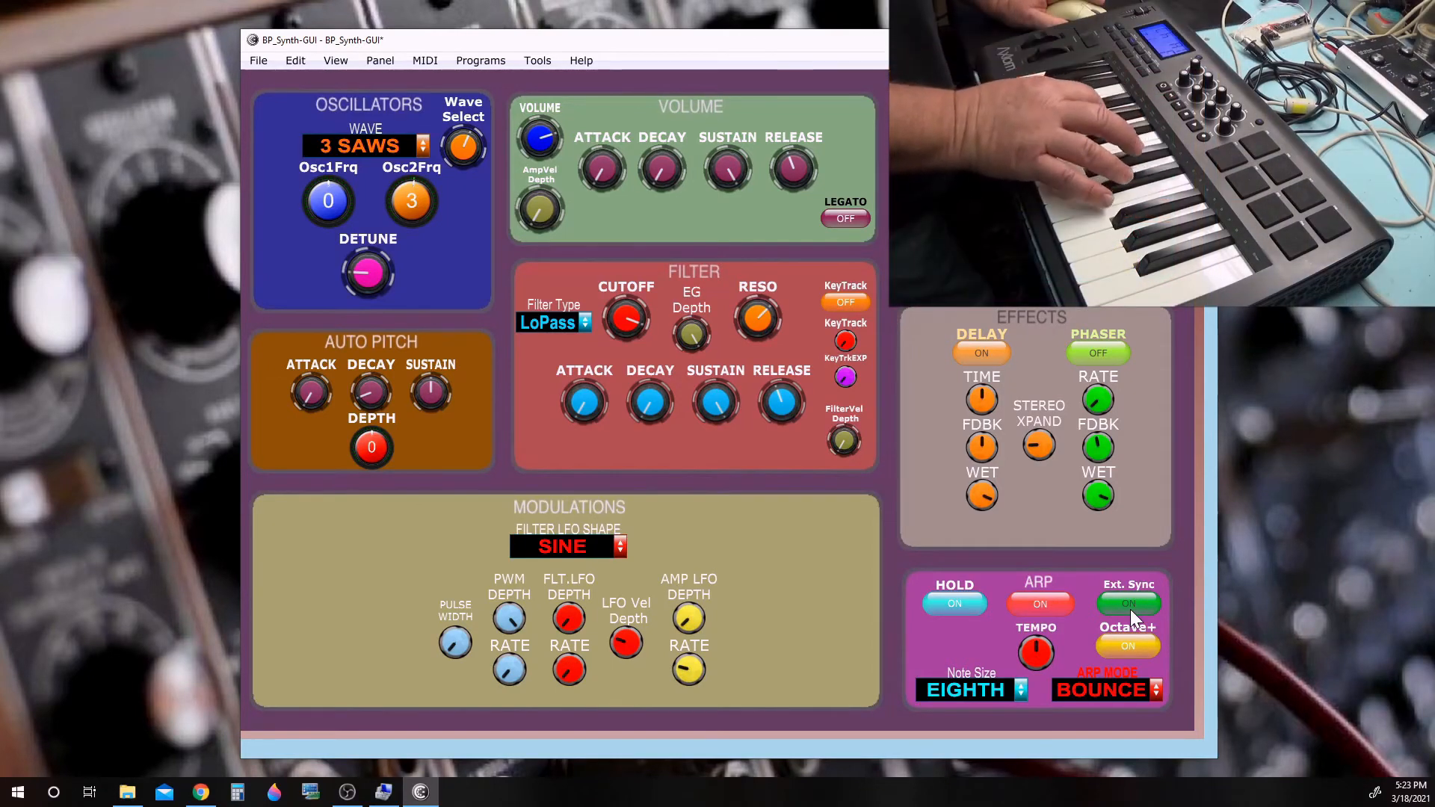
left_click(1128, 603)
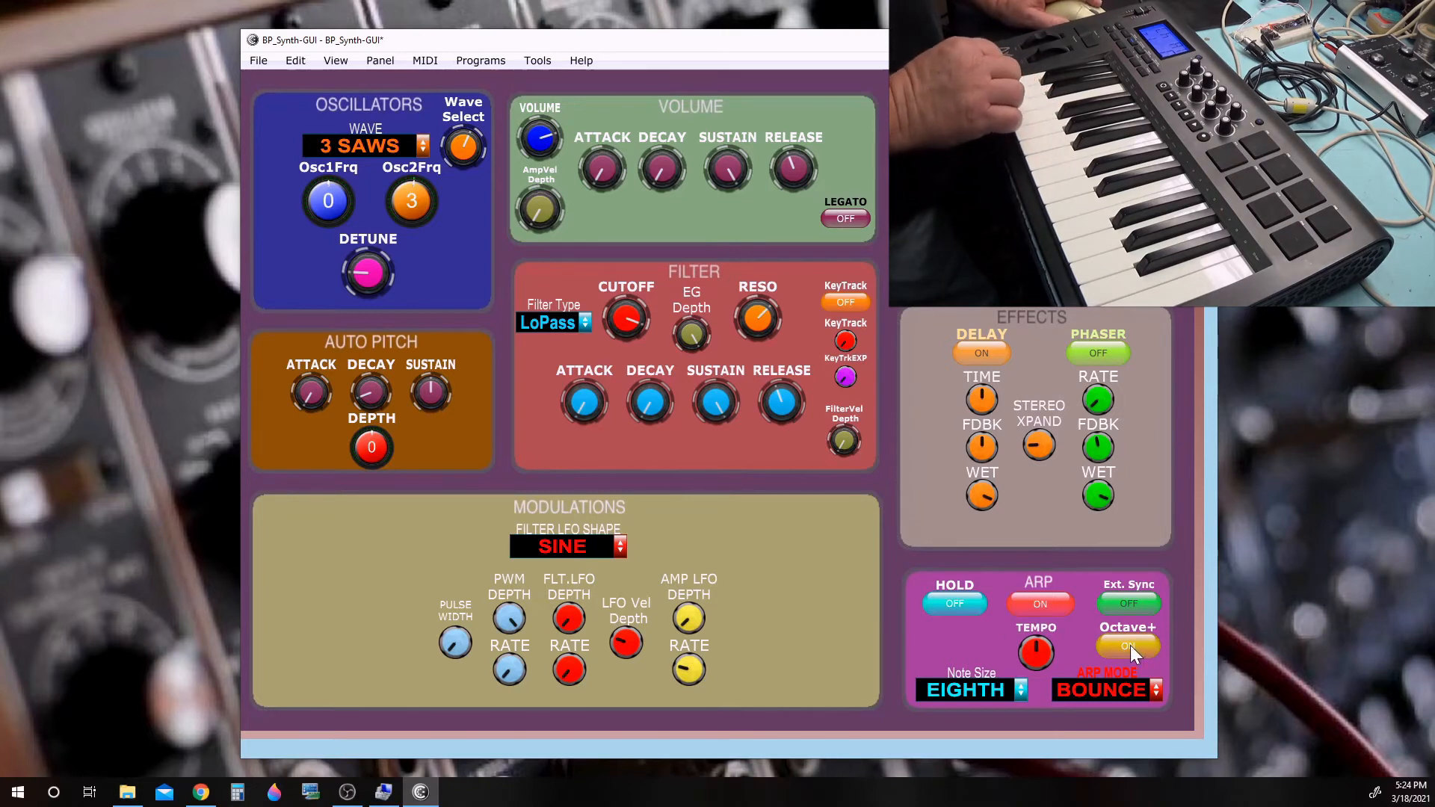
Switch the arpeggiator's Octave+ option off, then back on
left_click(1127, 646)
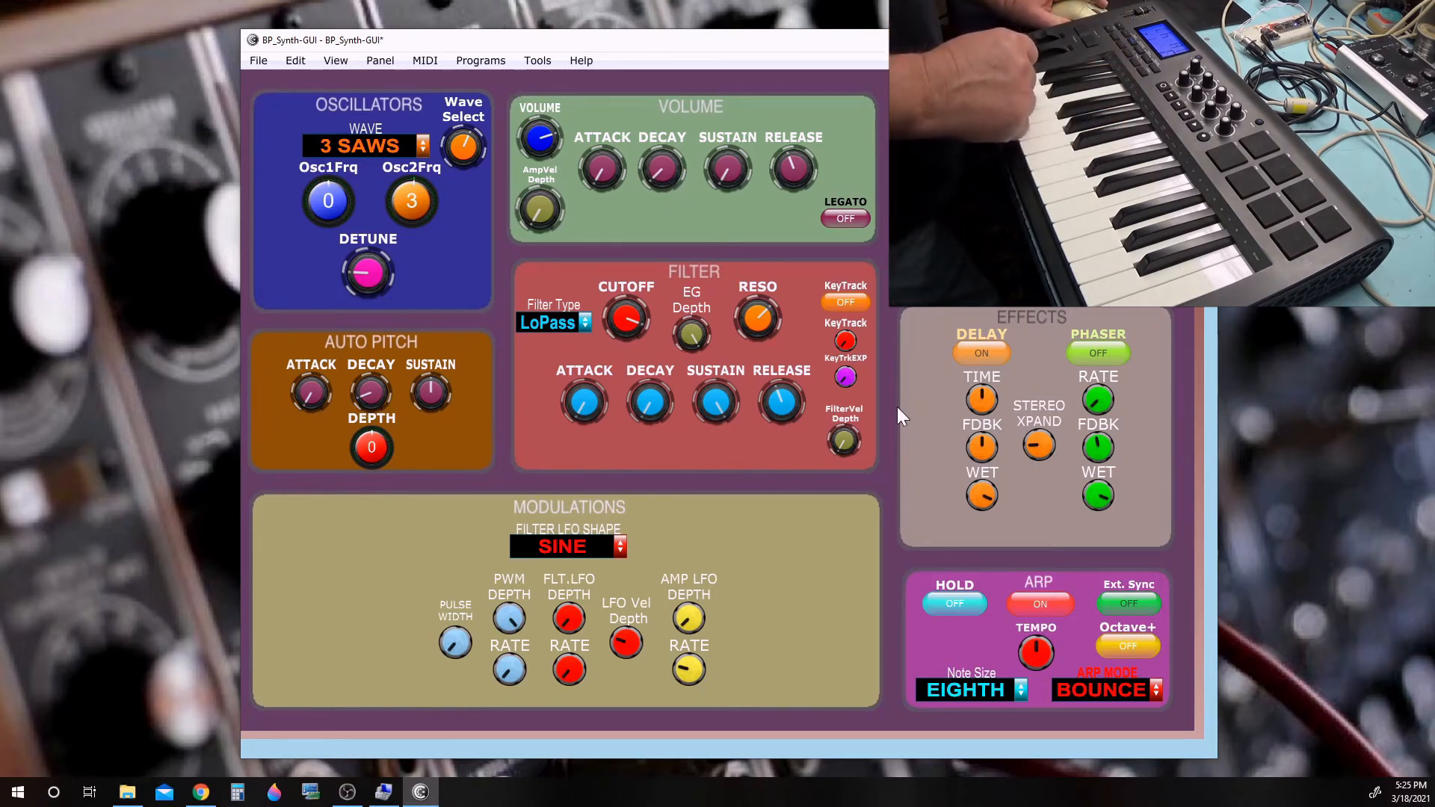
left_click_drag(728, 168, 728, 160)
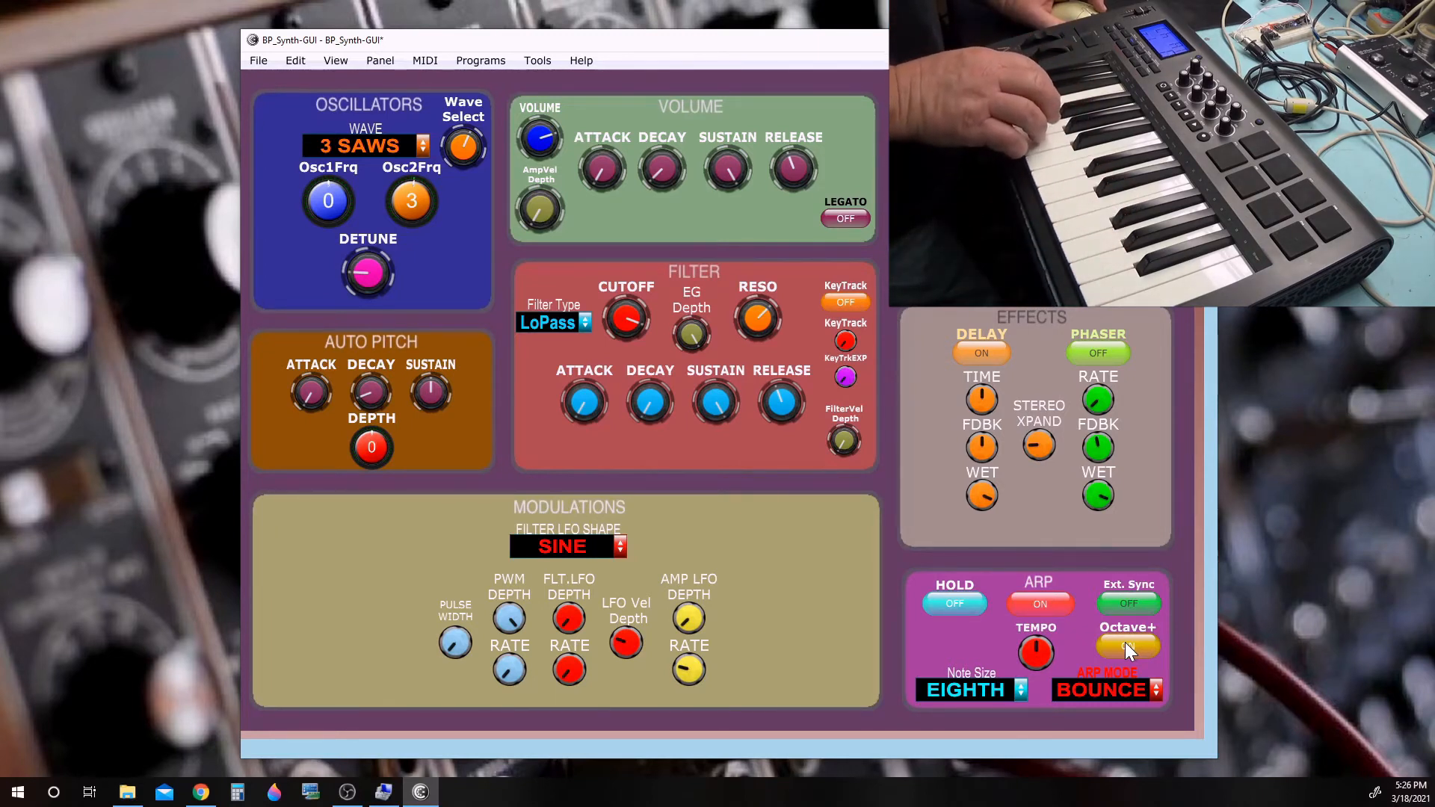
left_click(1127, 646)
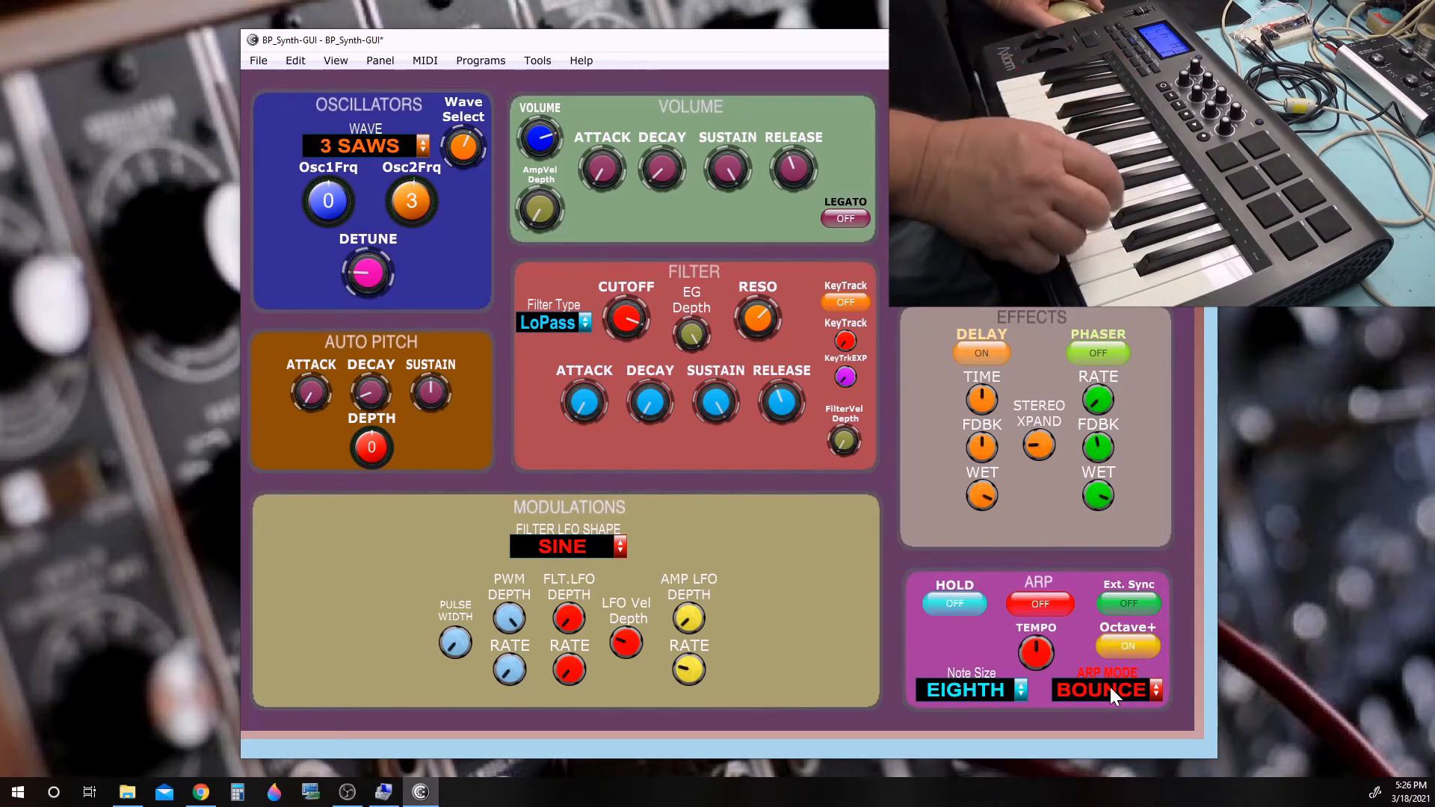
left_click(1105, 689)
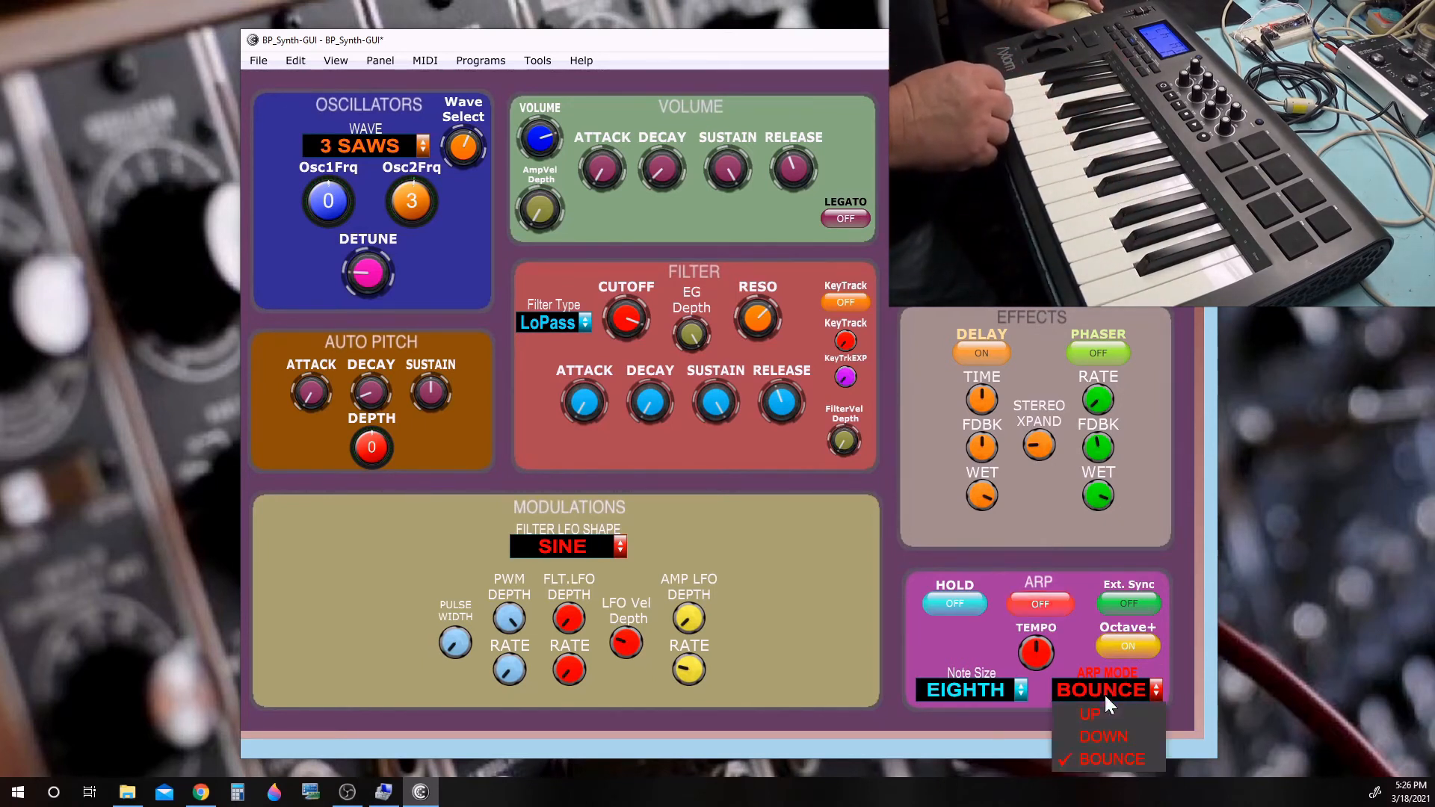
left_click(1092, 714)
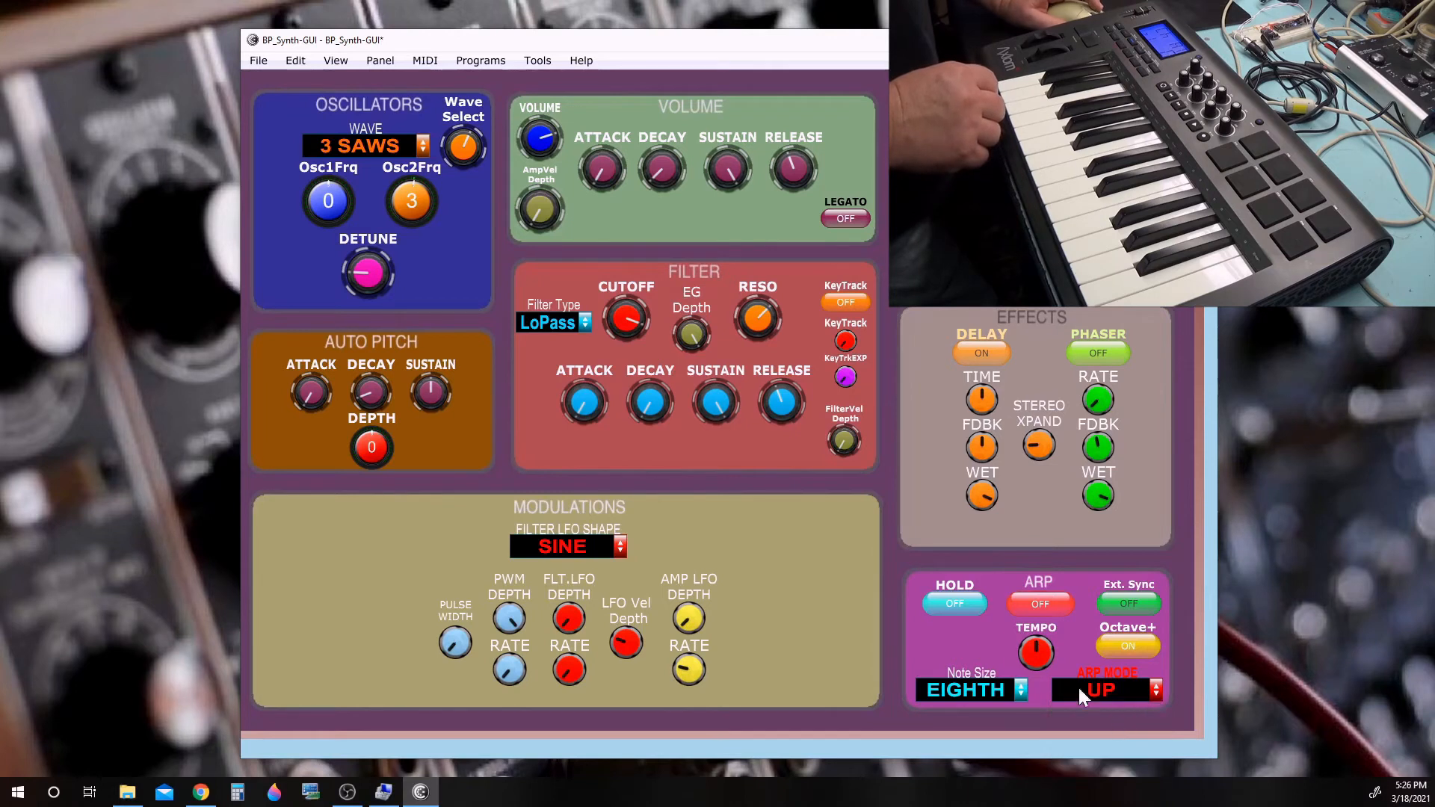
left_click(1038, 602)
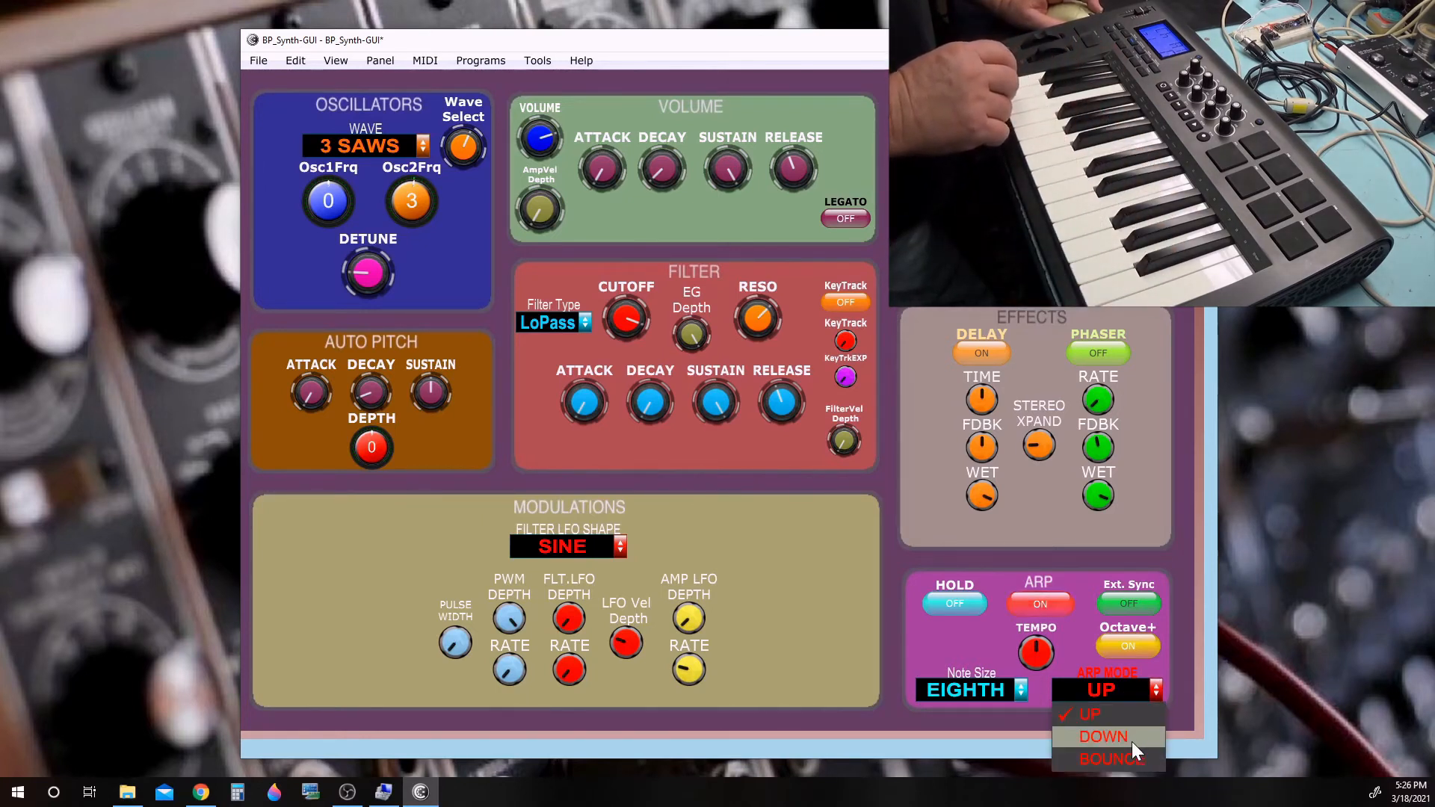
left_click(1103, 736)
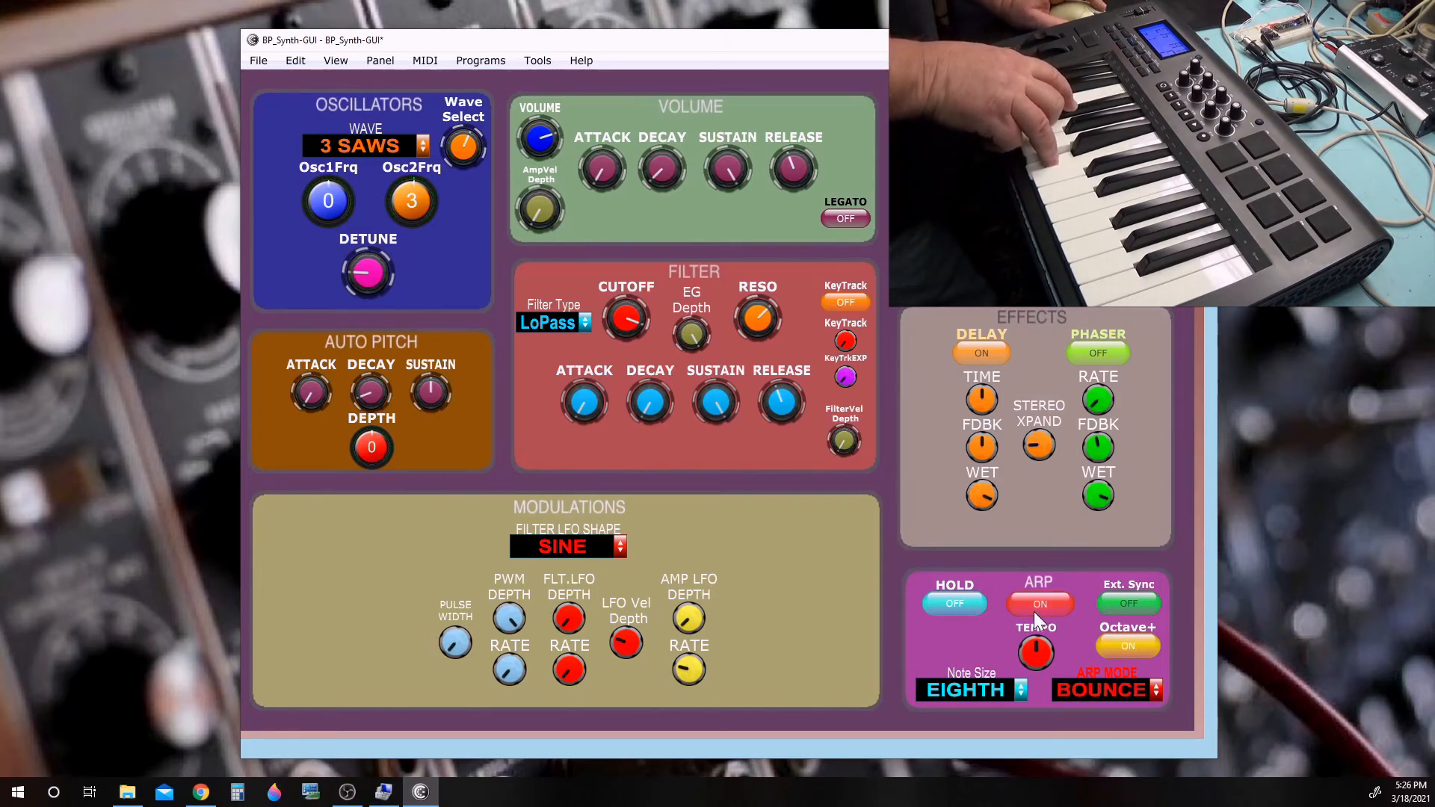
left_click(954, 602)
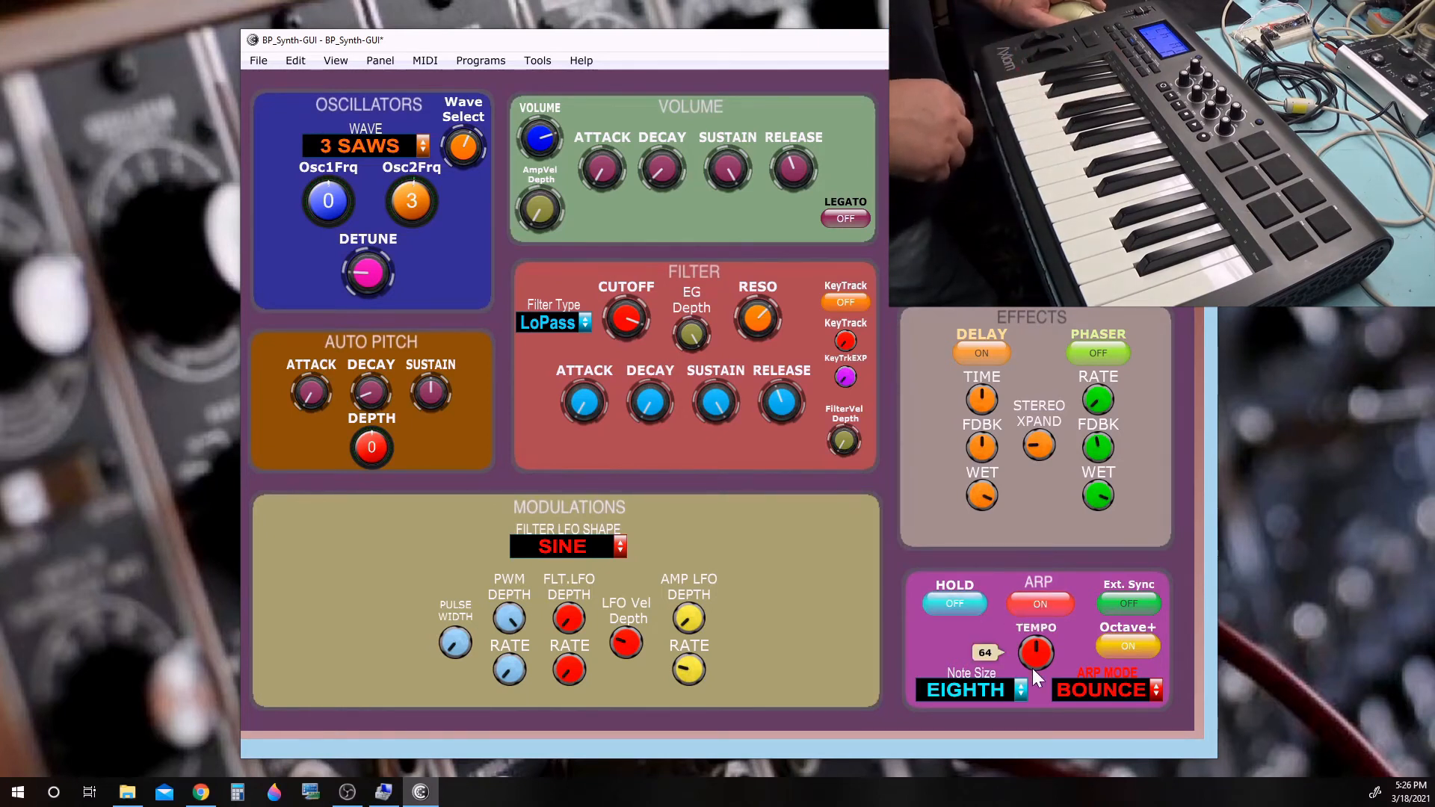
mouse_move(1118, 694)
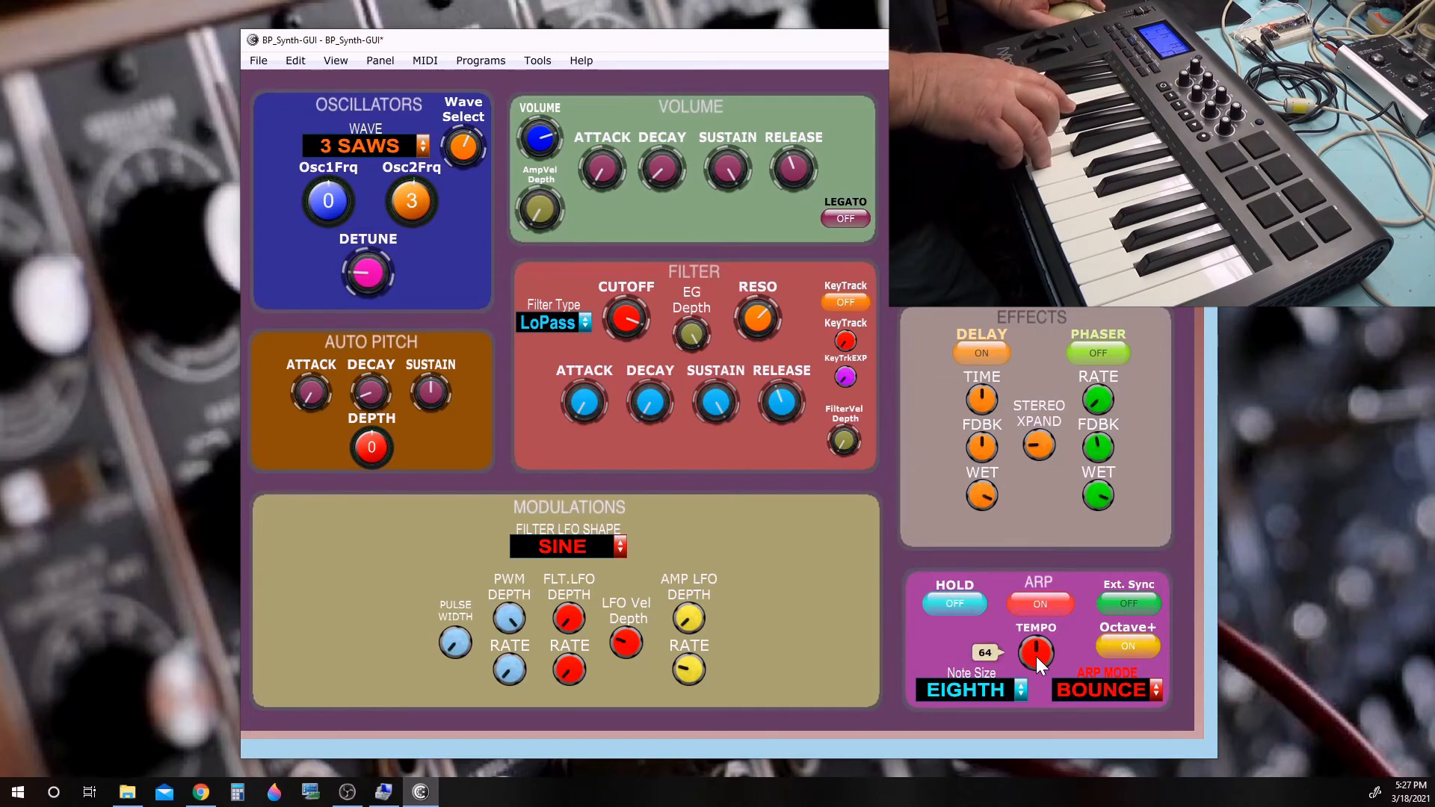
left_click_drag(1036, 654, 1036, 604)
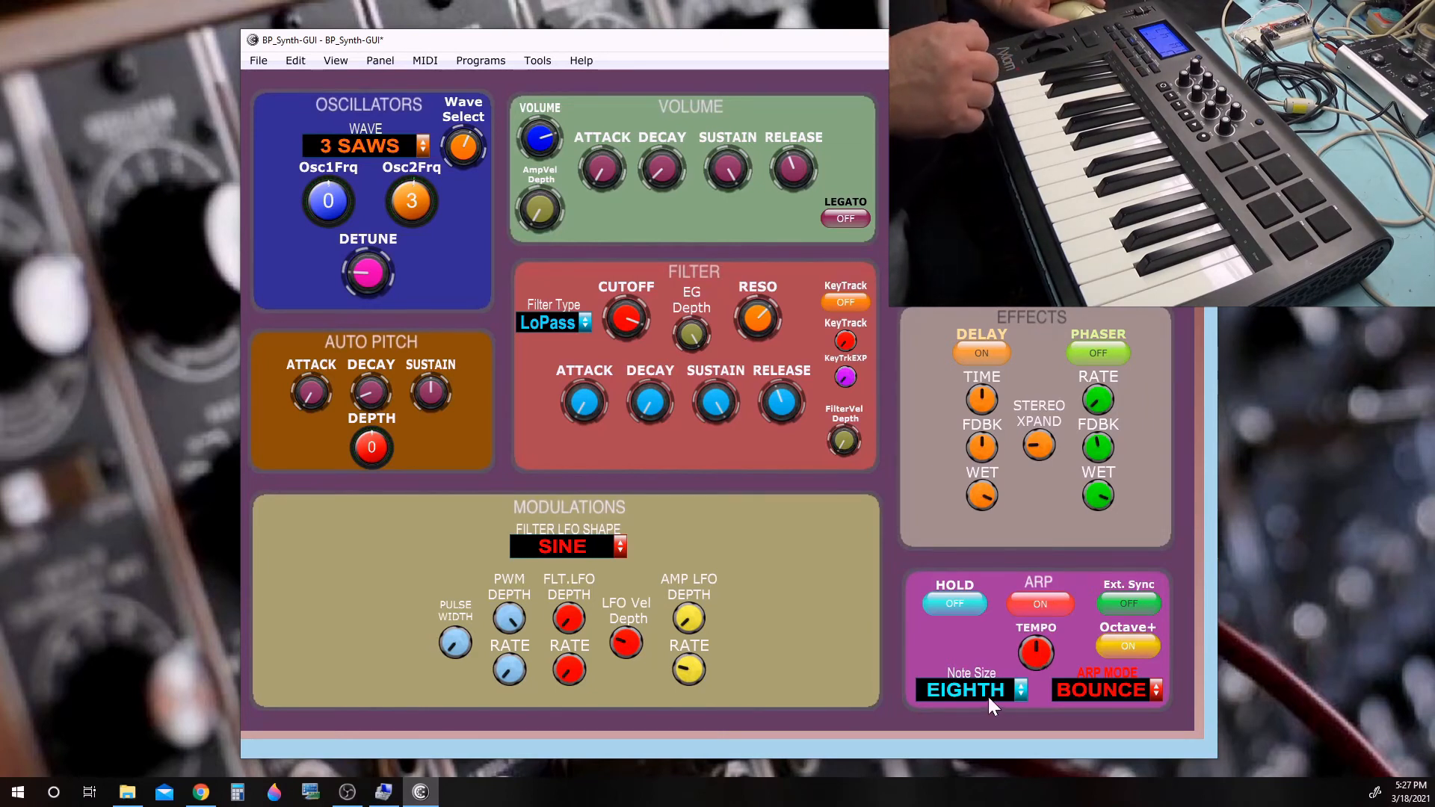
Try the arpeggio note sizes QUARTER, HALF and WHOLE
left_click(971, 690)
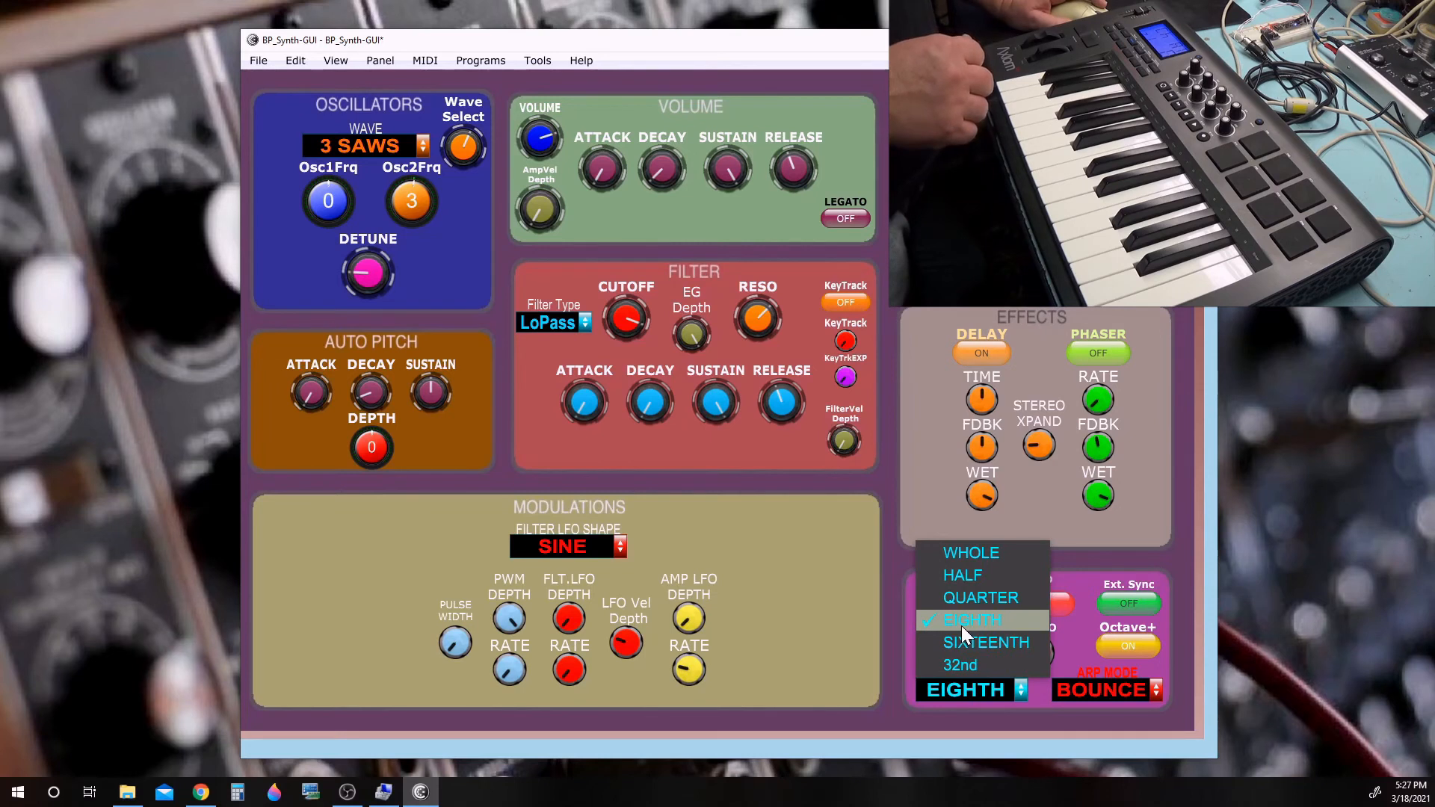
left_click(980, 596)
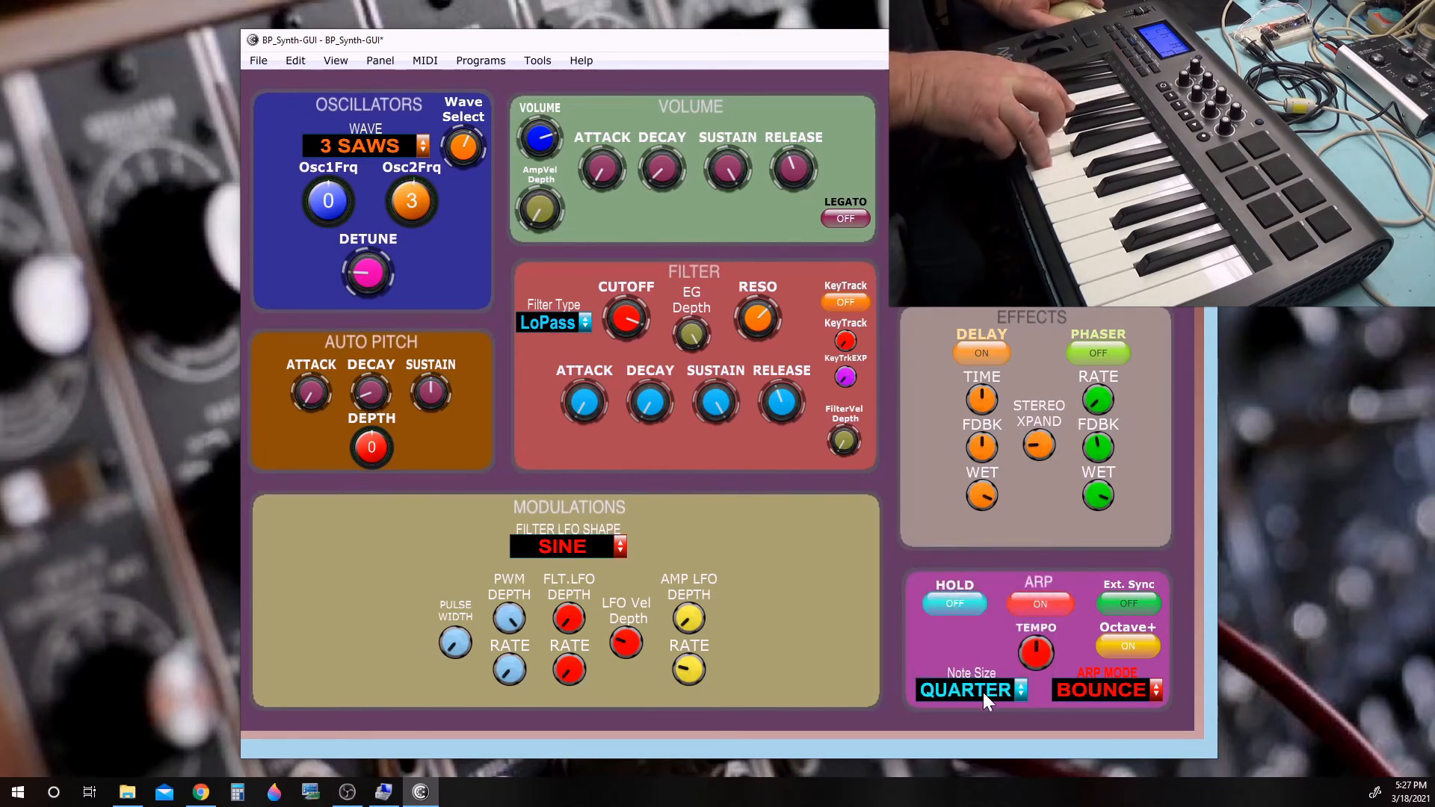
left_click(968, 689)
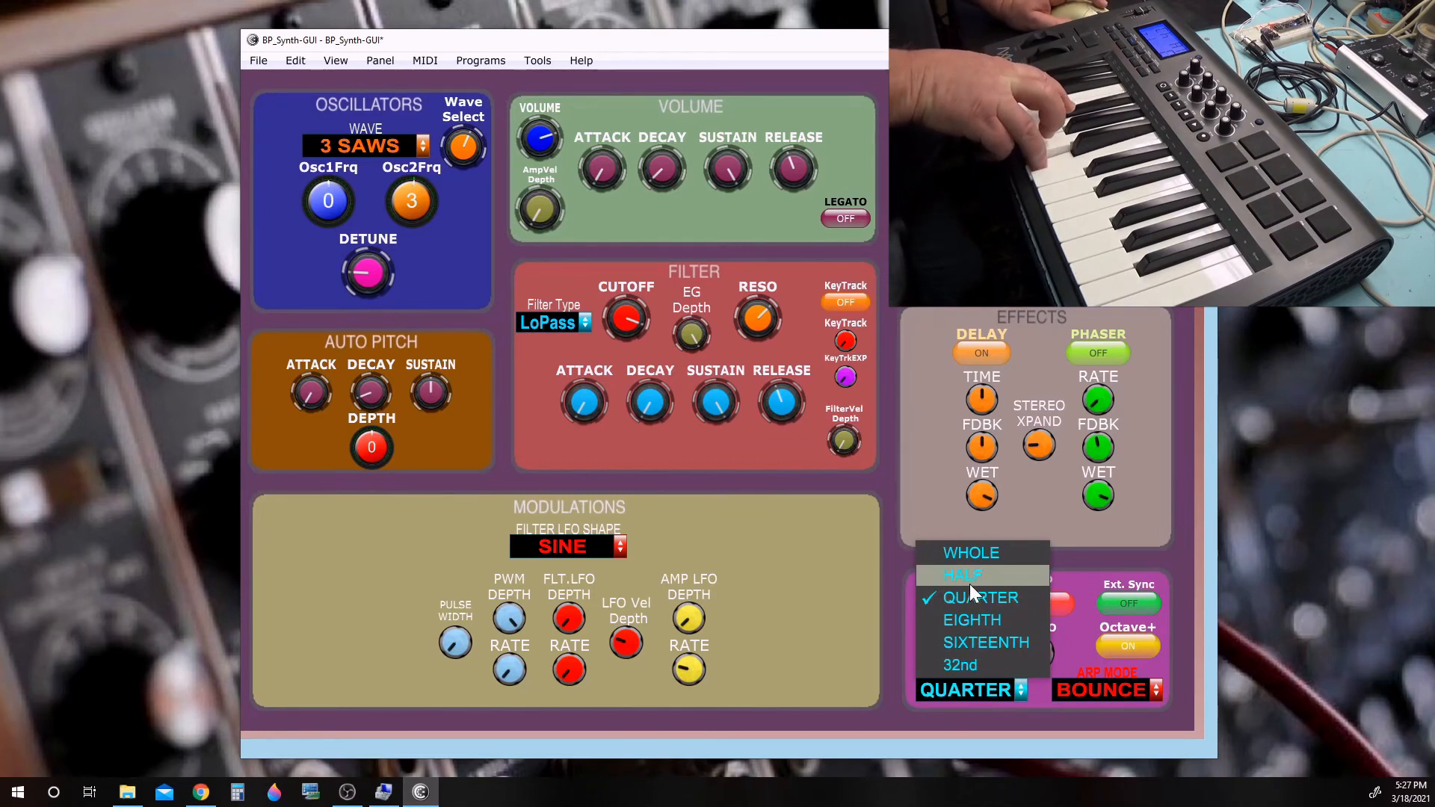
left_click(962, 574)
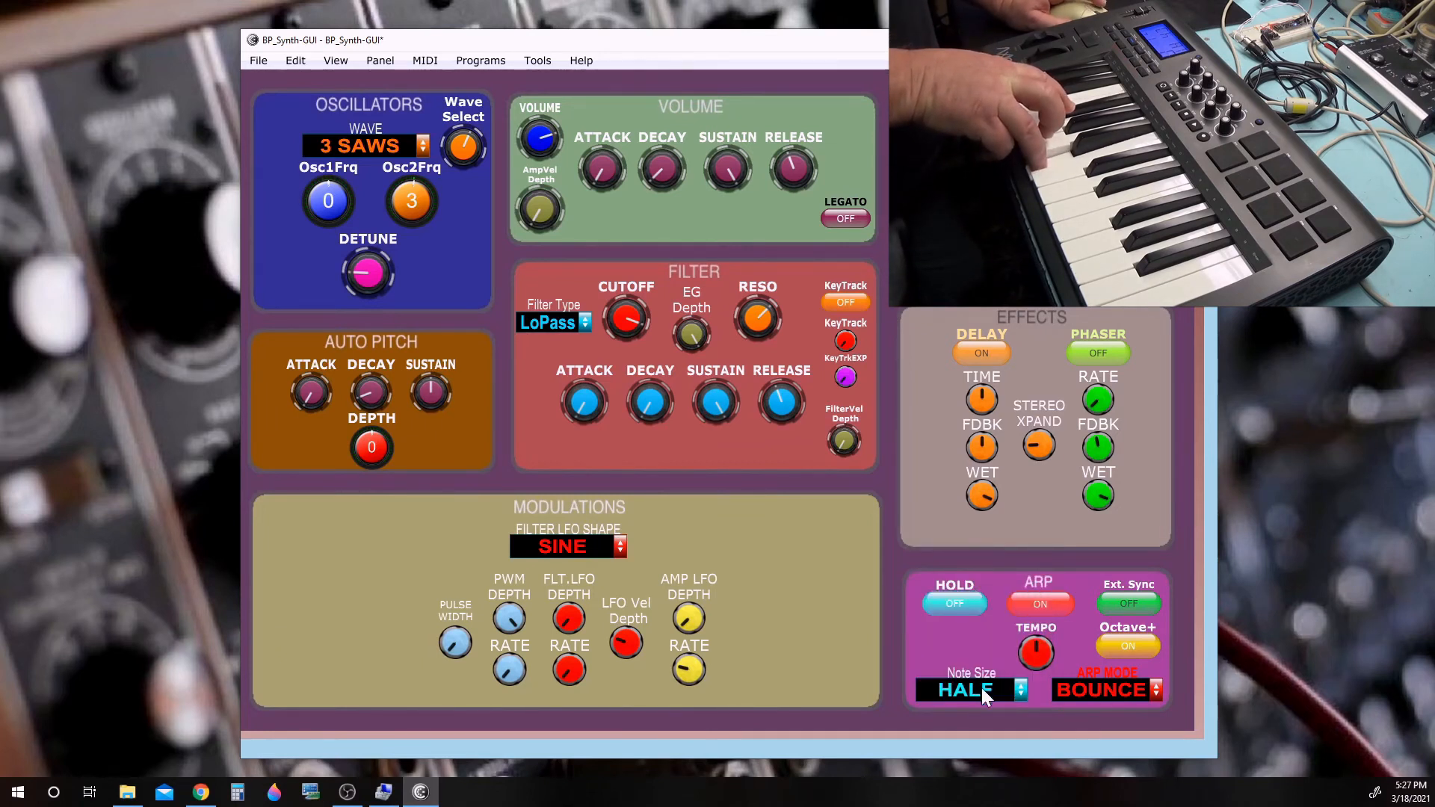
left_click(972, 689)
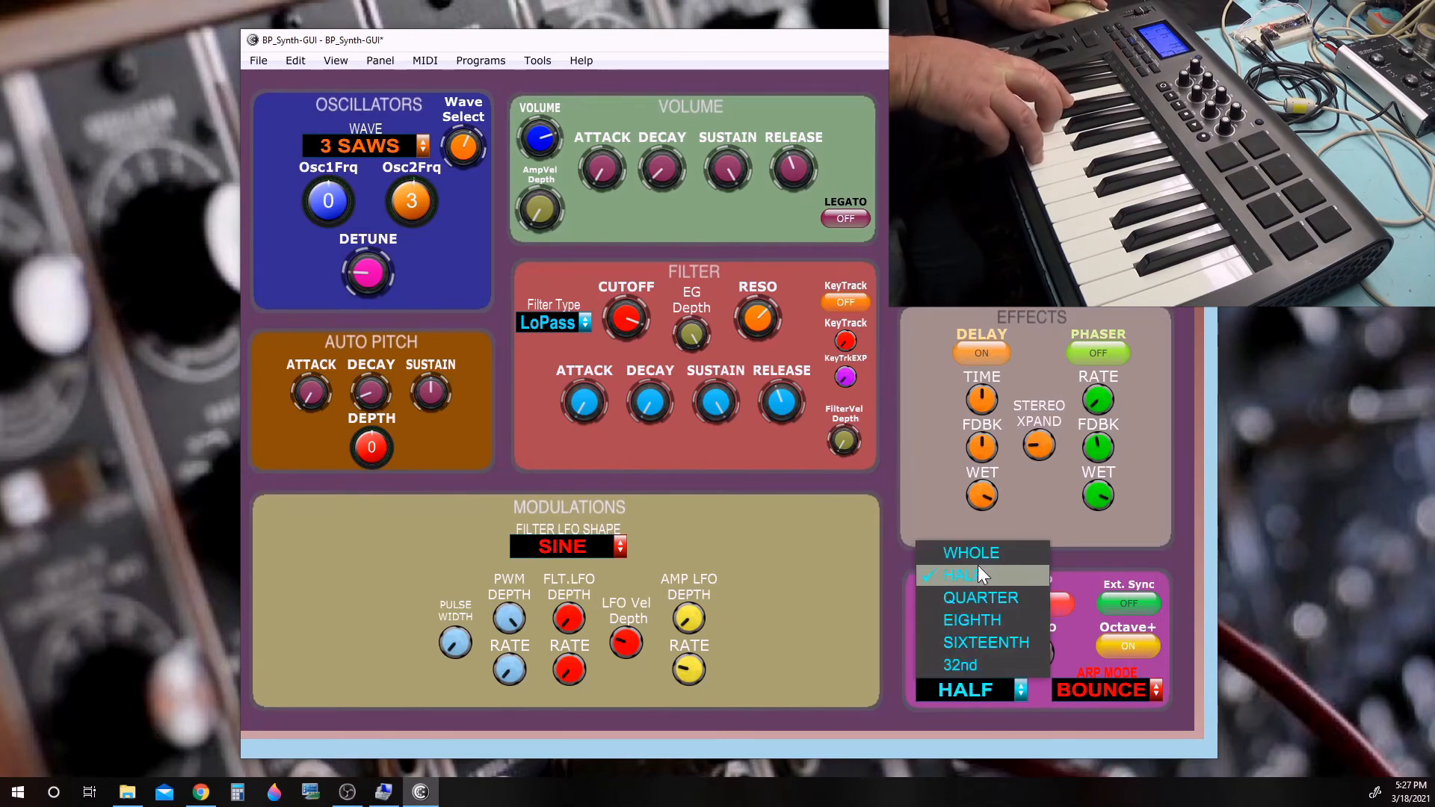
left_click(971, 552)
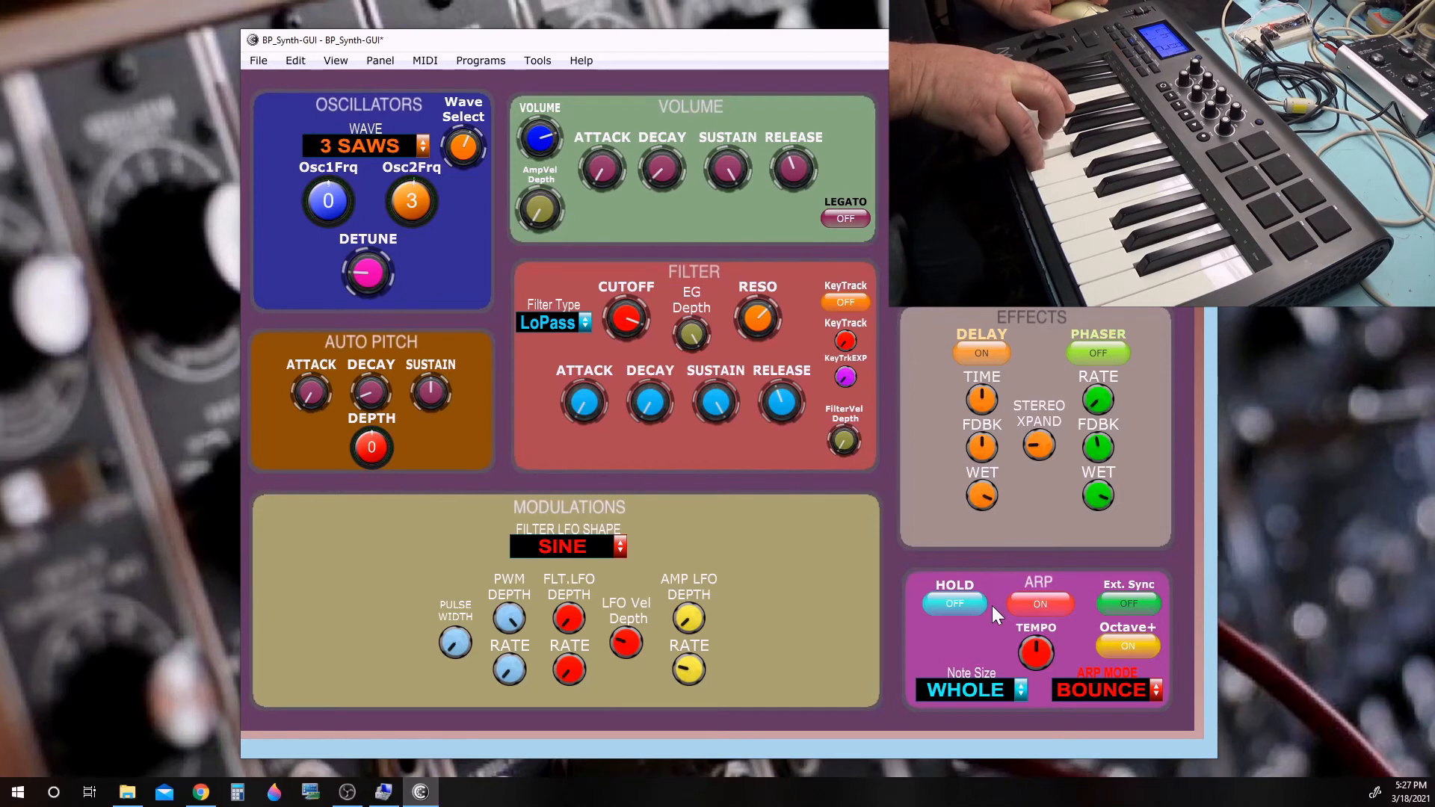
mouse_move(995, 667)
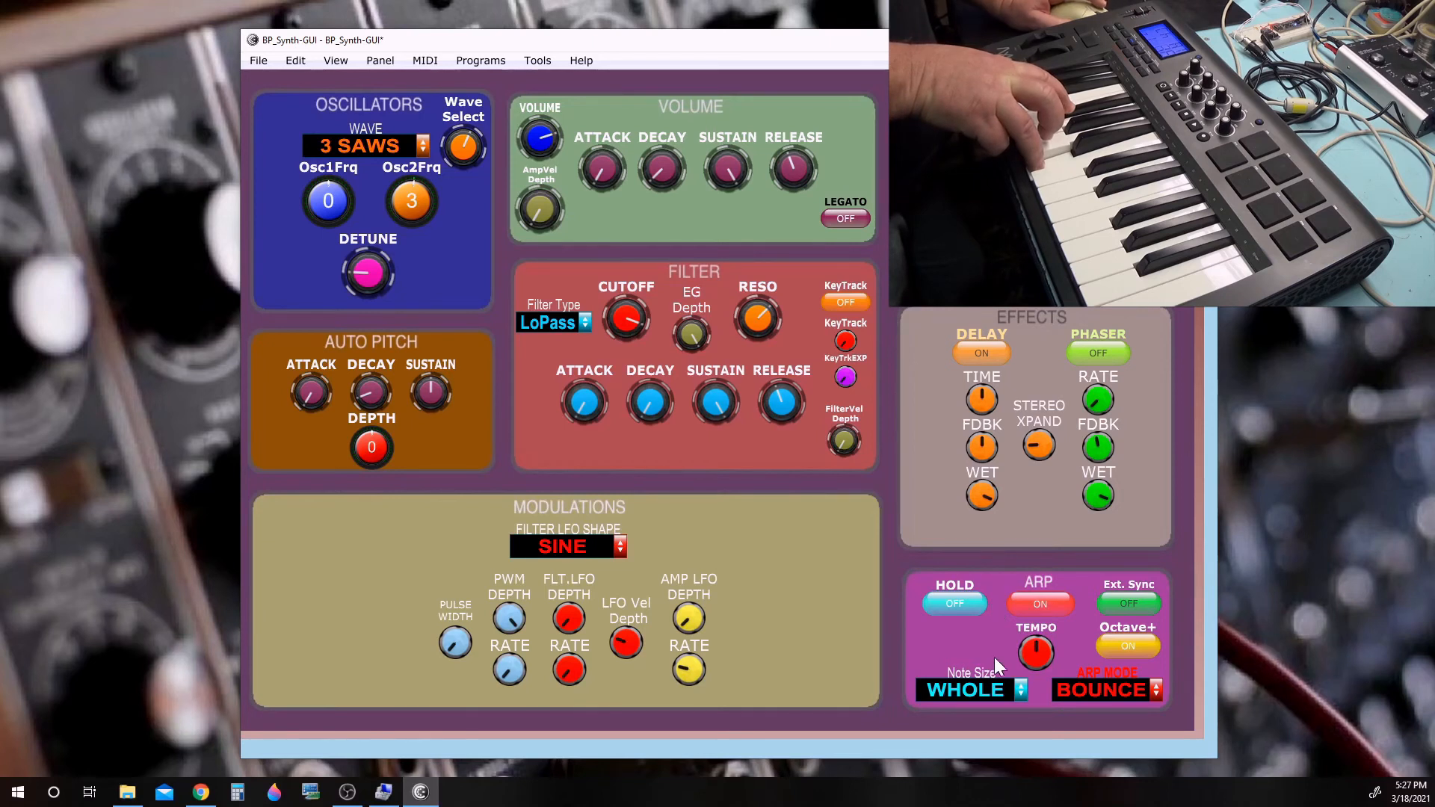
Try SIXTEENTH and 32nd note sizes, return to EIGHTH, and turn hold on
left_click(972, 689)
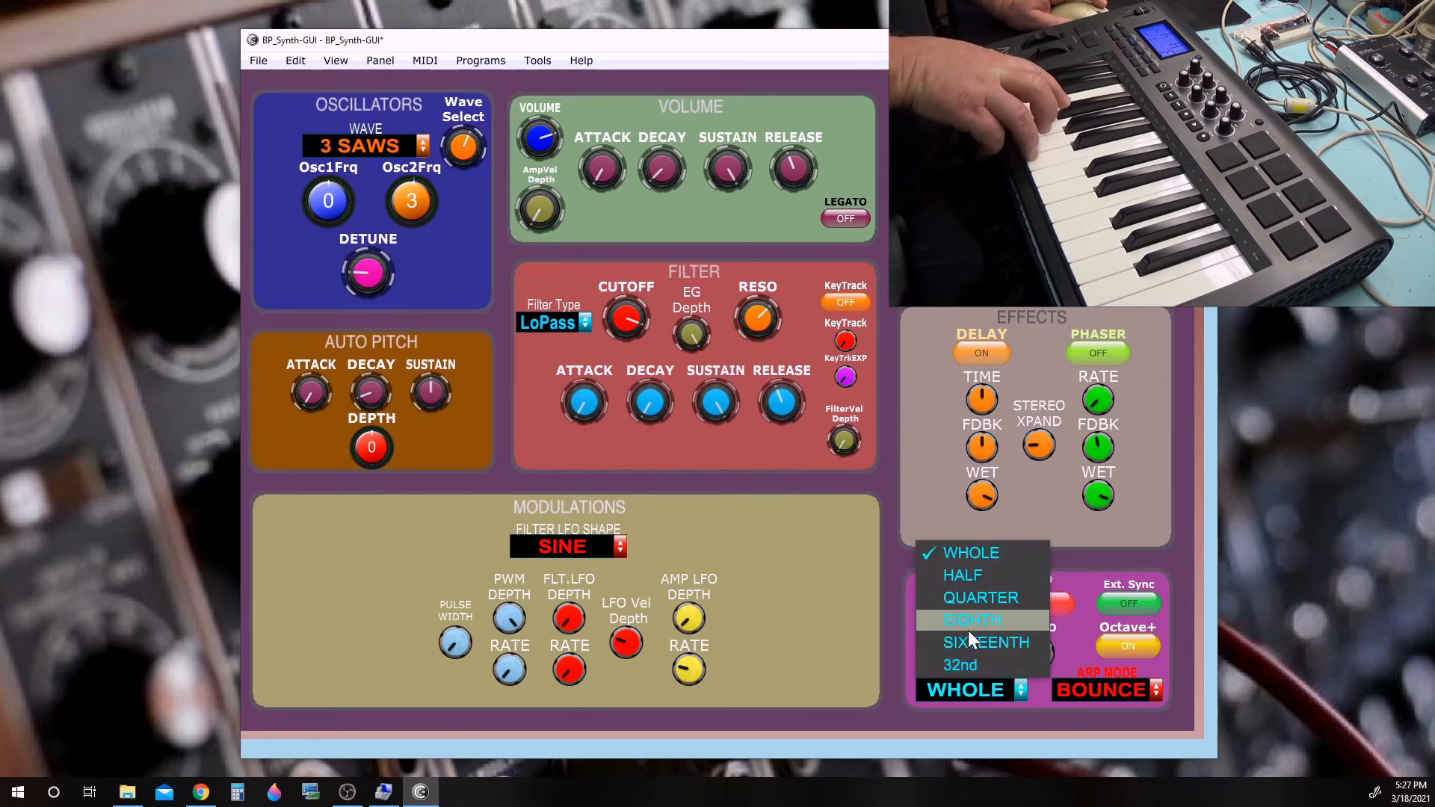
mouse_move(985, 642)
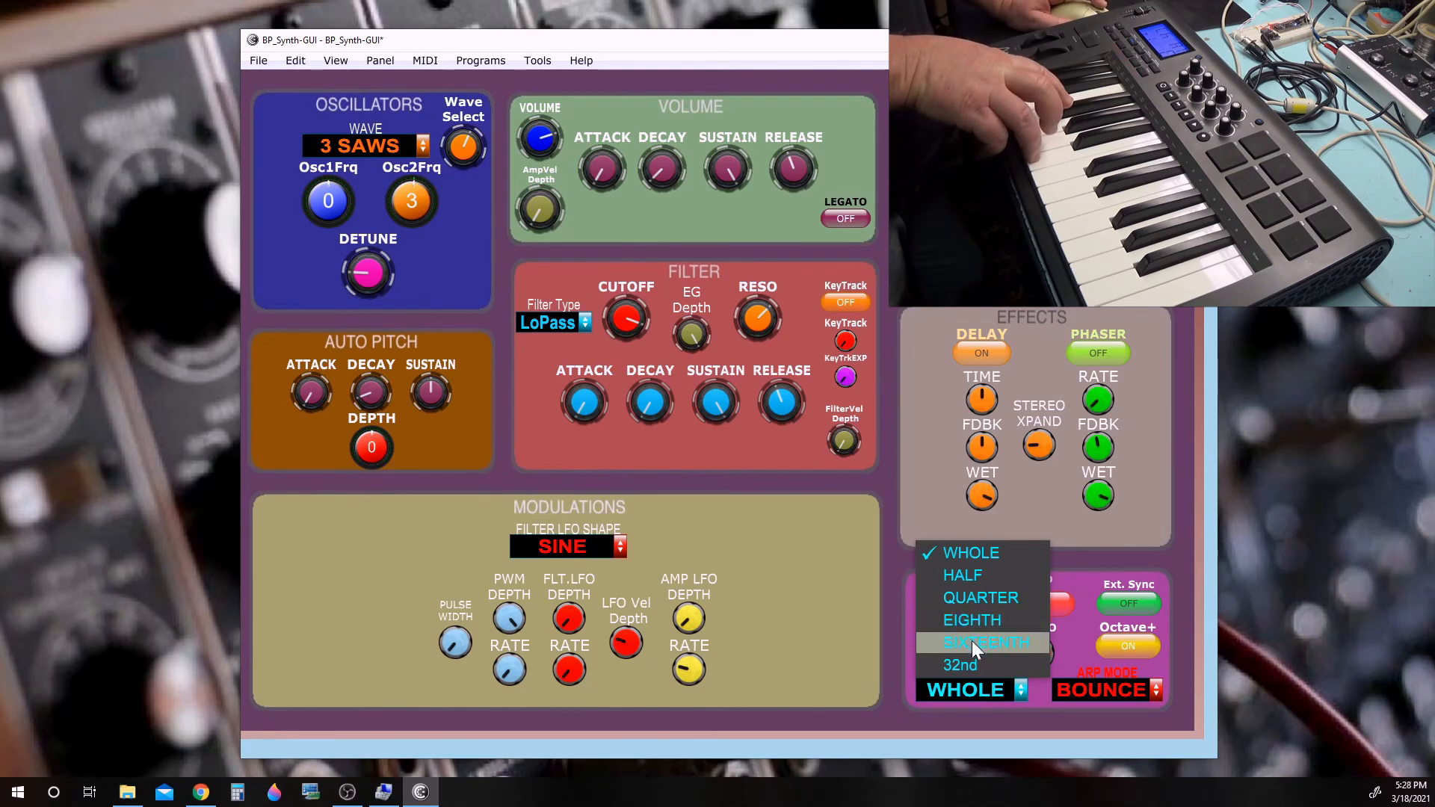
left_click(985, 641)
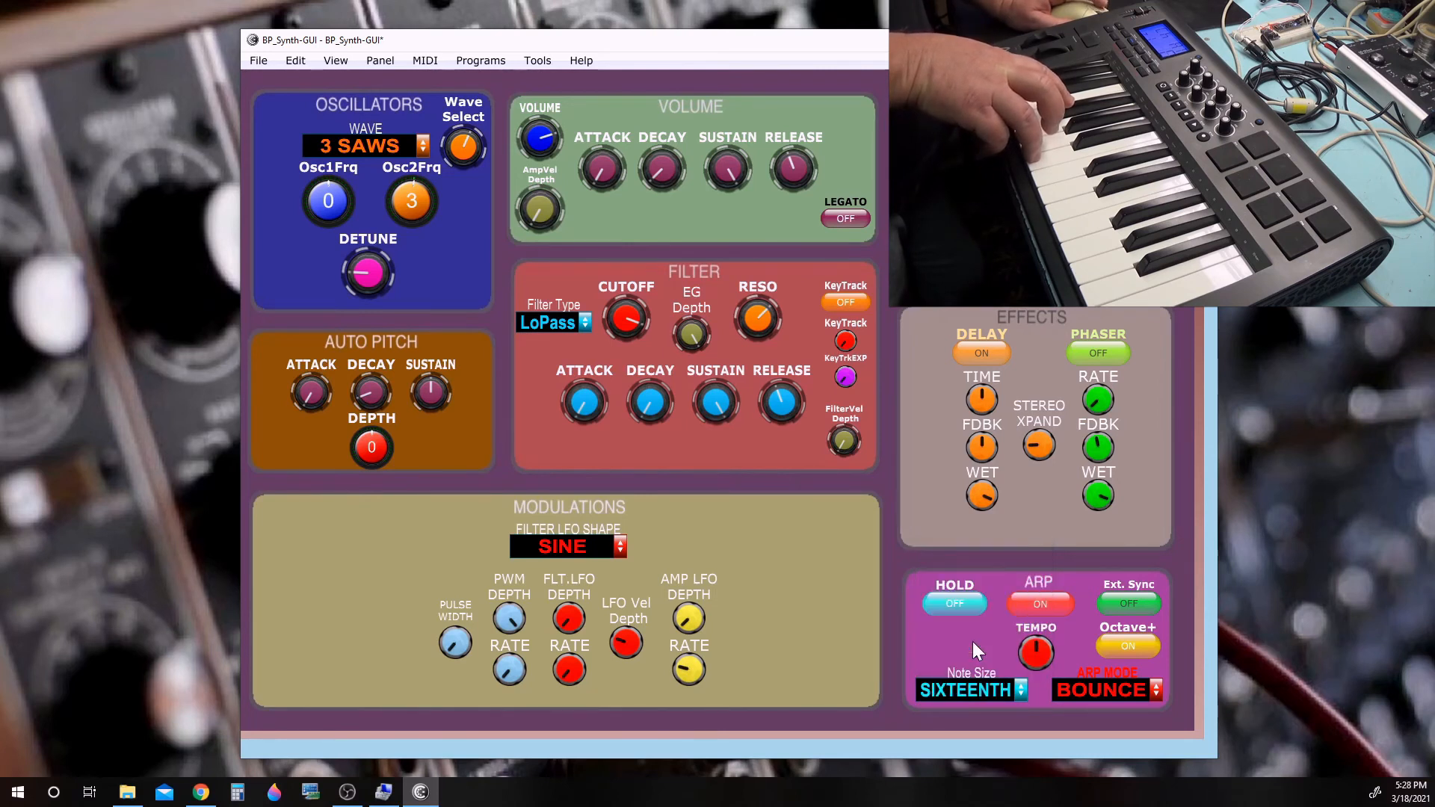
left_click(967, 689)
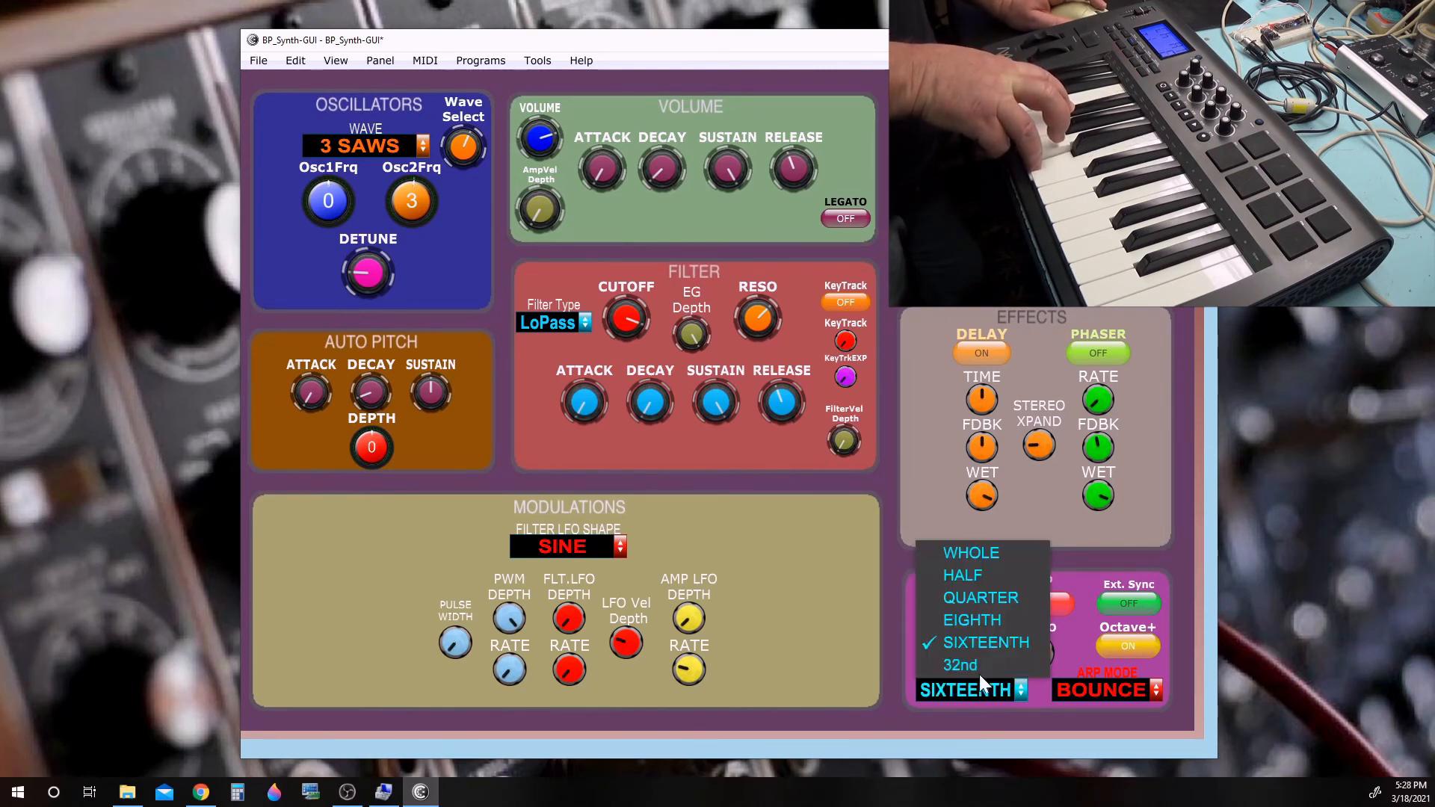
left_click(960, 663)
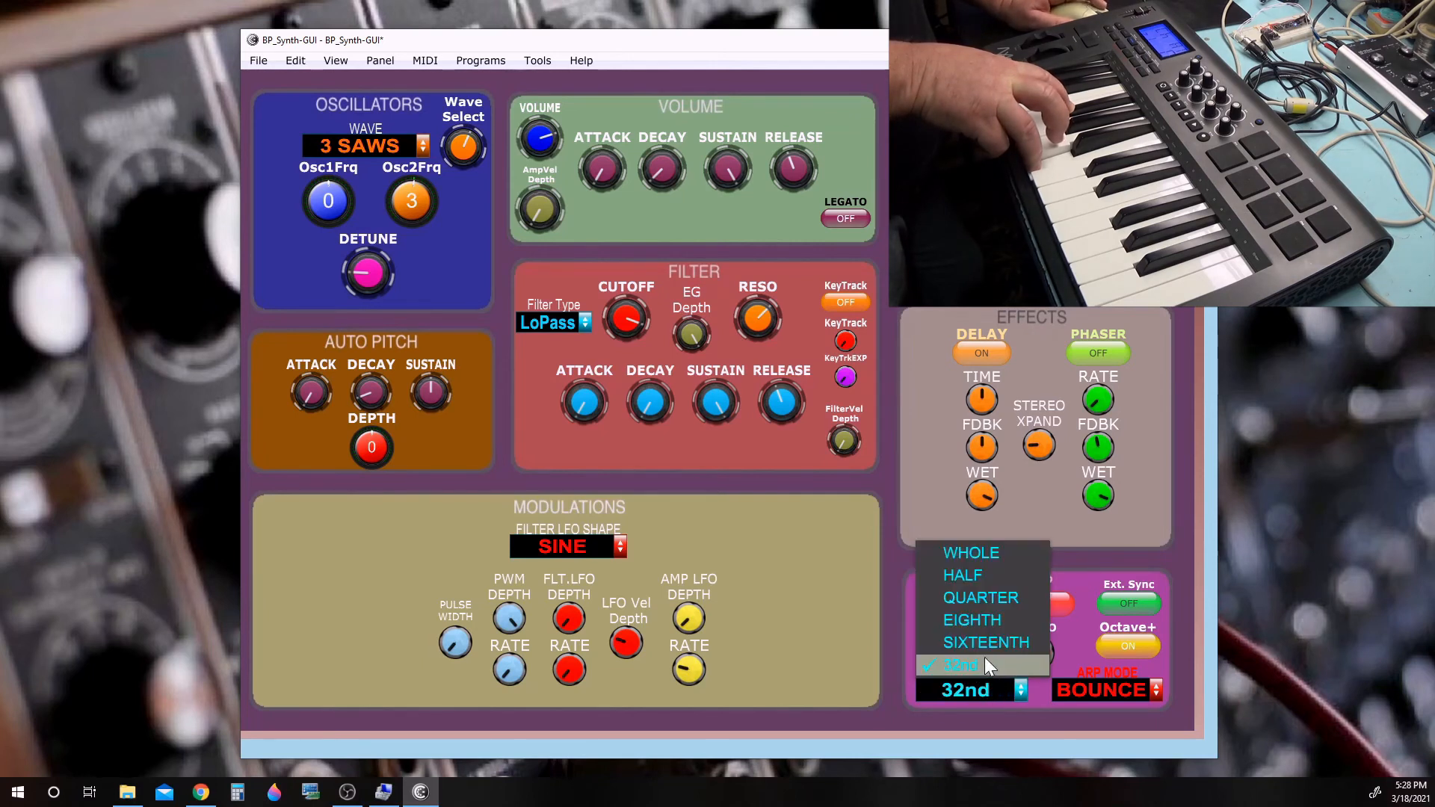
left_click(972, 619)
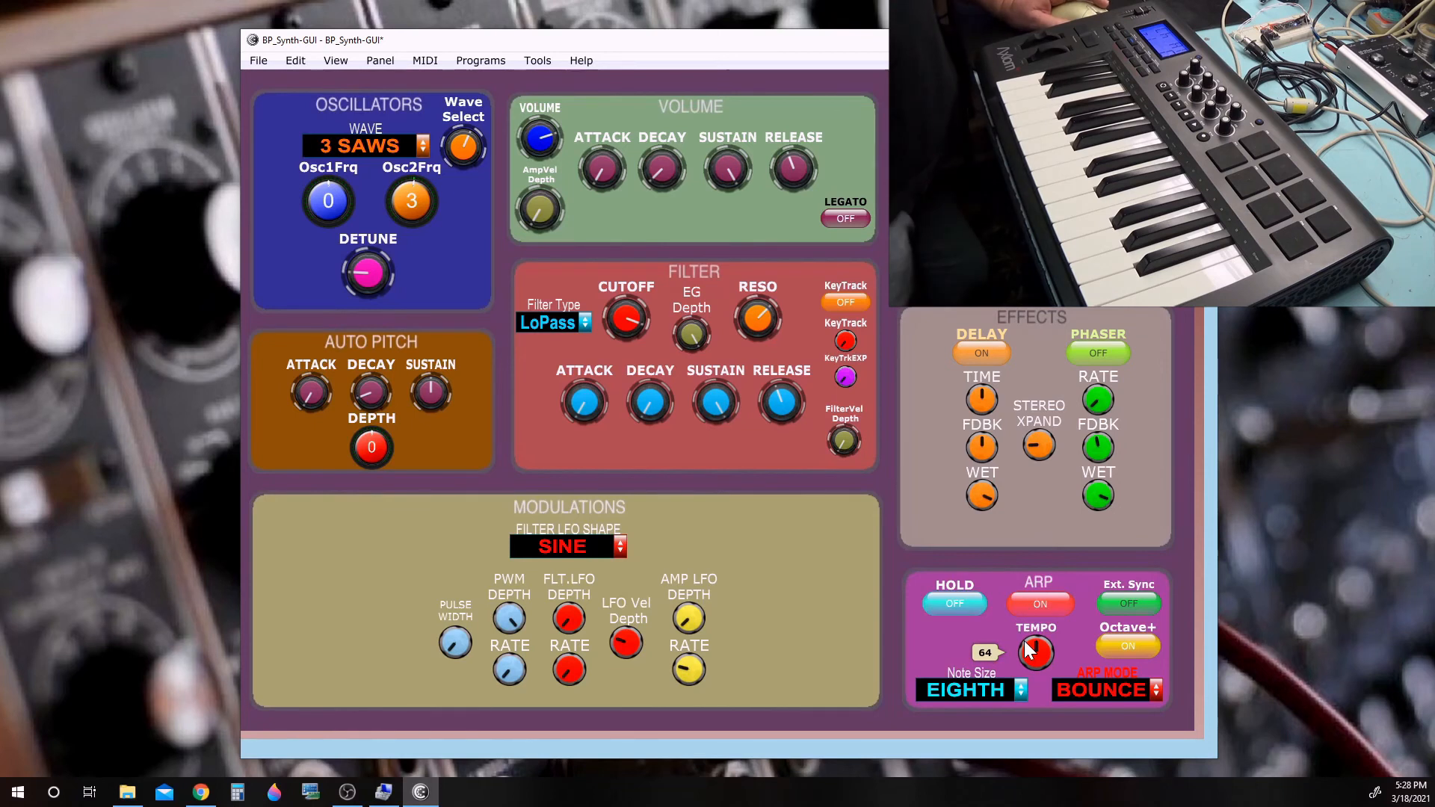
left_click(953, 603)
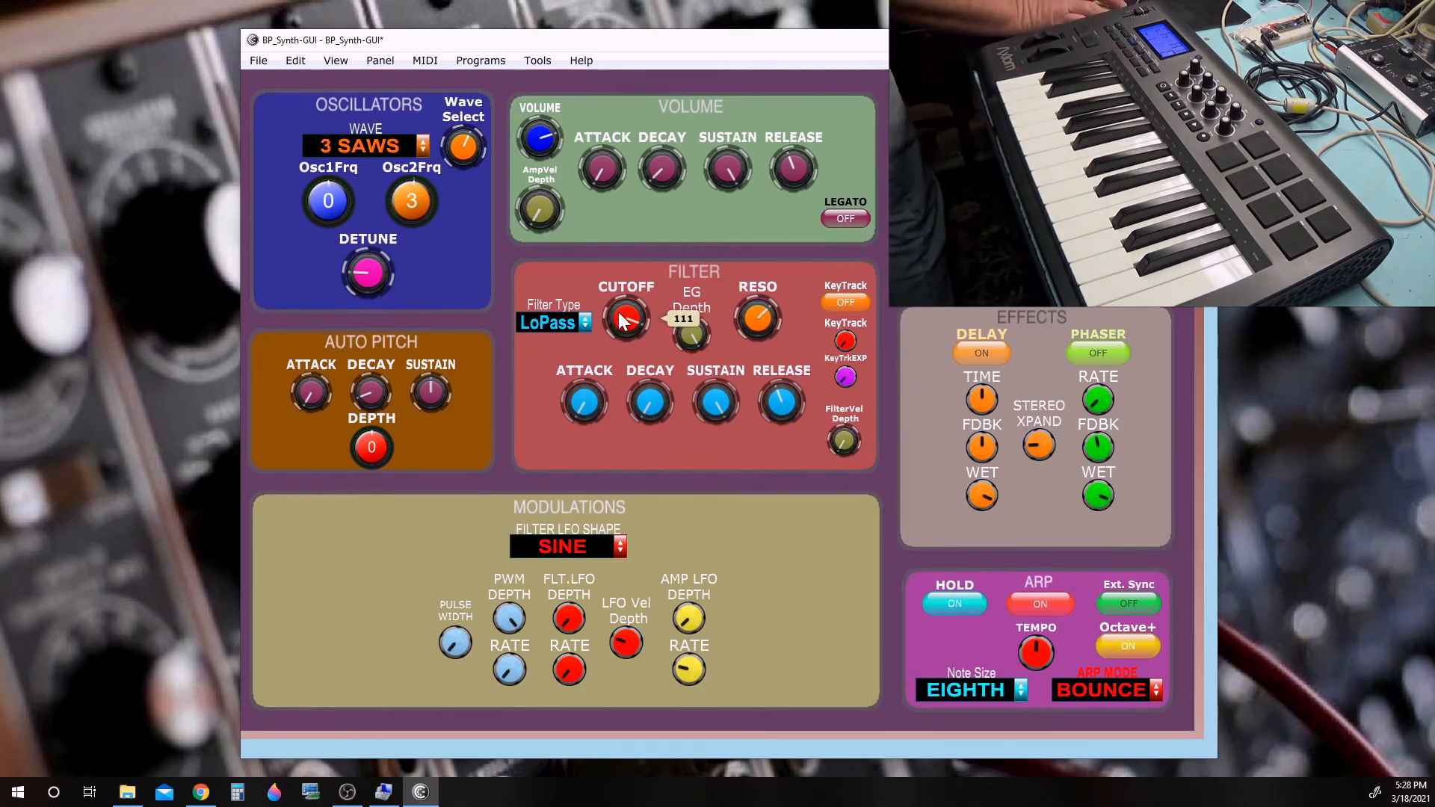
Retune the filter: cutoff to 111, adjust resonance, and EG depth to about 43
left_click_drag(626, 316, 617, 398)
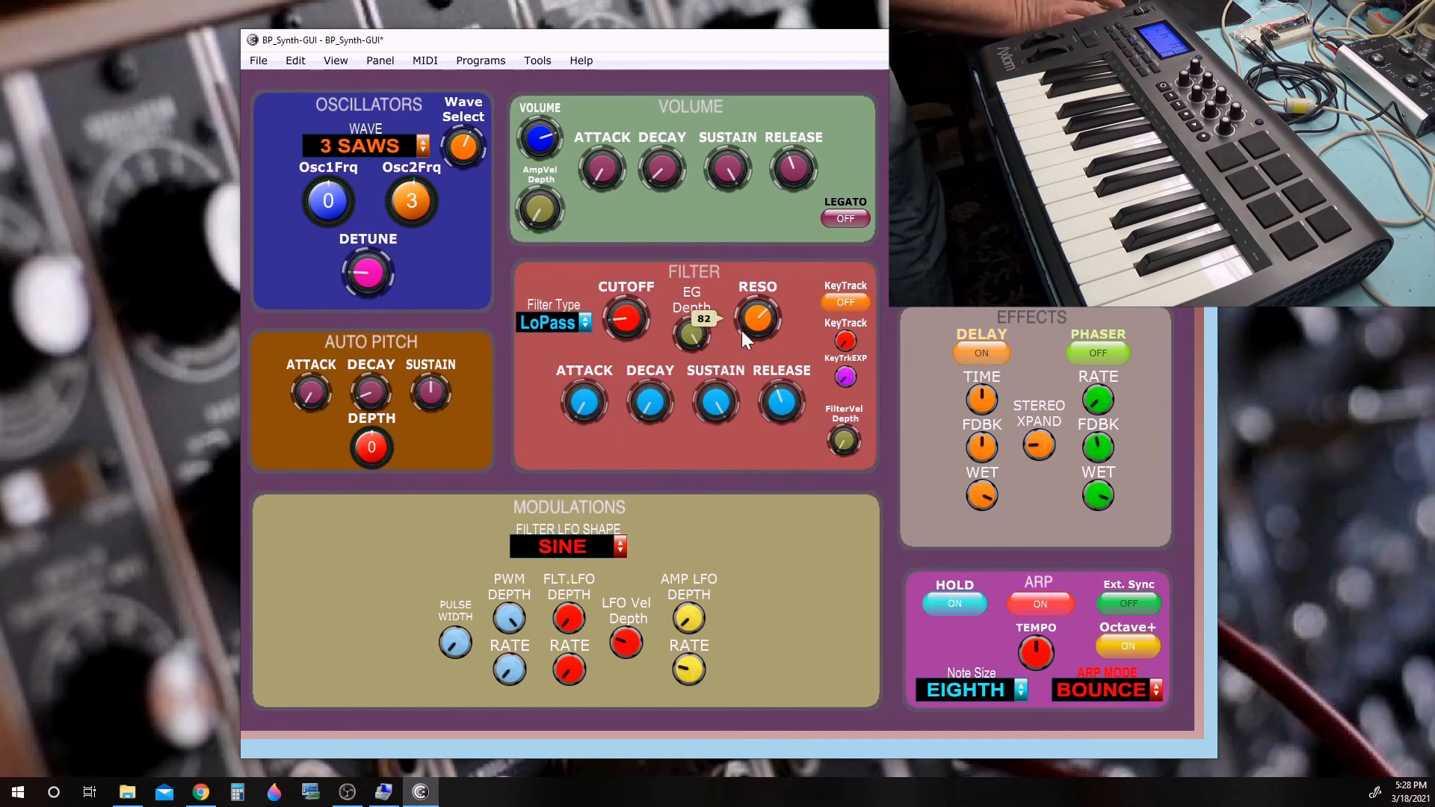
left_click_drag(626, 315, 626, 329)
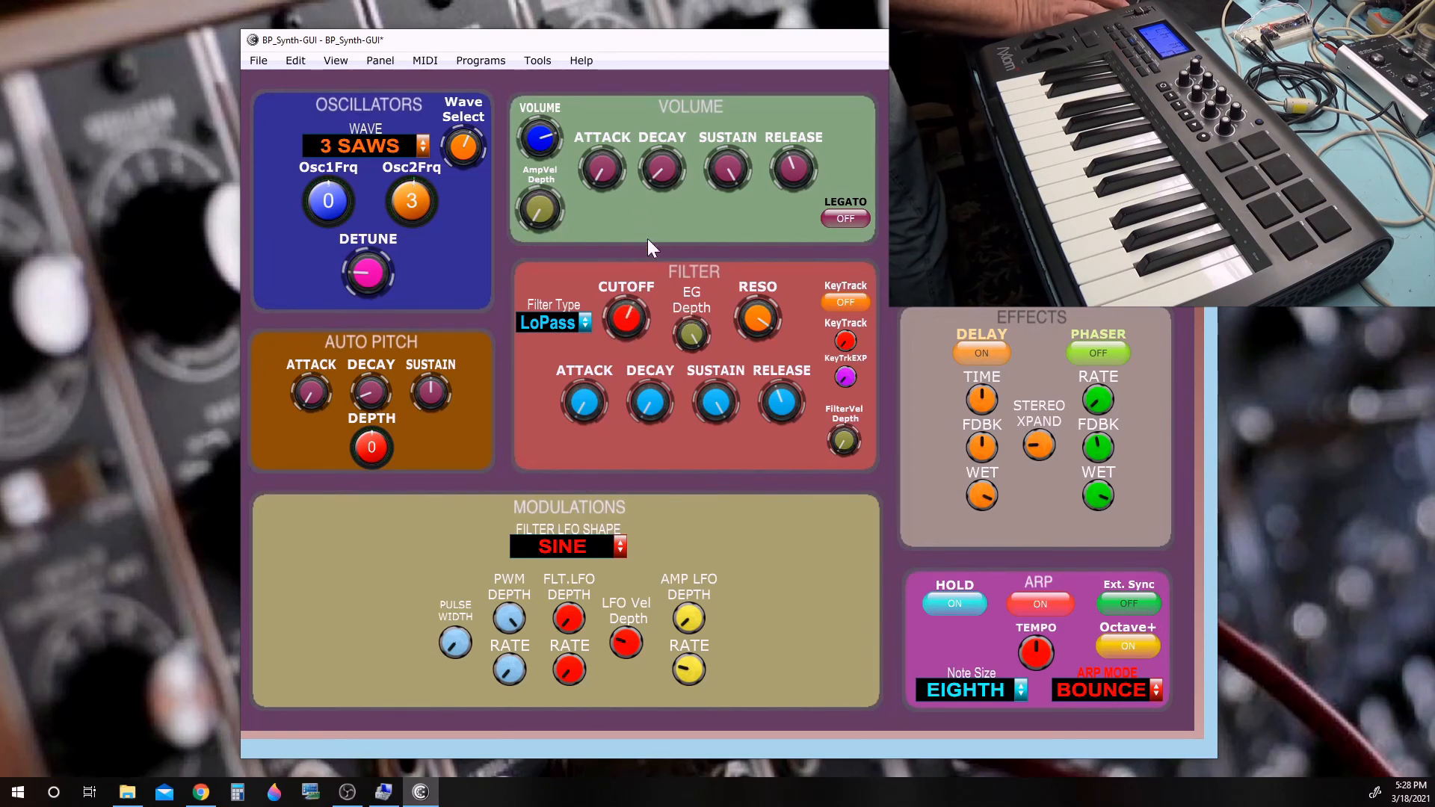
left_click_drag(728, 167, 727, 165)
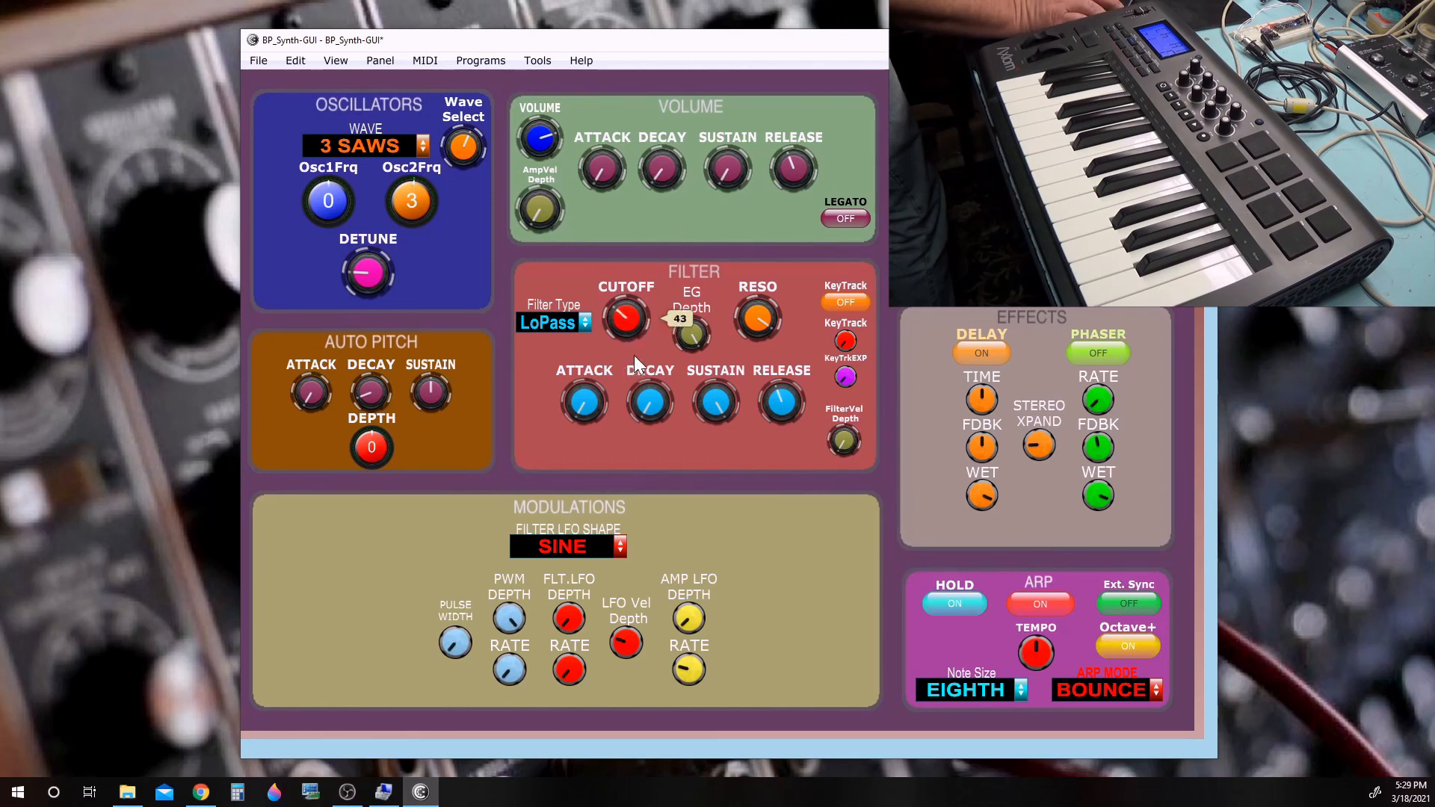
left_click_drag(626, 317, 626, 275)
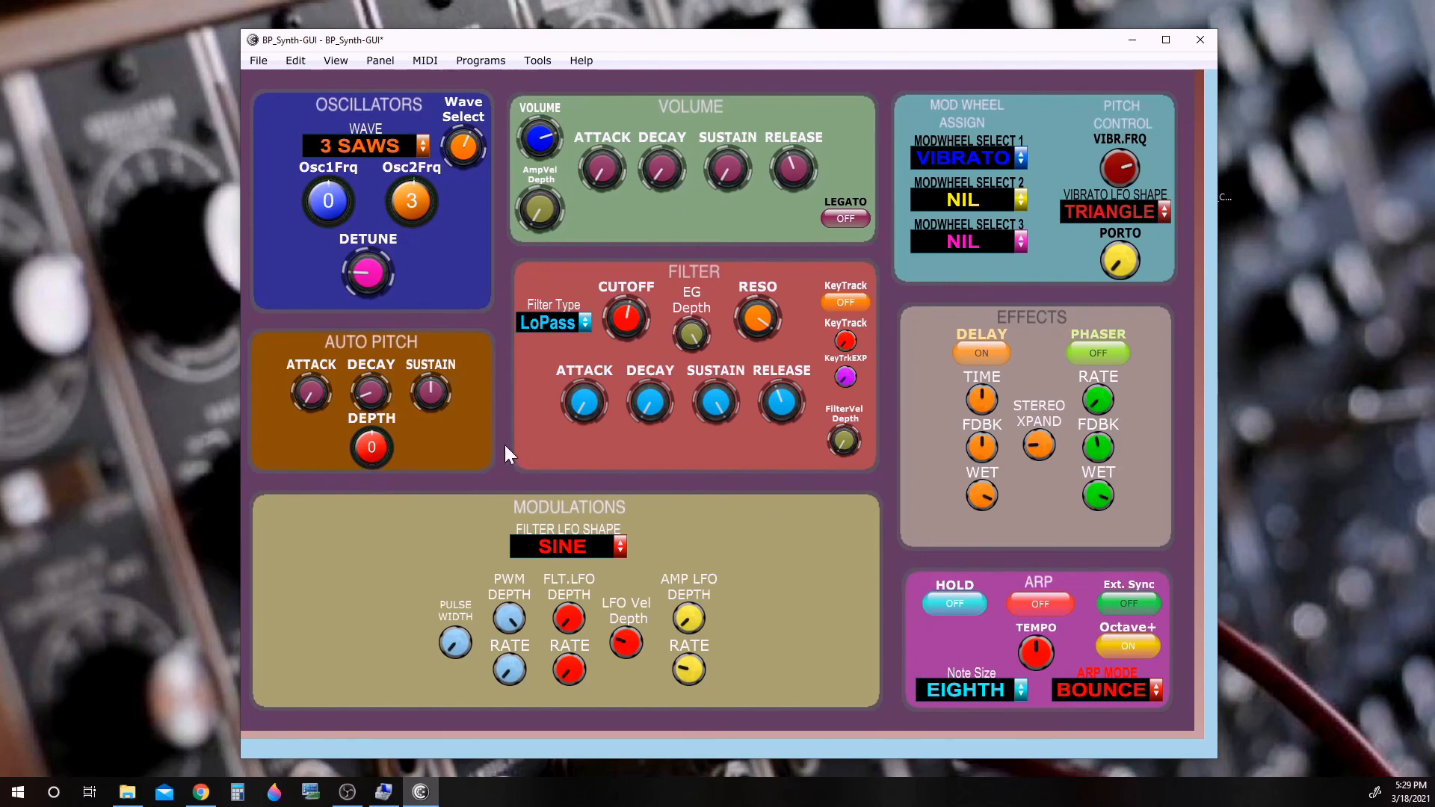
mouse_move(686, 242)
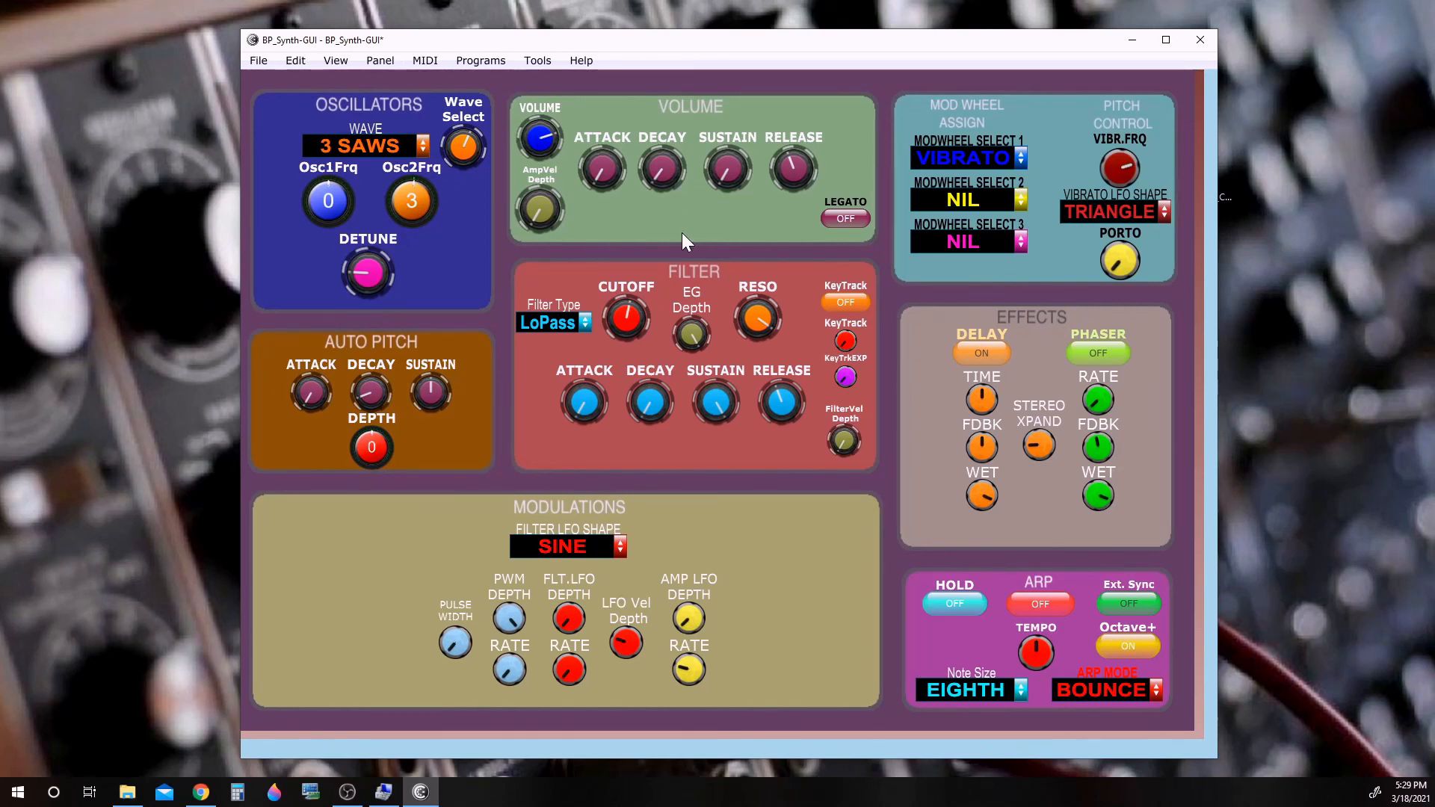
mouse_move(402, 151)
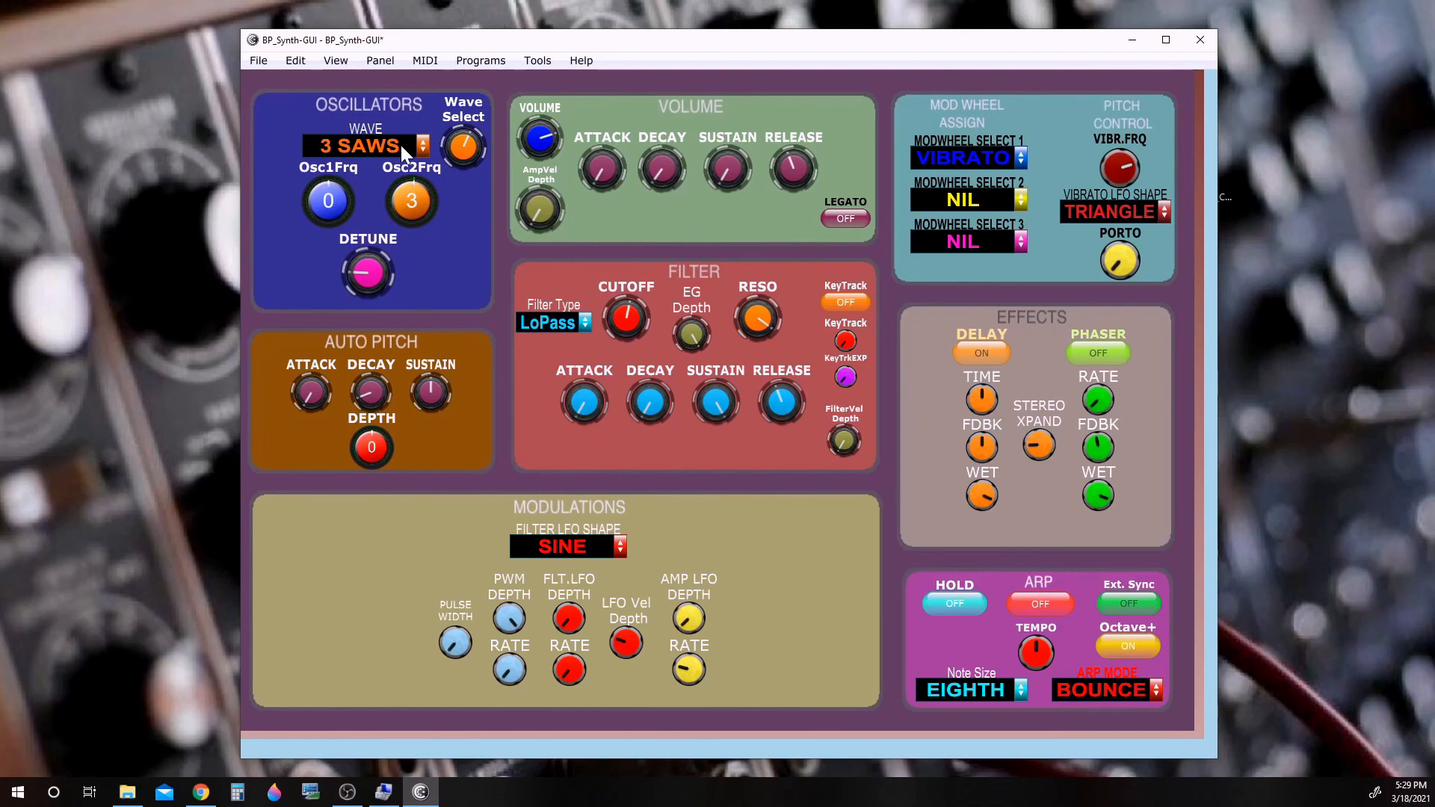